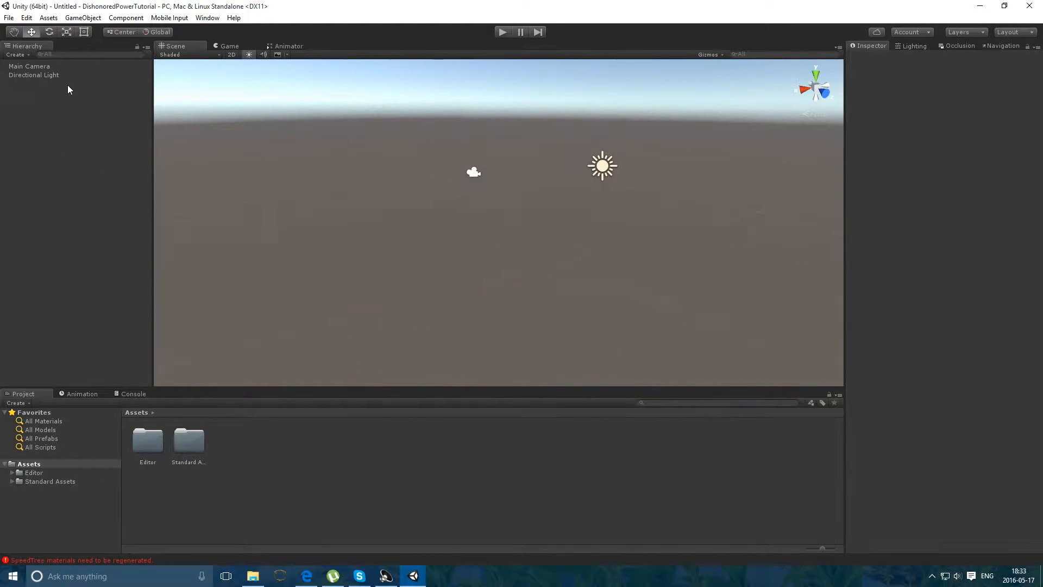
pyautogui.moveTo(53, 111)
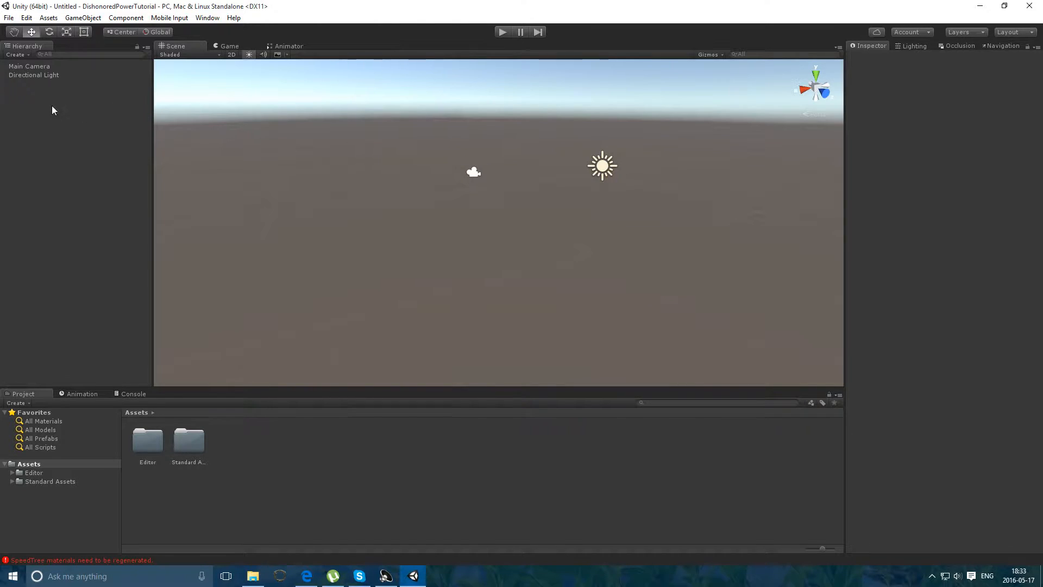
pyautogui.moveTo(59, 98)
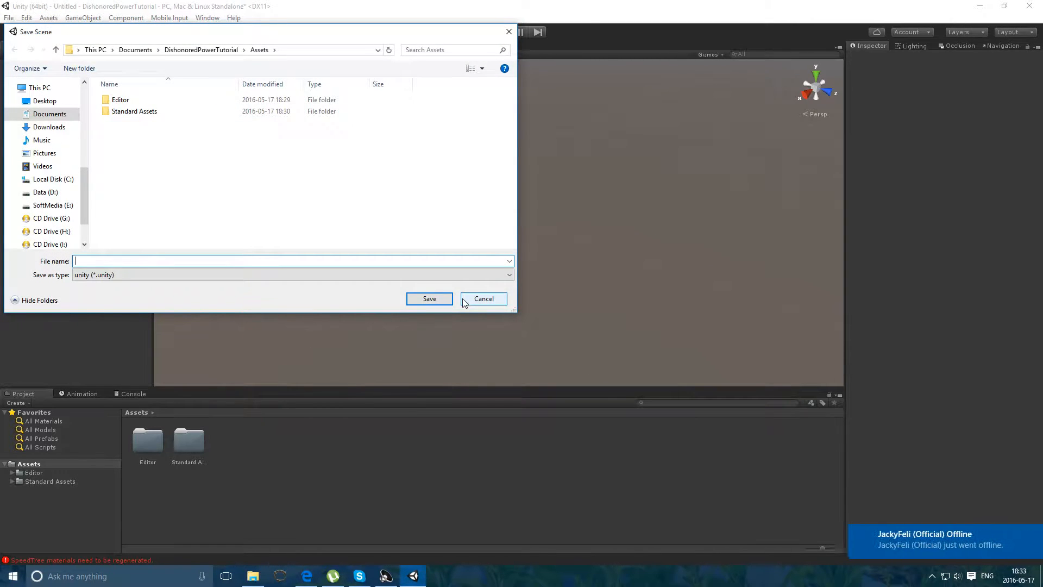
# - Save the scene and add a new Terrain object to it
pyautogui.click(429, 298)
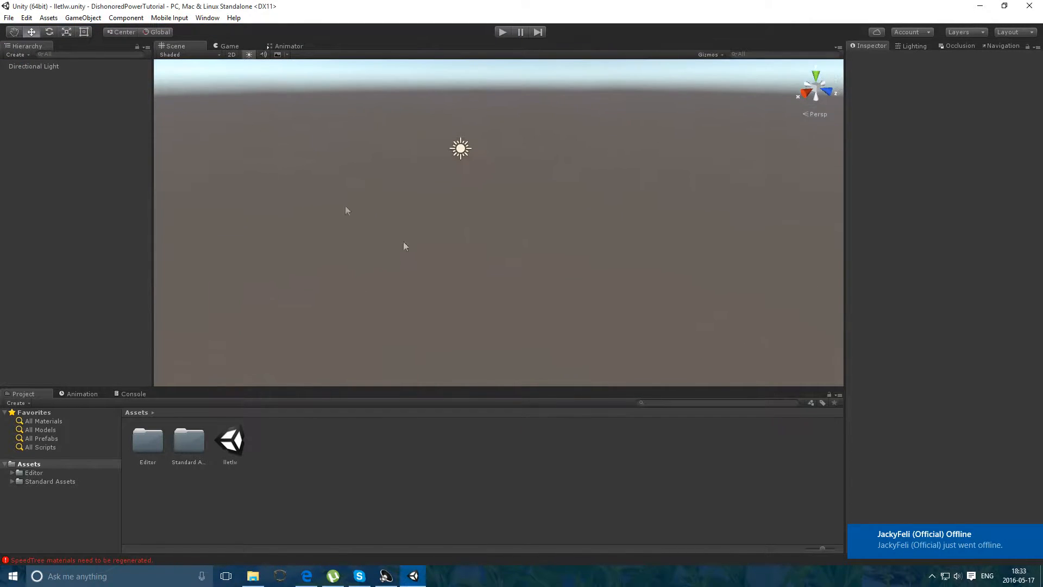
pyautogui.click(82, 18)
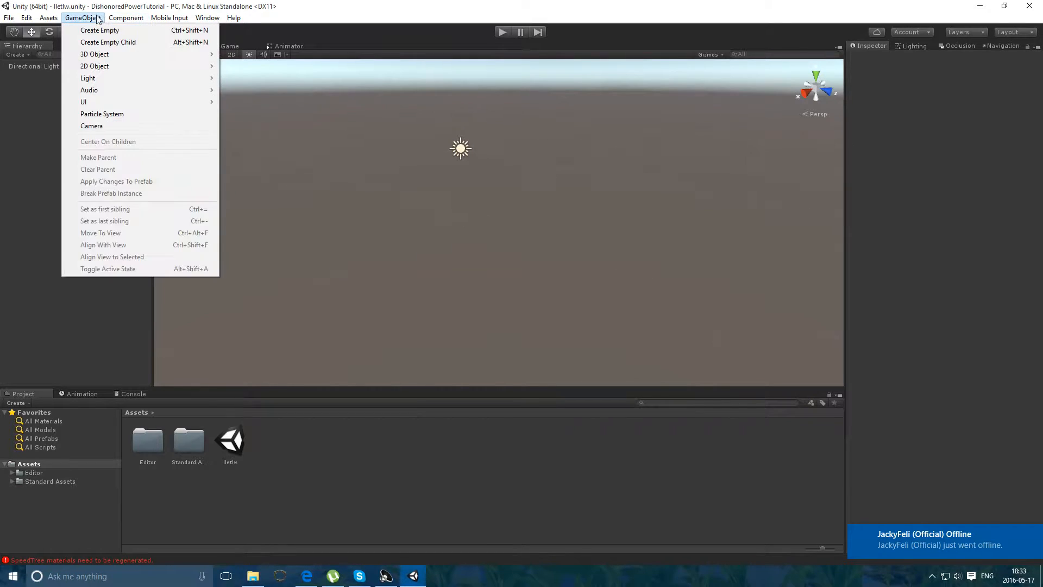
pyautogui.moveTo(93, 54)
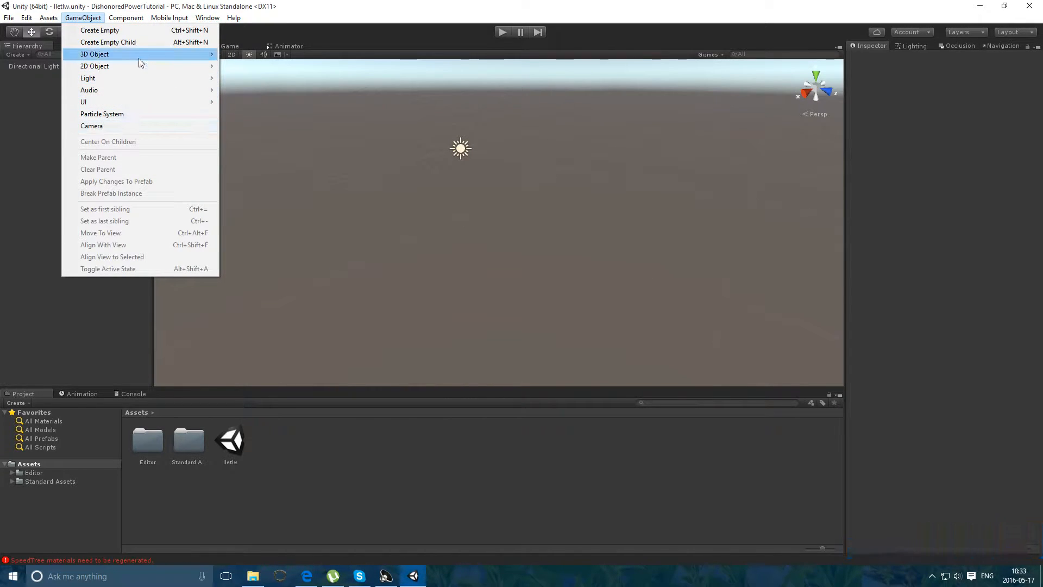
pyautogui.moveTo(94, 54)
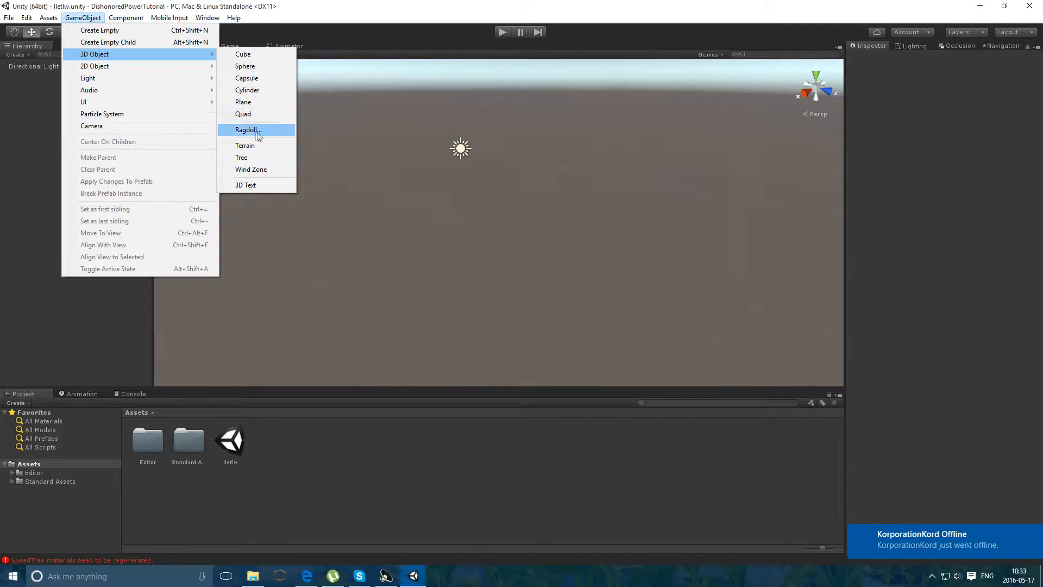
pyautogui.moveTo(255, 145)
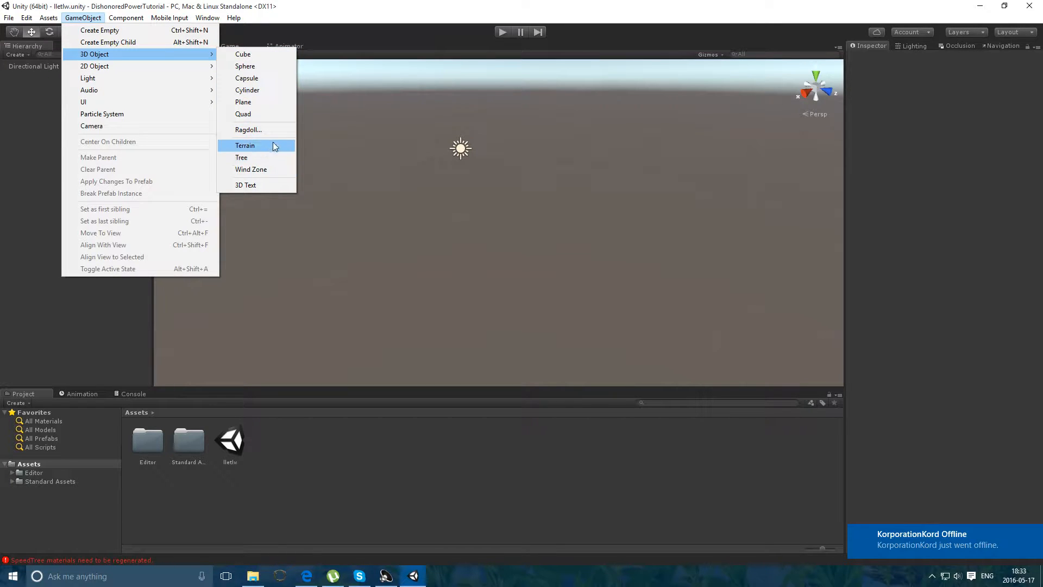
pyautogui.click(244, 145)
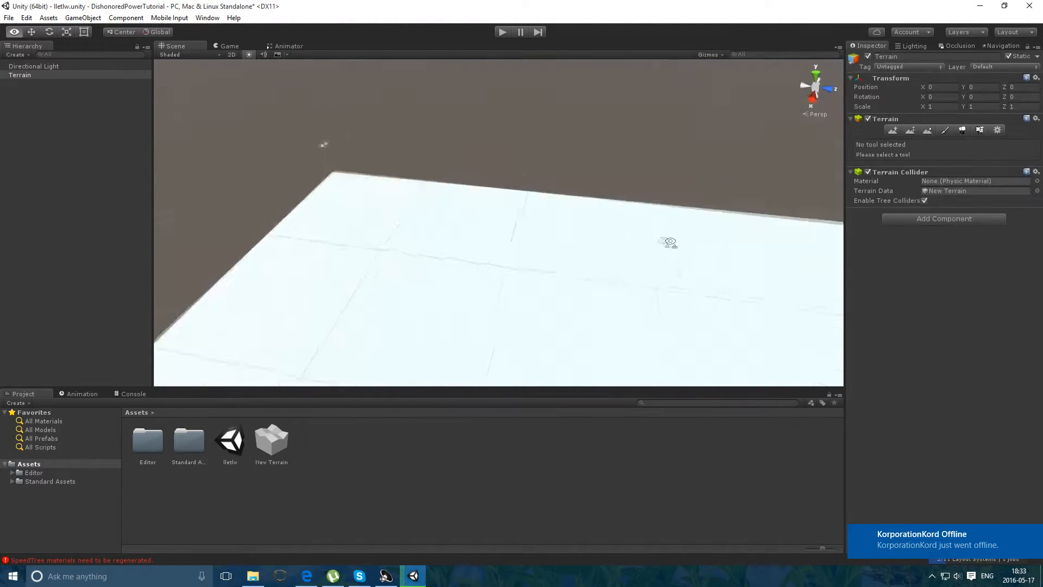
# - Paint the terrain with a grass ground texture via Edit Textures > Add Texture
pyautogui.click(944, 129)
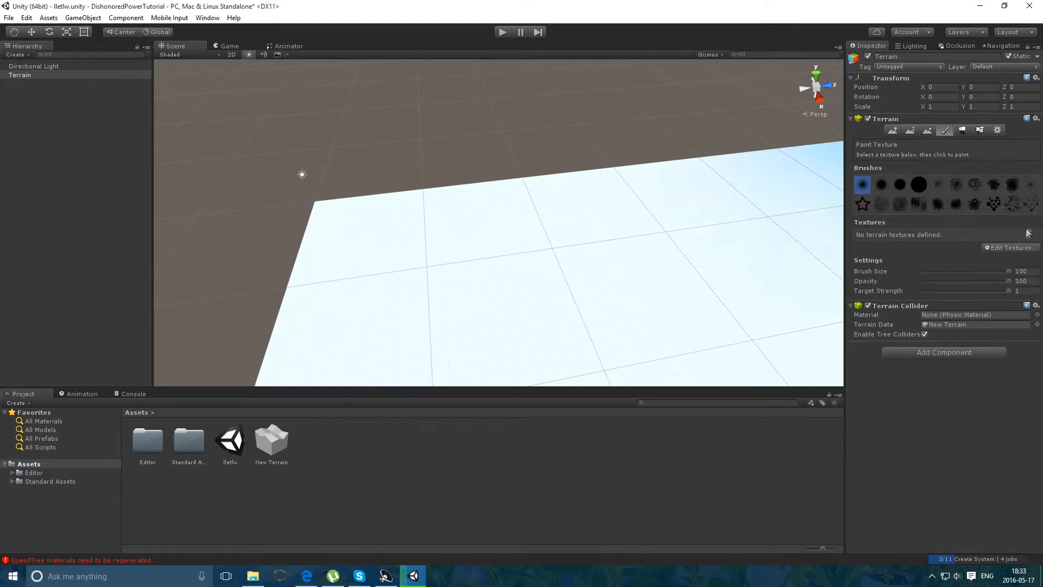
pyautogui.click(1010, 247)
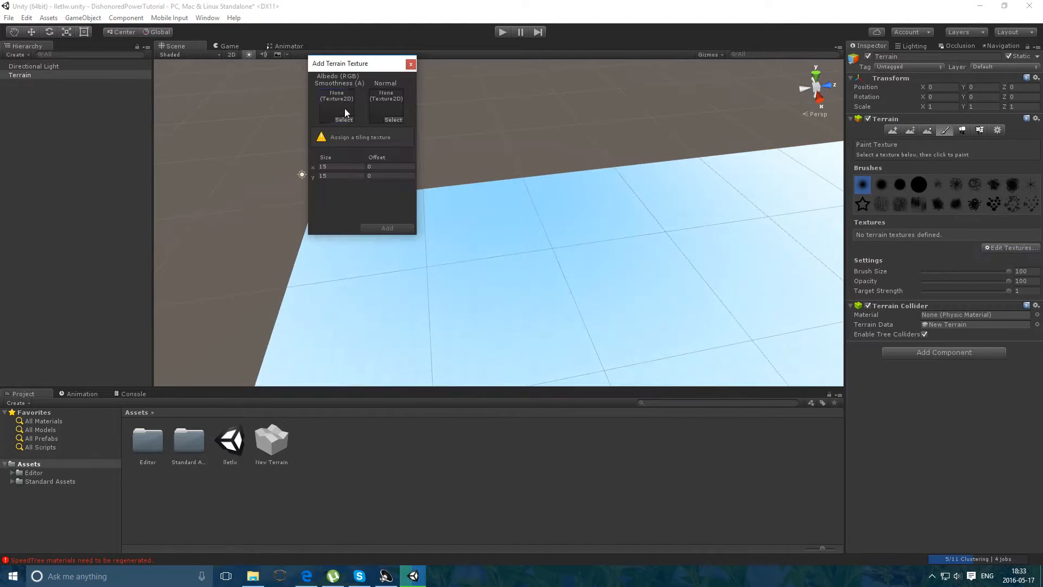
pyautogui.click(345, 119)
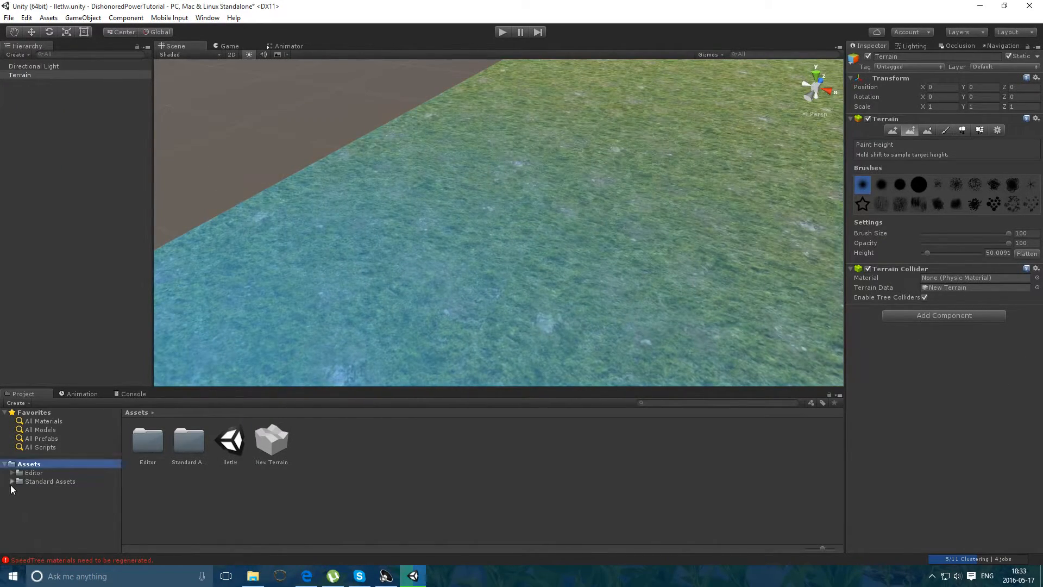
# - Browse Standard Assets to the FirstPersonCharacter prefabs and place RigidBodyFPSController on the terrain
pyautogui.click(51, 515)
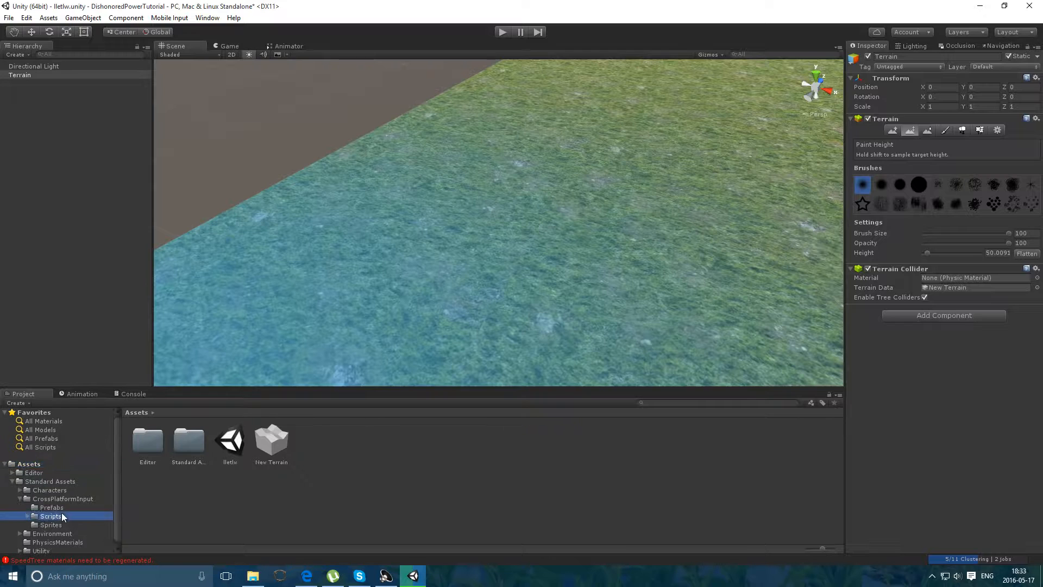
pyautogui.click(51, 507)
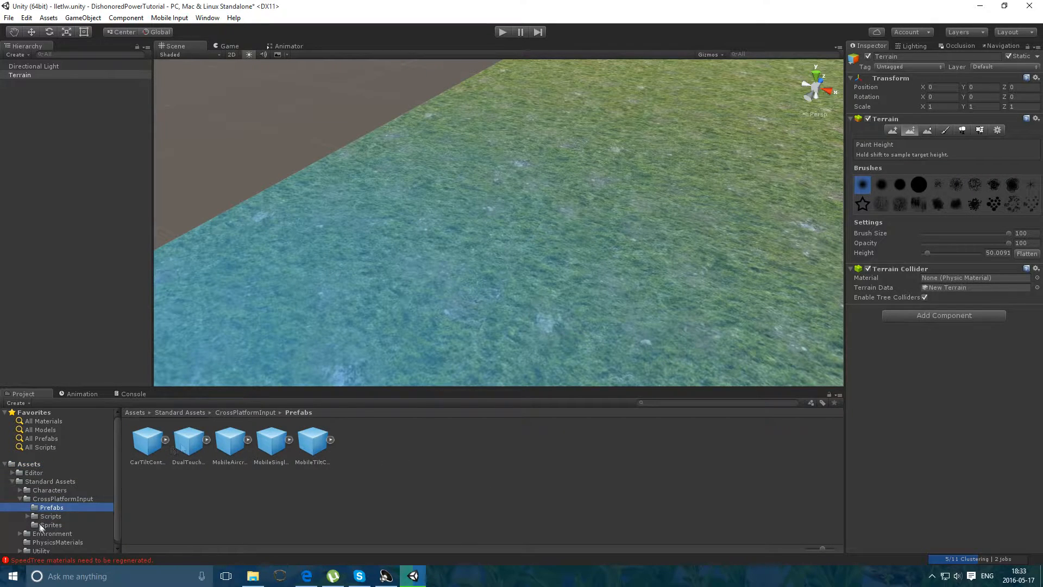
pyautogui.click(71, 499)
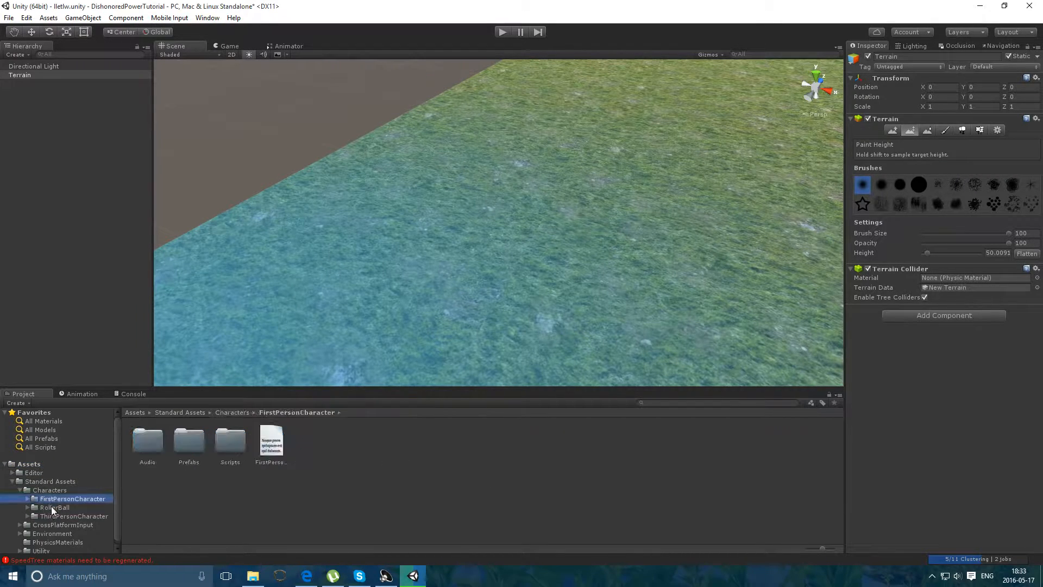
pyautogui.click(31, 499)
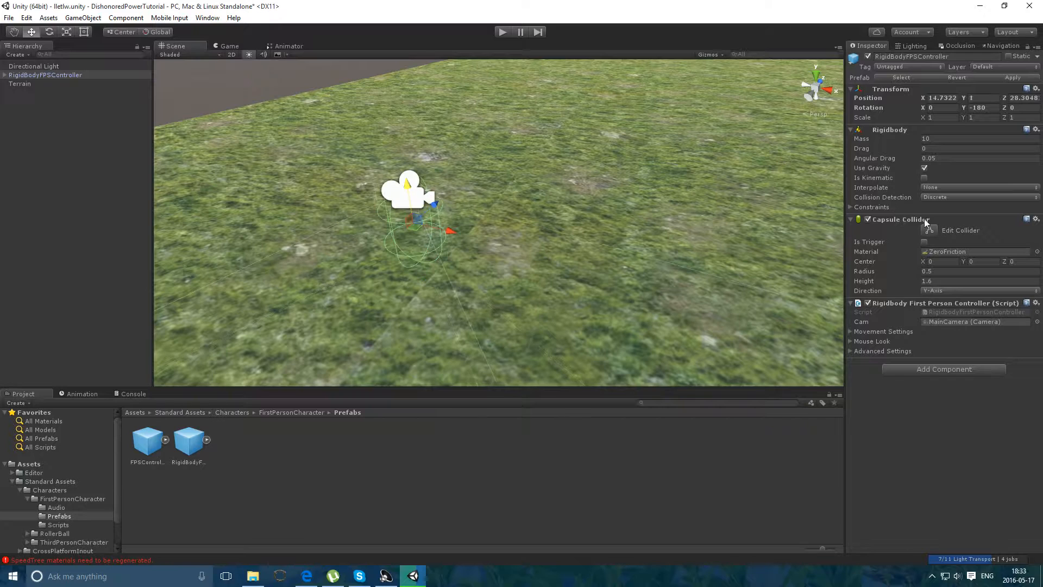
# - Set the controller's Capsule Collider height to 2 and expand its Mouse Look and advanced settings
pyautogui.write('2')
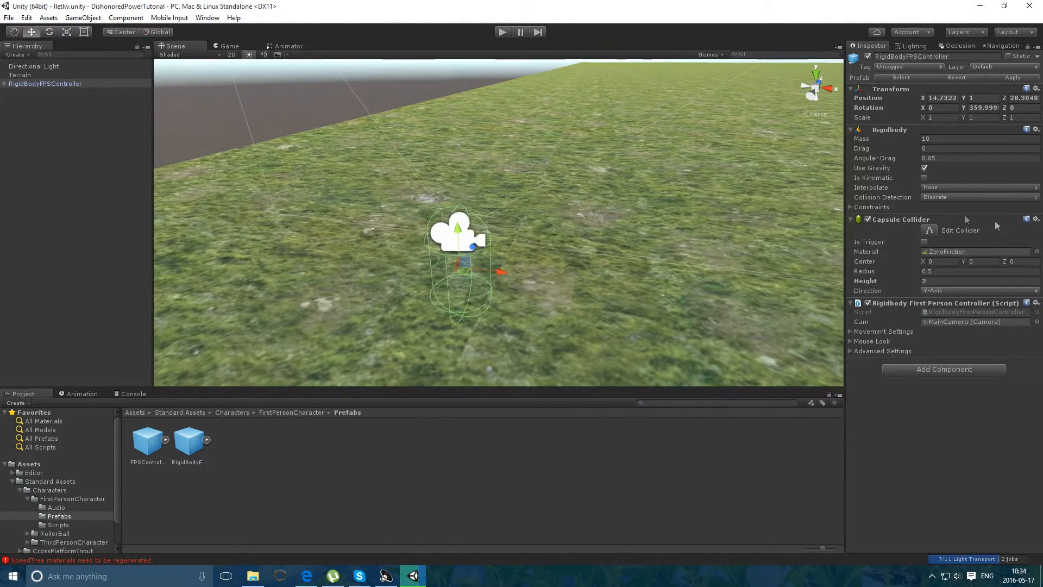
pyautogui.click(871, 331)
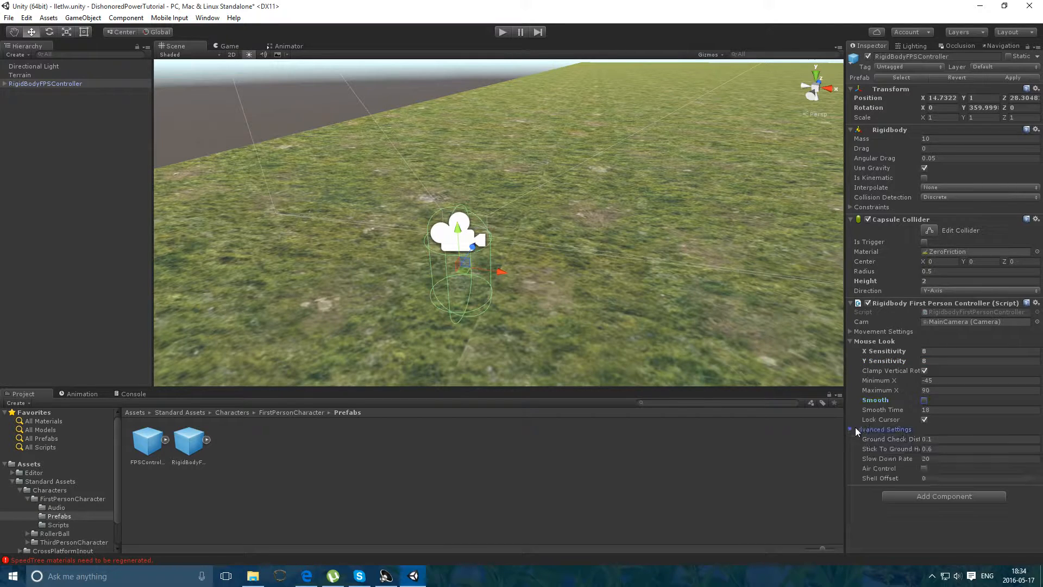
pyautogui.click(852, 429)
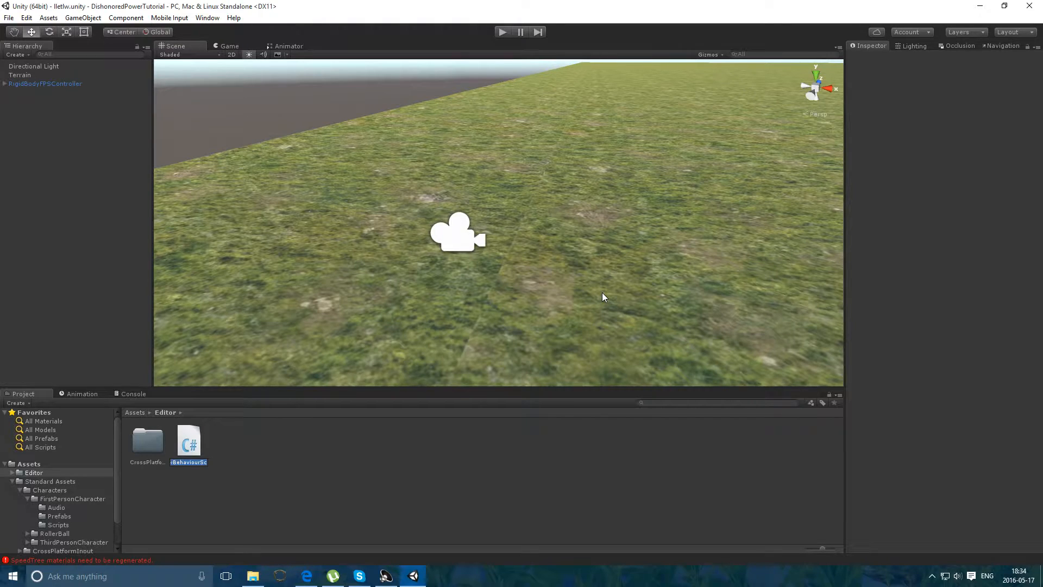
# - Create a C# script named PowerWheel in Assets and open it in MonoDevelop
pyautogui.write('PowerWhe')
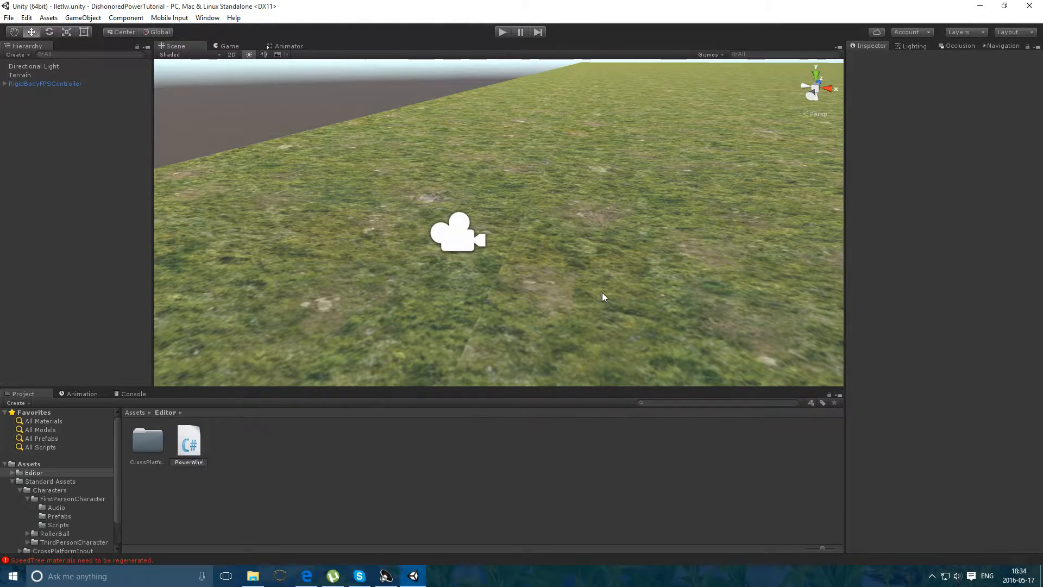
pyautogui.click(189, 439)
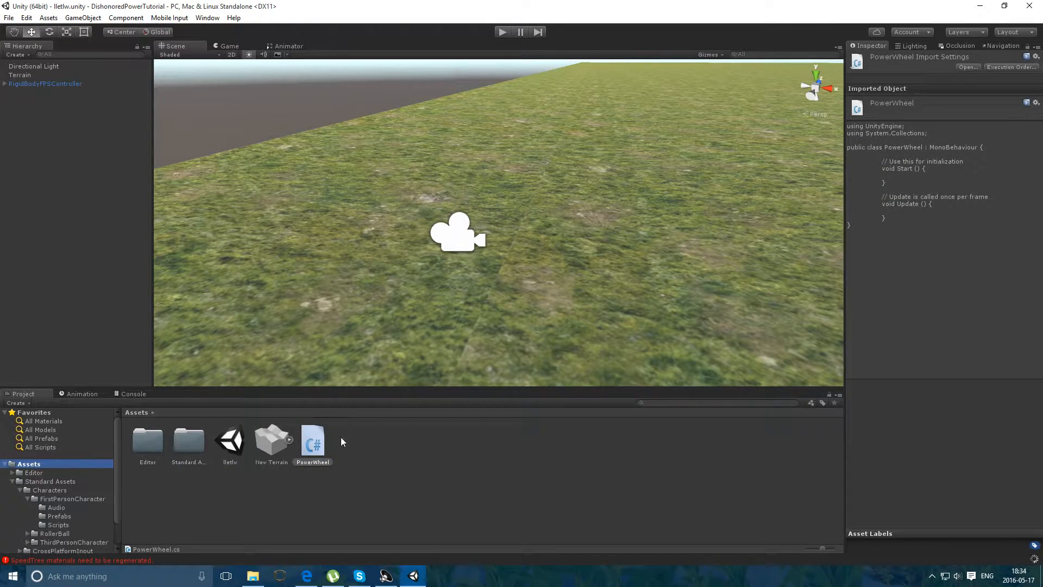
pyautogui.click(313, 441)
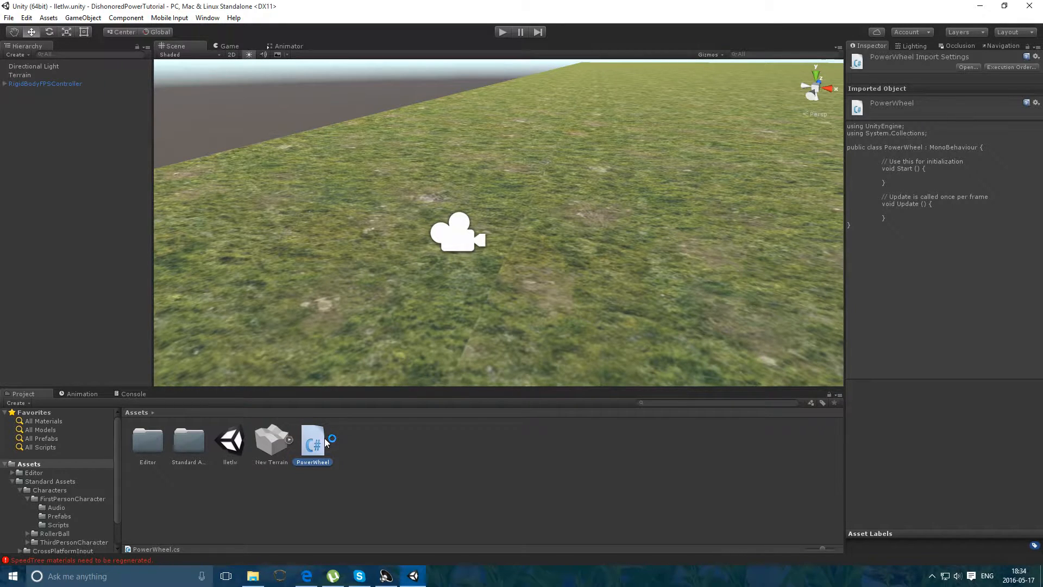
pyautogui.doubleClick(313, 443)
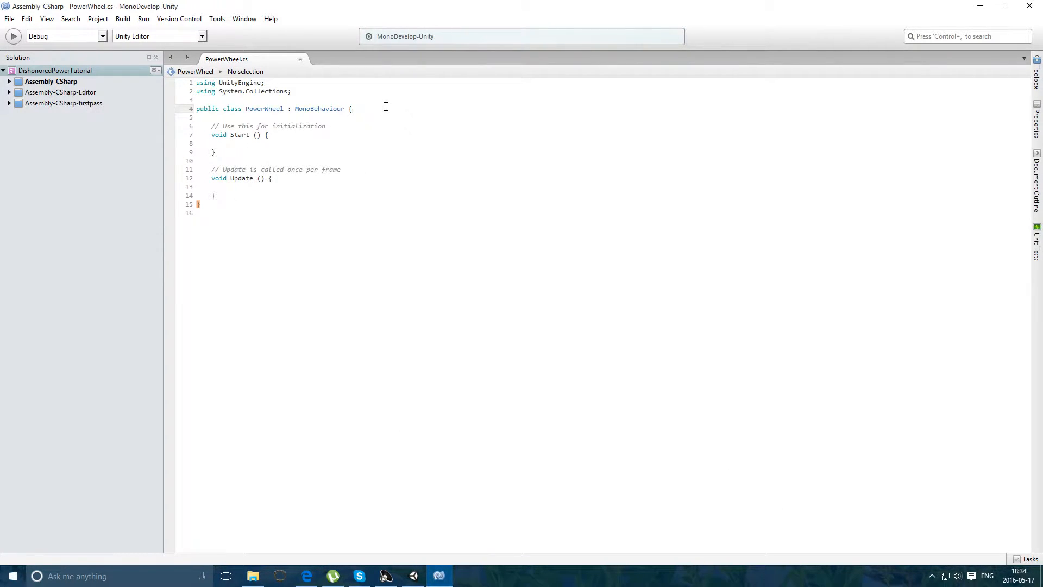
# - Declare public GameObject fields wheel and bewton in PowerWheel
pyautogui.write('public GameObject f')
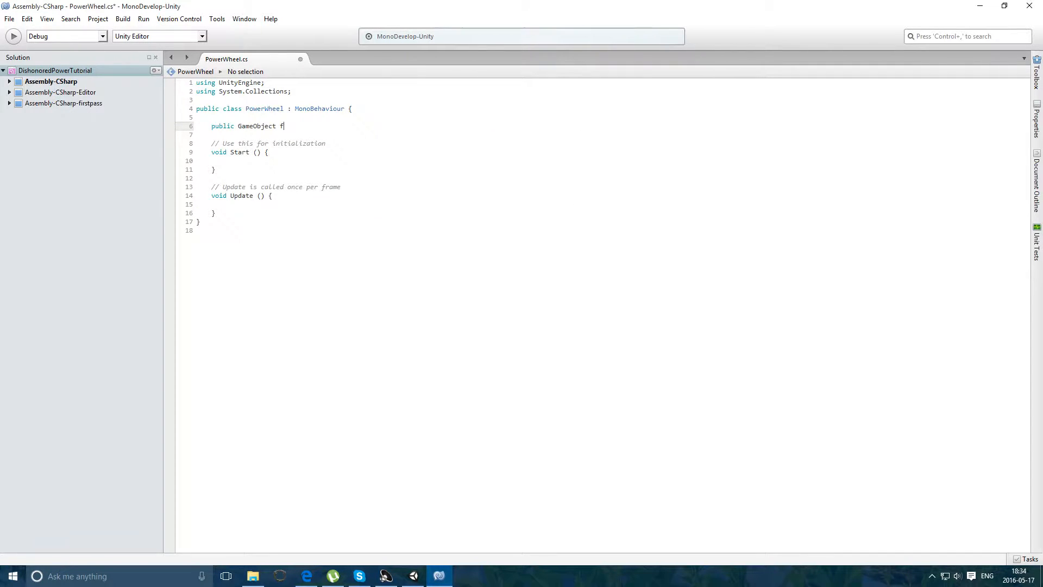
pyautogui.press('Backspace')
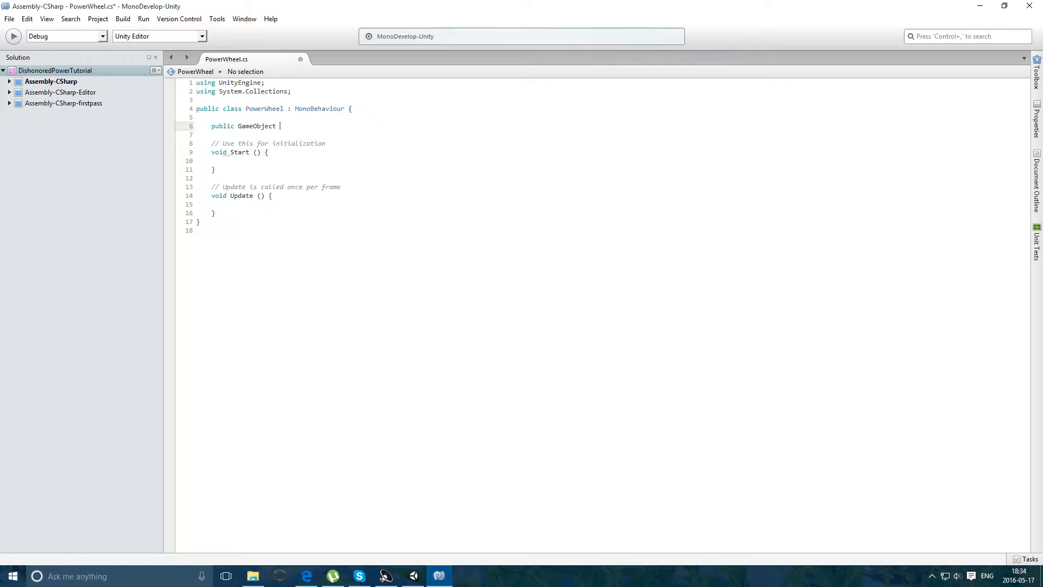
pyautogui.write('wheel;')
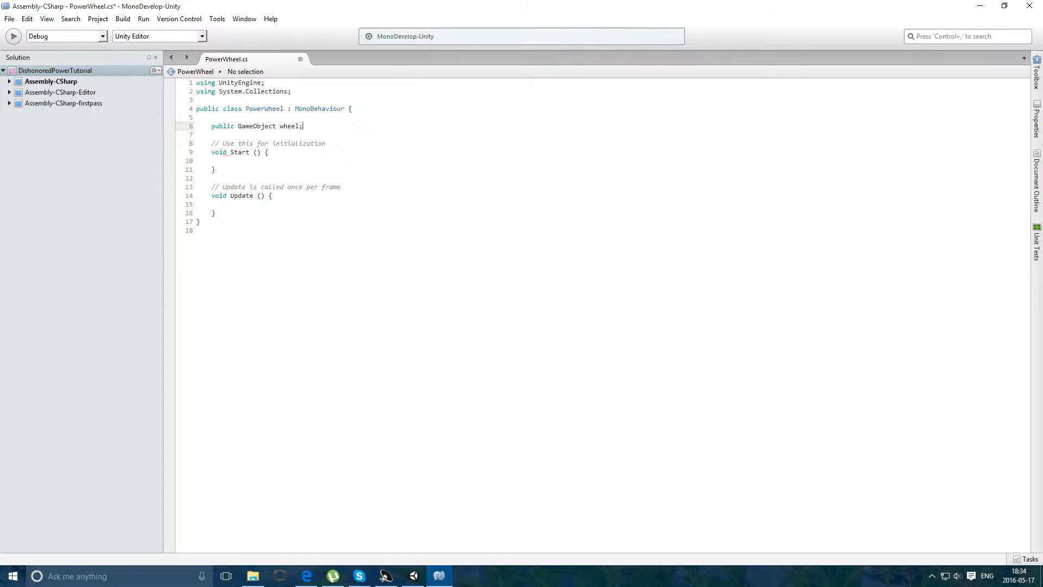
pyautogui.write('public GameObject')
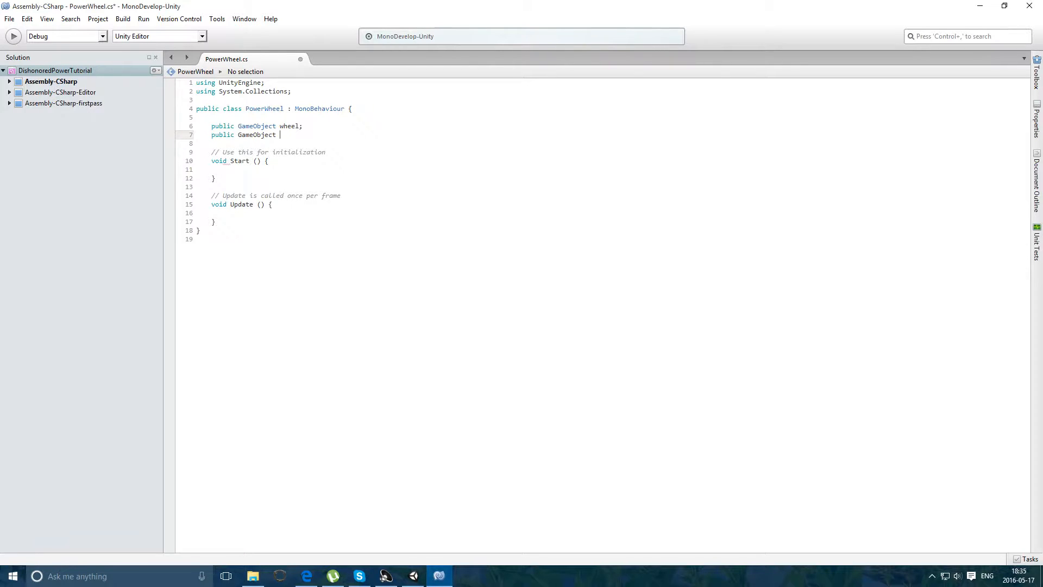
pyautogui.write('Button')
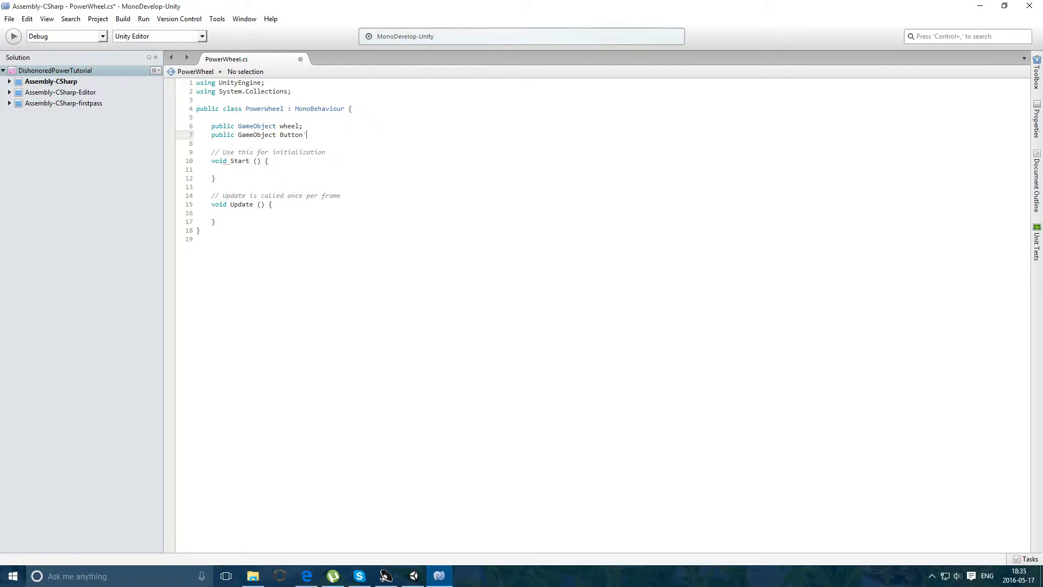
pyautogui.press('BackSpace')
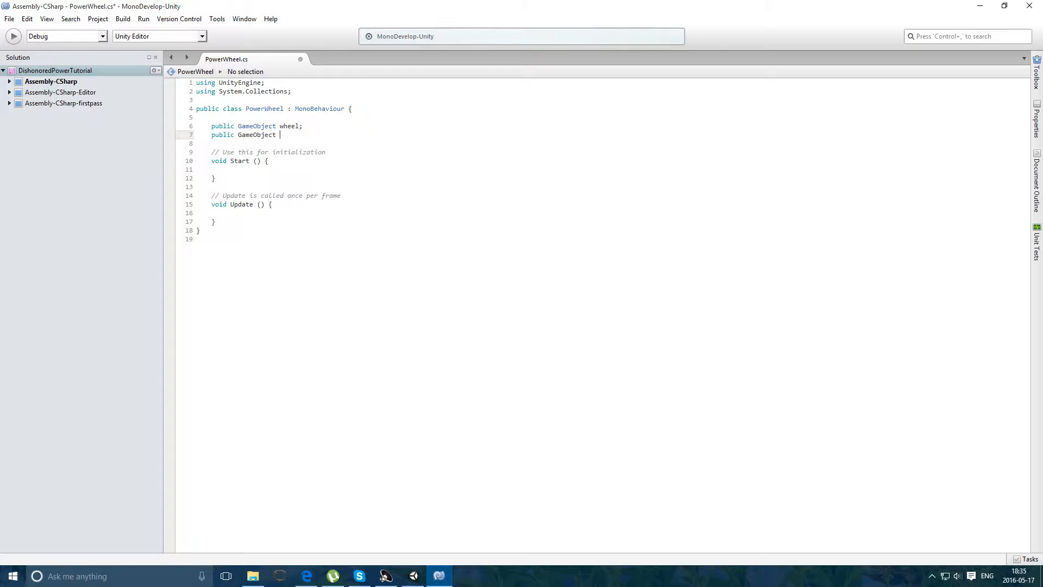
pyautogui.write('bewton;')
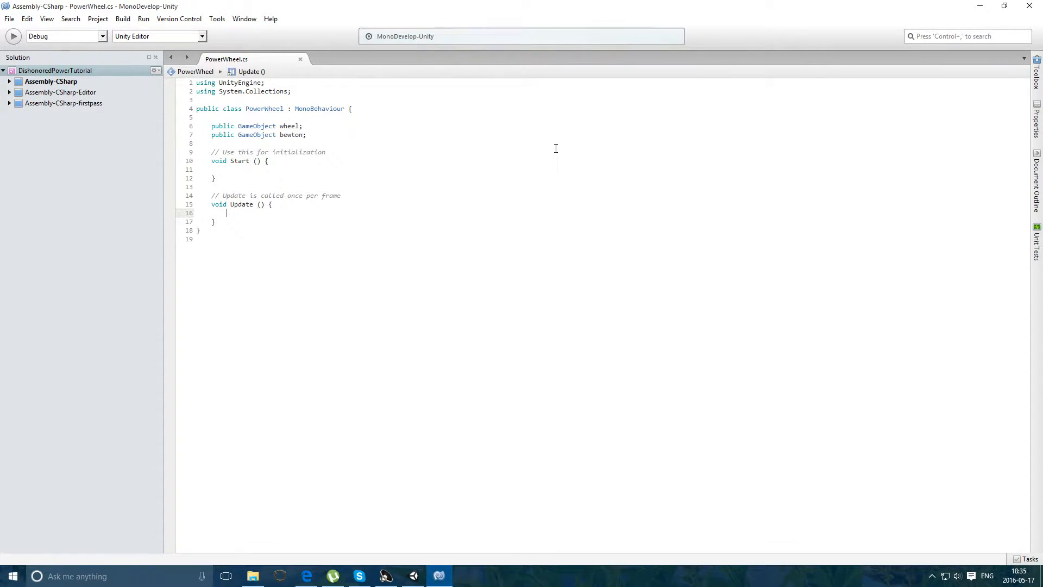
# - Add an if block in Update checking Input.GetKeyDown(KeyCode.Tab)
pyautogui.write('if (')
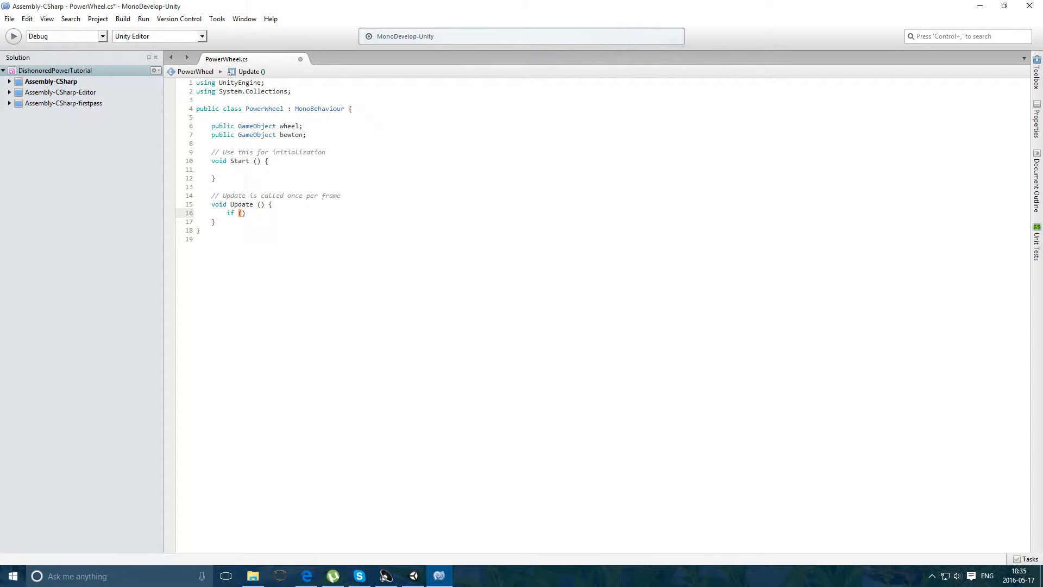
pyautogui.write('Input.Get')
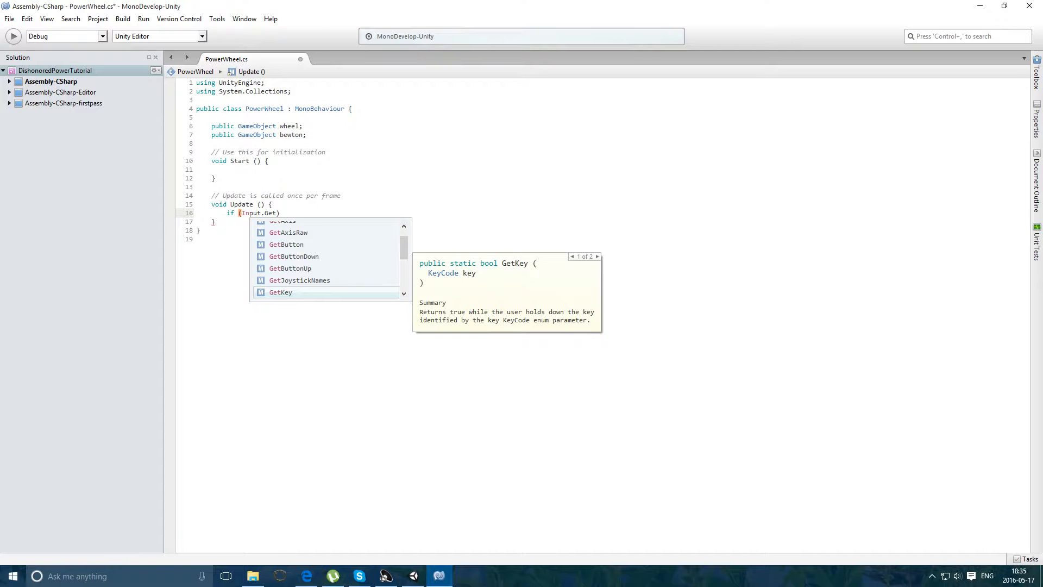
pyautogui.write('KeyDown (')
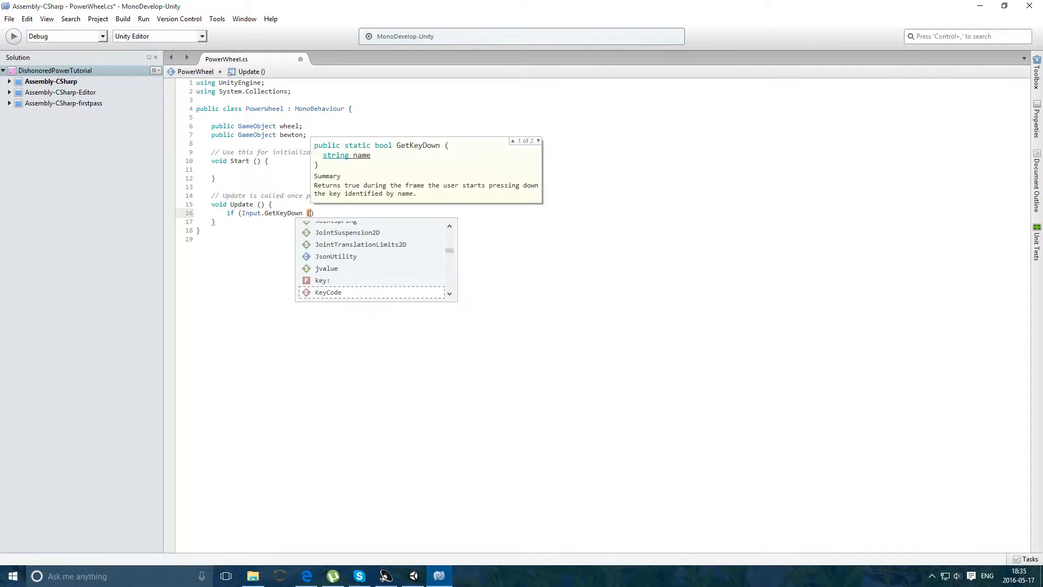
pyautogui.press('Escape')
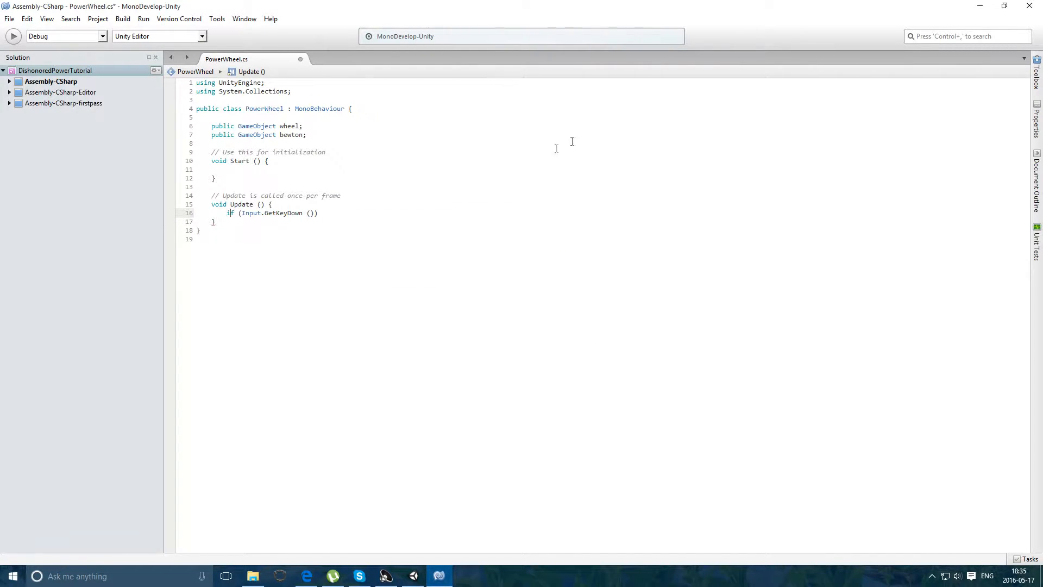
pyautogui.write('(')
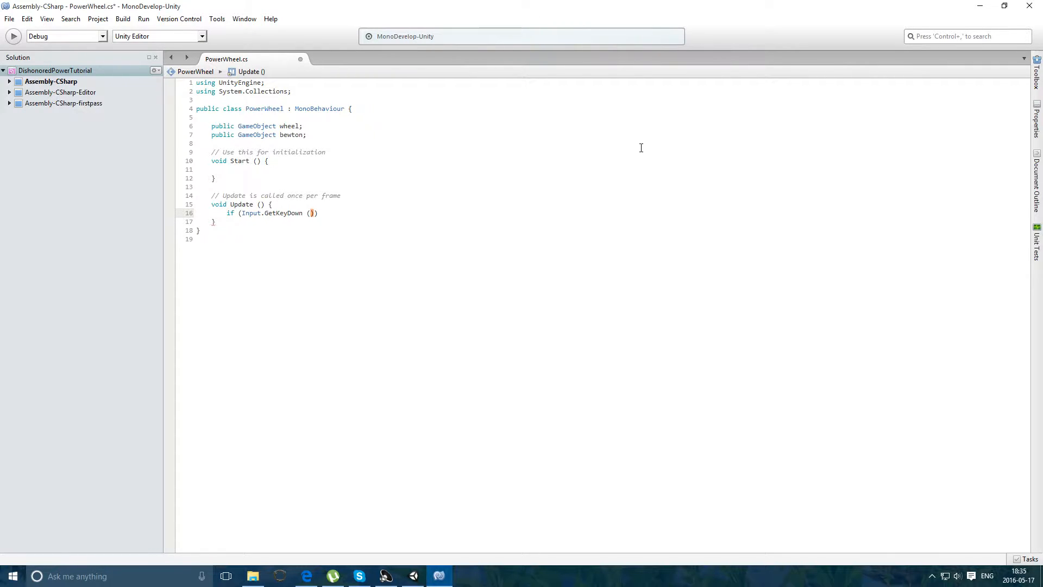
pyautogui.write('KeyCode.Y')
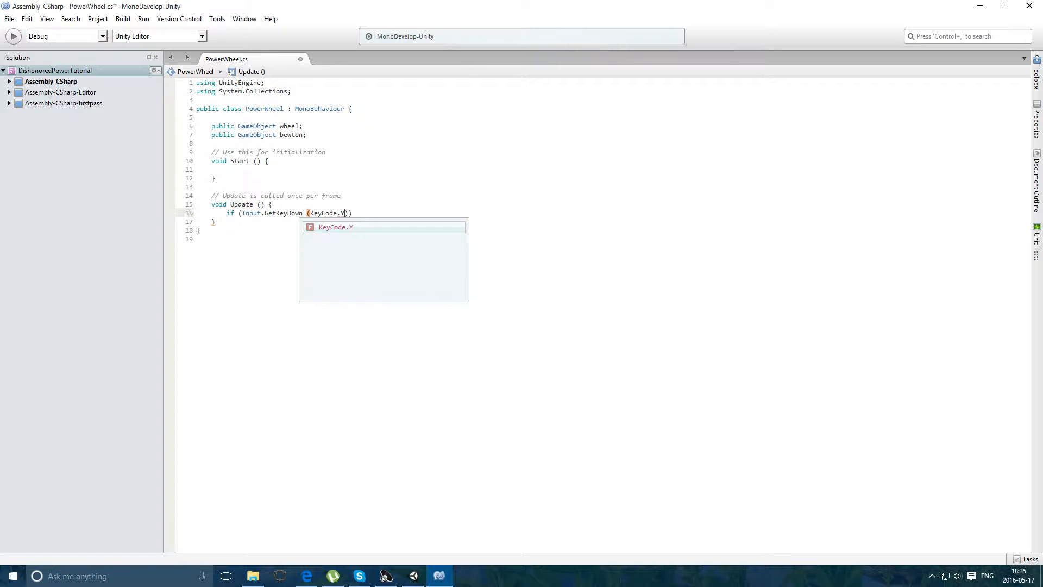
pyautogui.write('Tab')
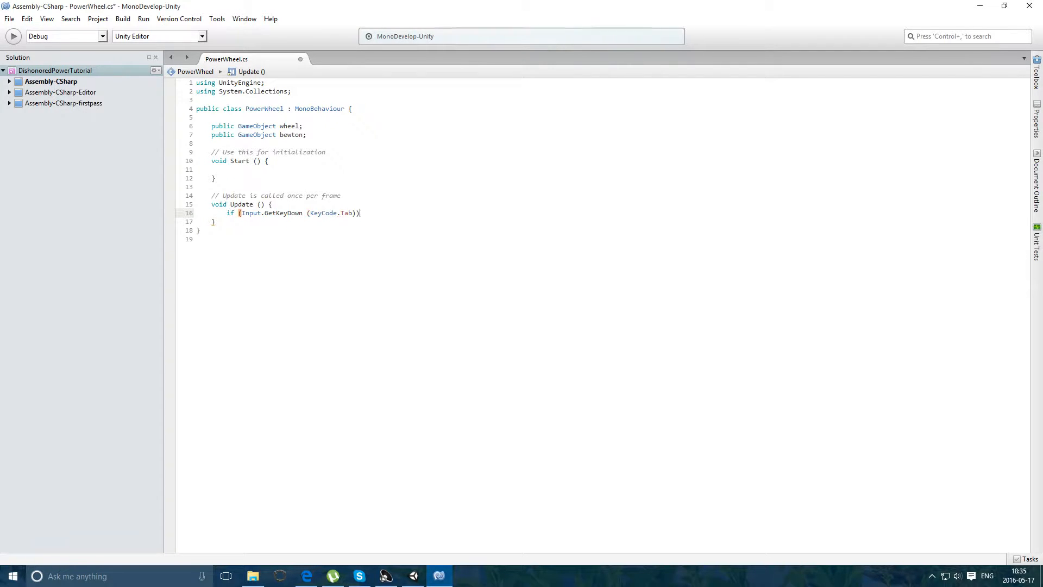
pyautogui.write('{')
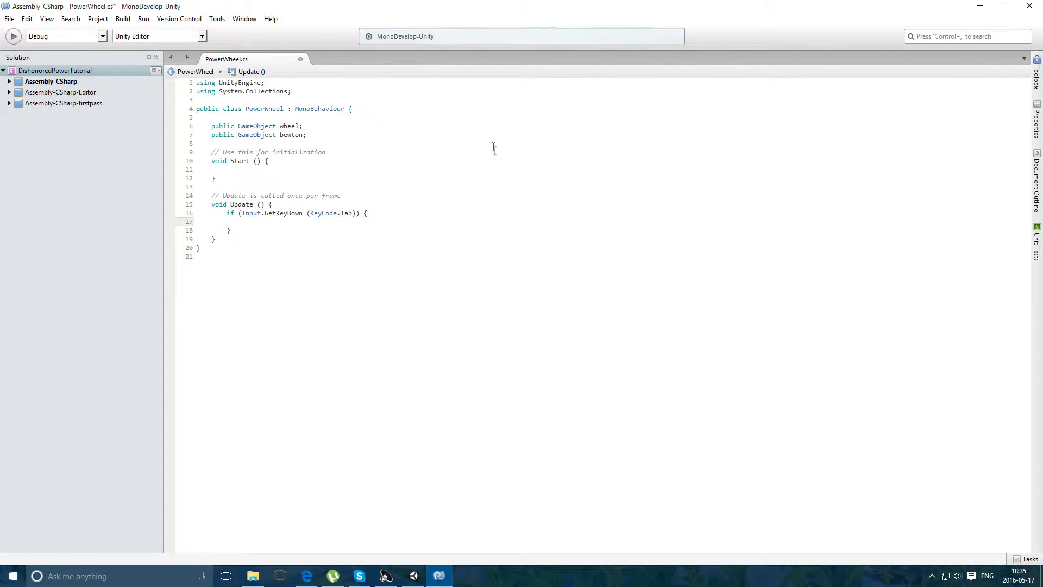
# - Inside the Tab-down block call SetActive(true) on wheel and bewton
pyautogui.write('wheel.en')
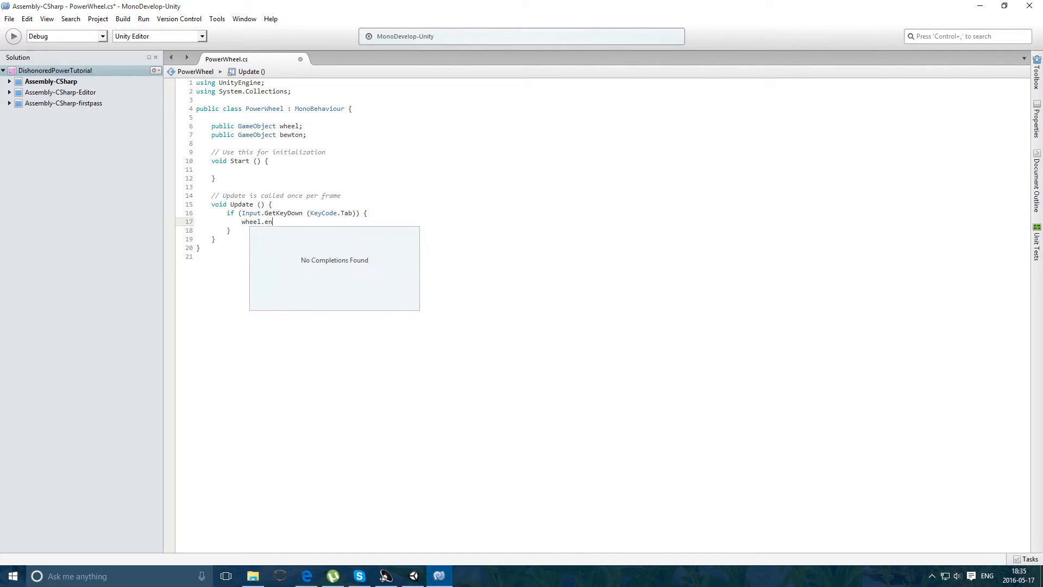
pyautogui.write('SetActive')
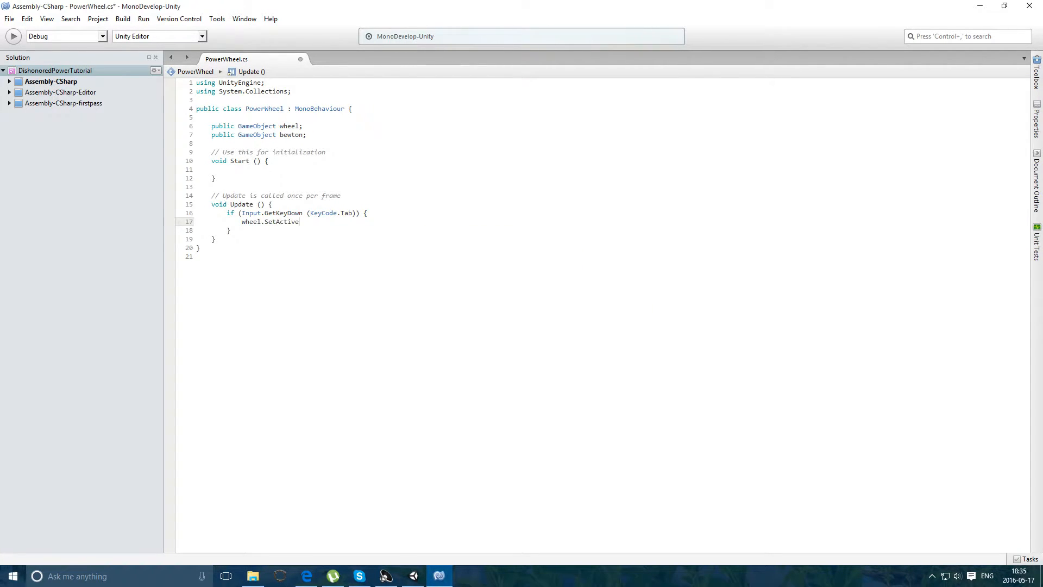
pyautogui.write('(true);')
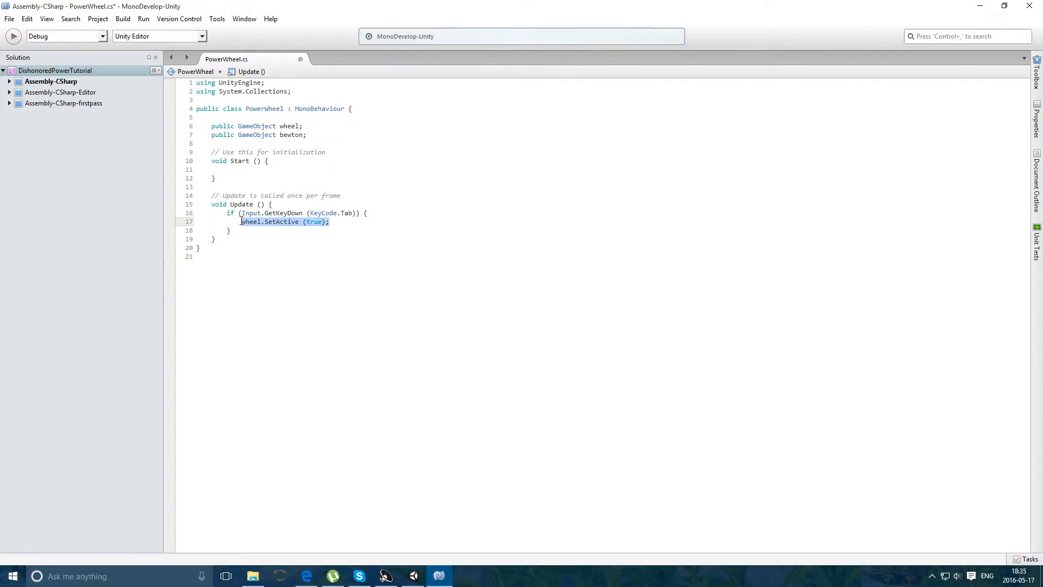
pyautogui.write('wheel.SetActive (true);')
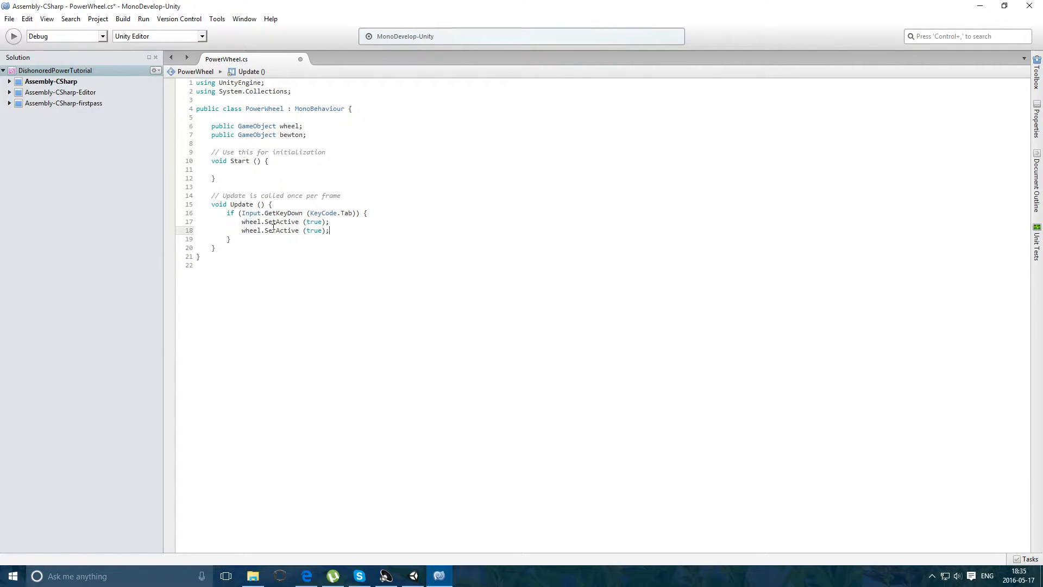
pyautogui.write('bow')
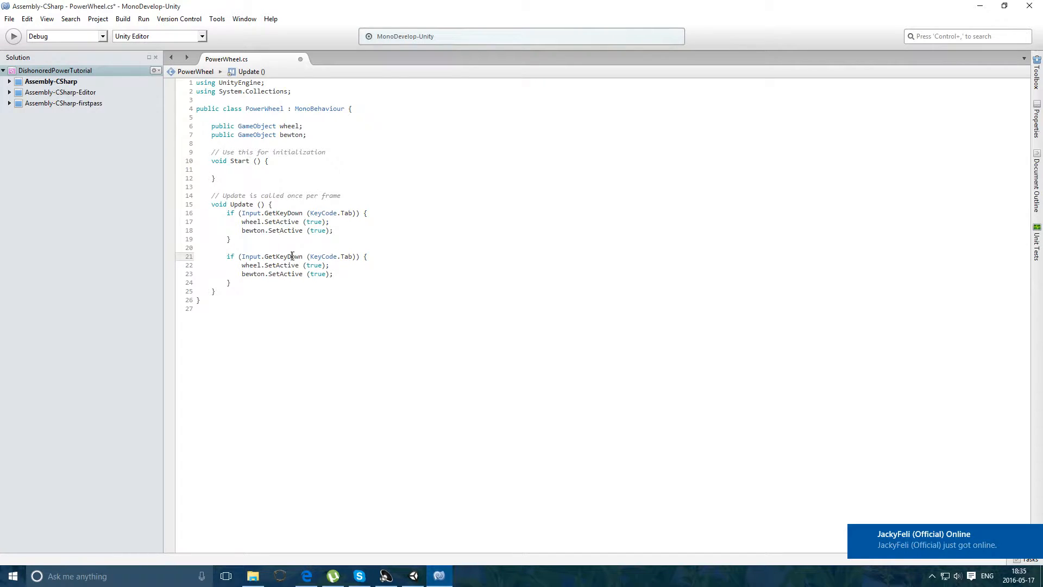
# - Add a GetKeyUp(KeyCode.Tab) block calling SetActive(false) on wheel and bewton
pyautogui.write('Get')
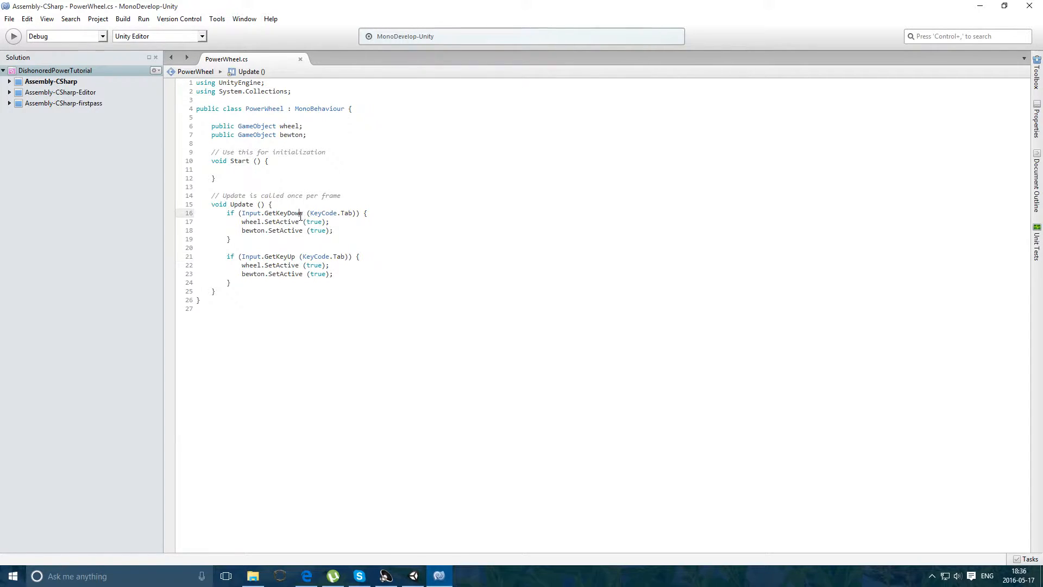
pyautogui.moveTo(289, 213)
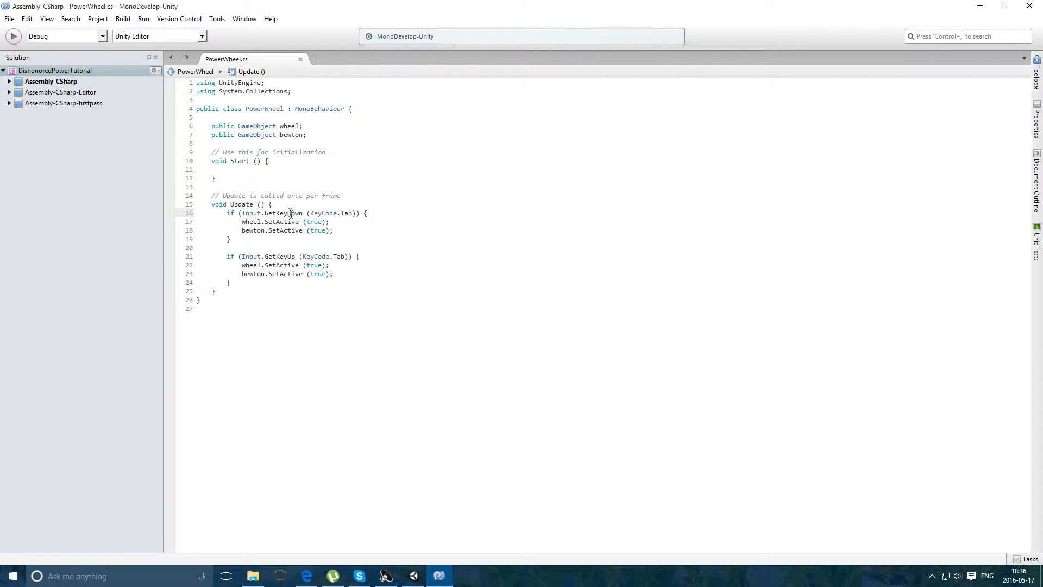
pyautogui.write('fals')
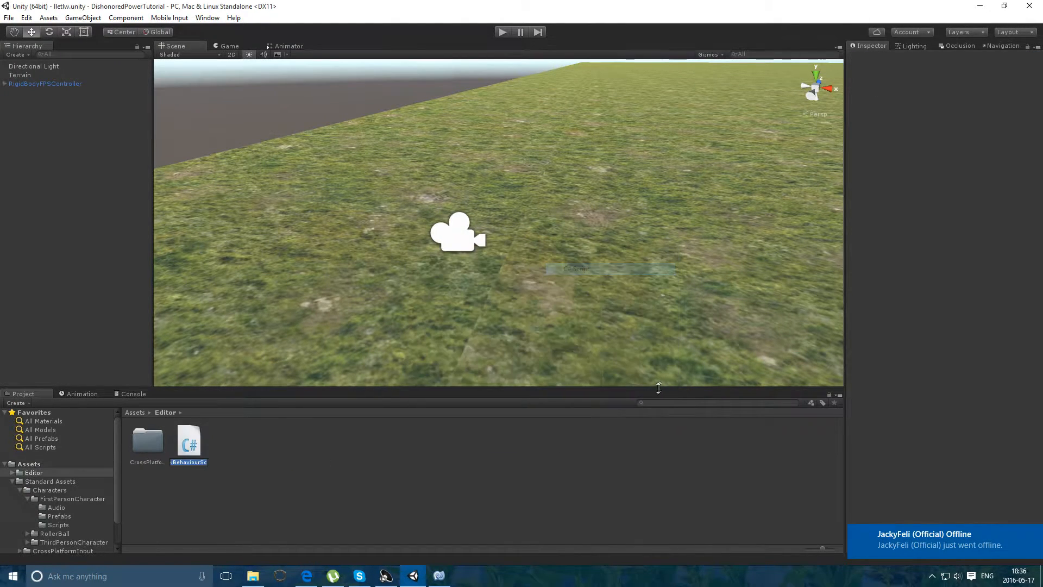
# - Name the new script Blink in the Assets folder and open it in MonoDevelop
pyautogui.write('Blink')
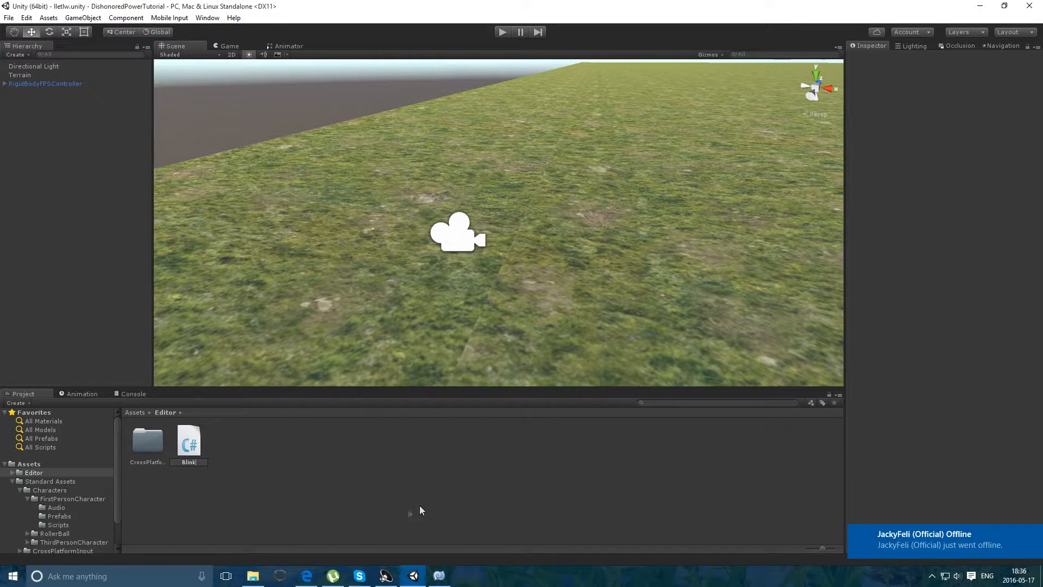
pyautogui.click(190, 440)
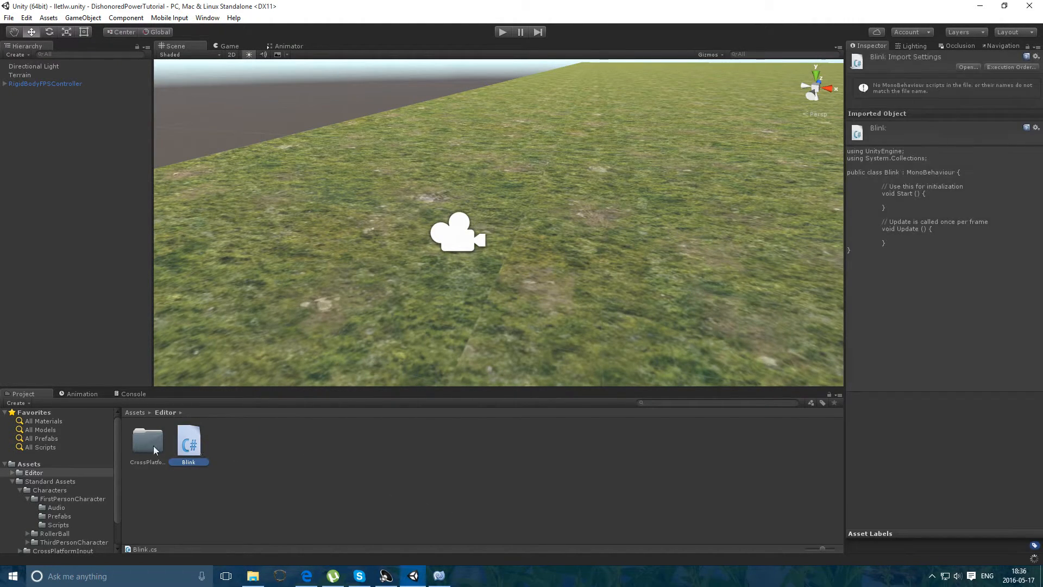
pyautogui.click(34, 472)
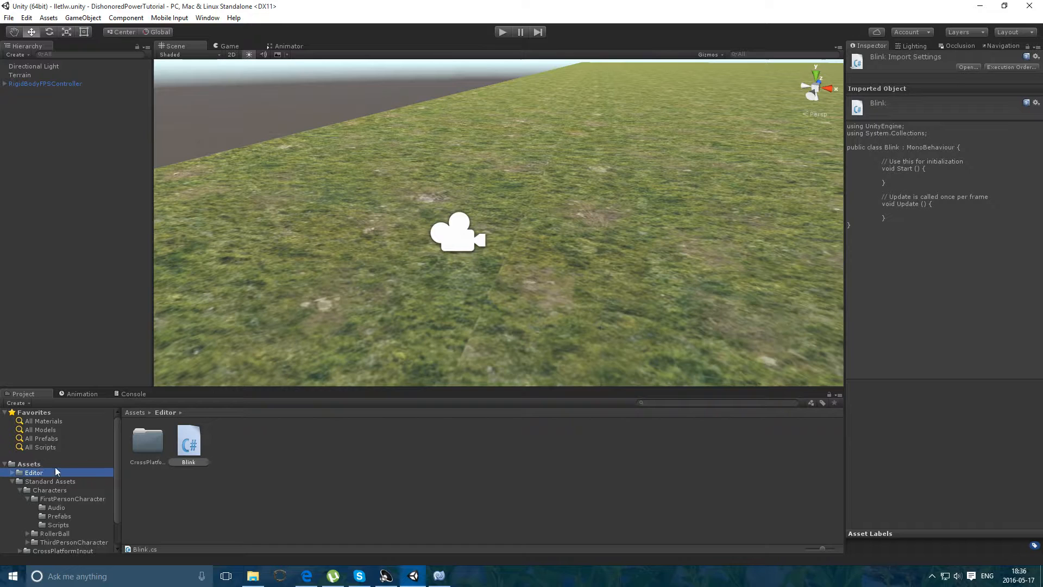
pyautogui.click(28, 464)
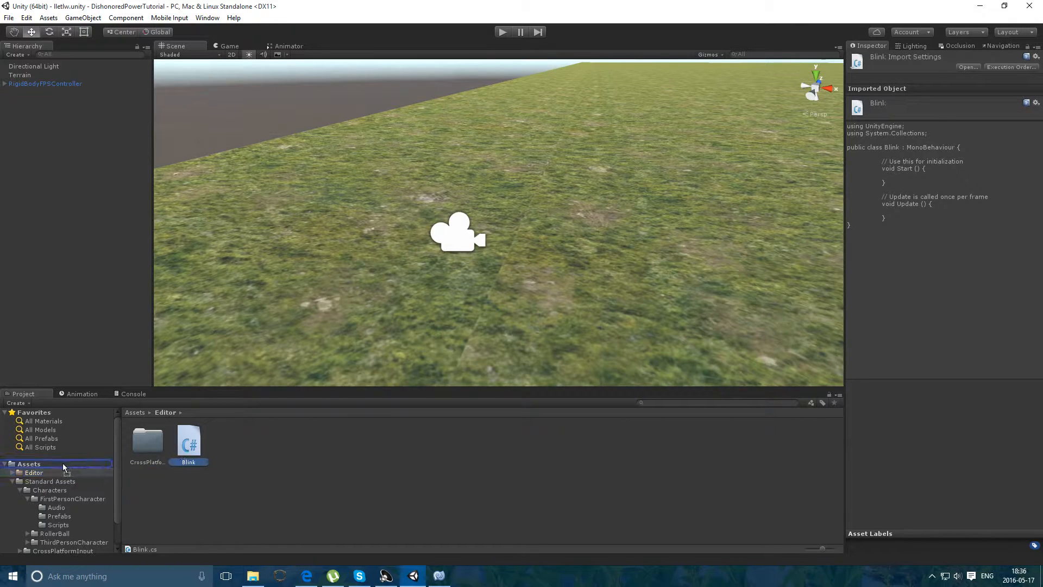
pyautogui.click(28, 464)
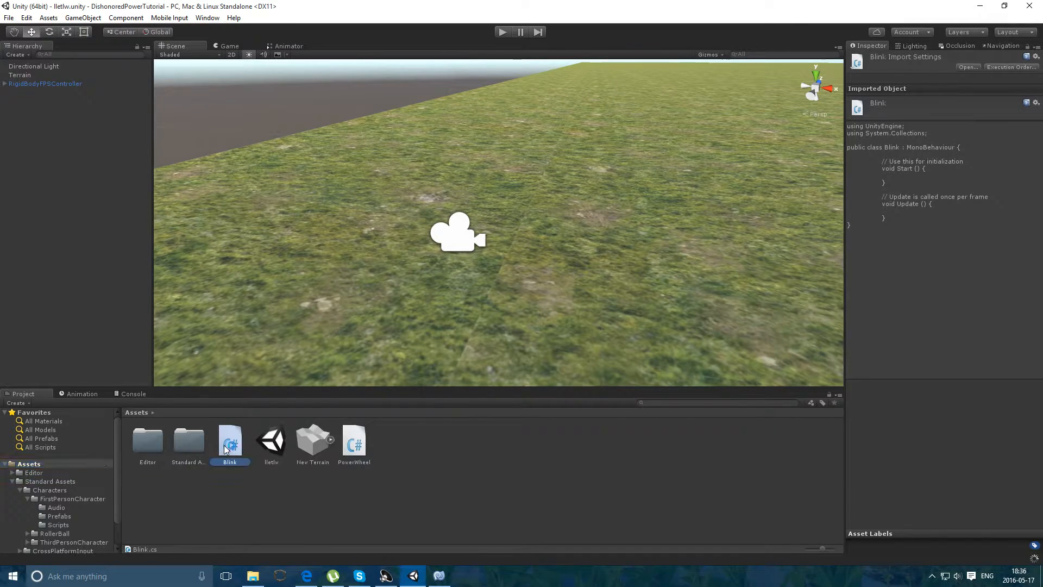
pyautogui.doubleClick(229, 440)
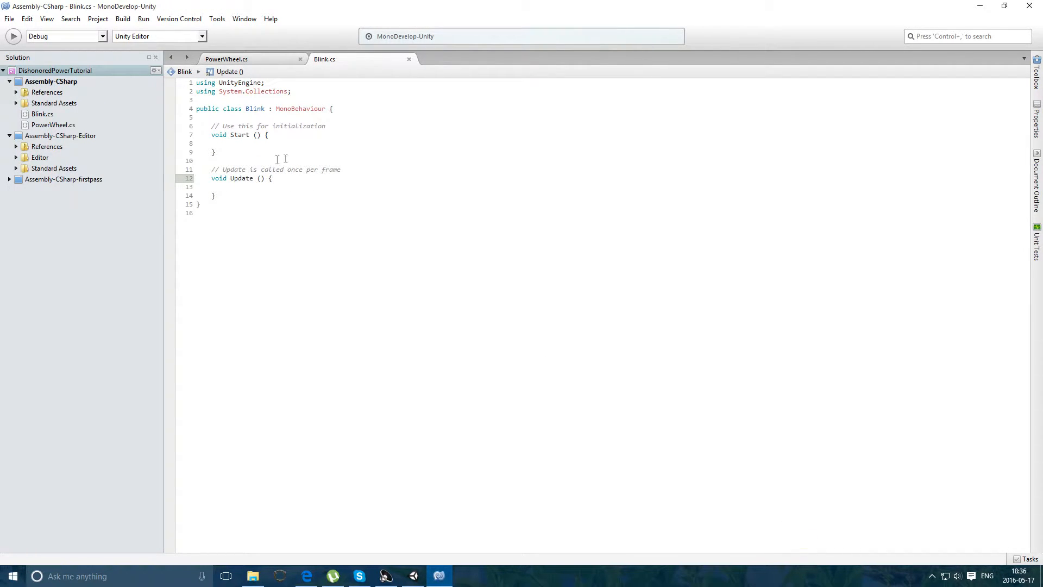
# - Declare a public static bool isPwOn in the PowerWheel script
pyautogui.click(226, 59)
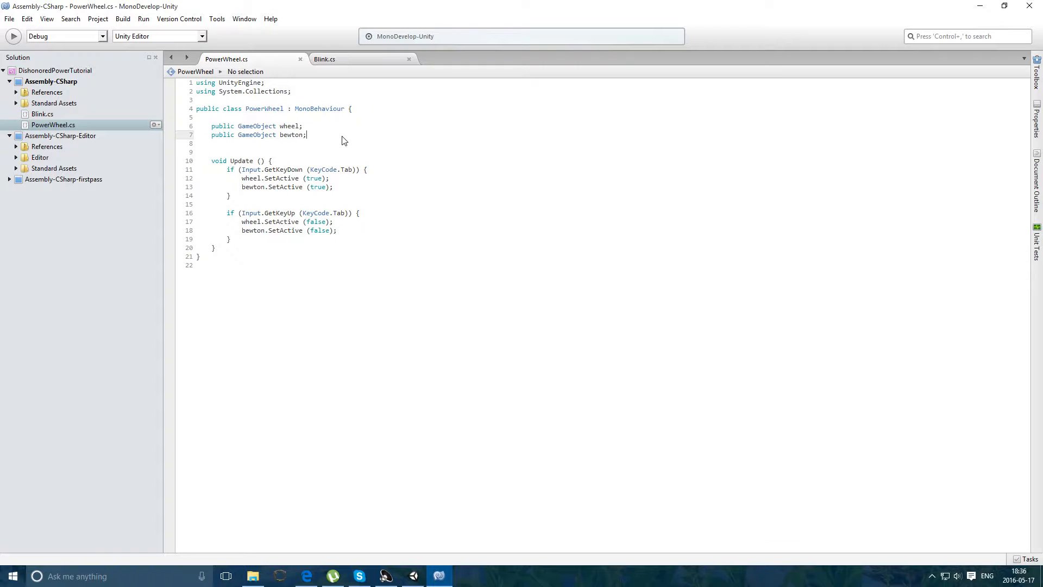
pyautogui.write('public stat')
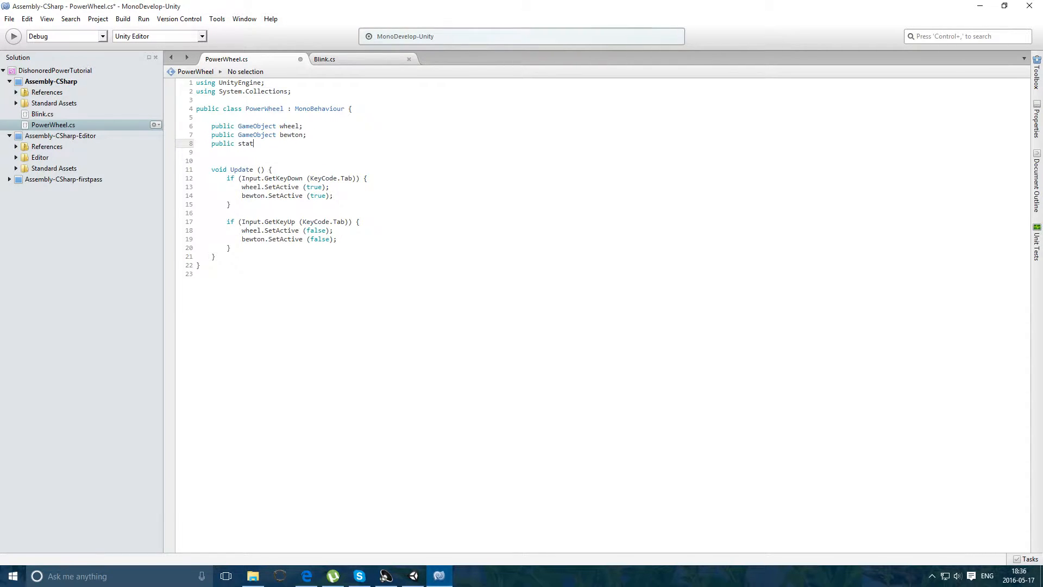
pyautogui.write('i')
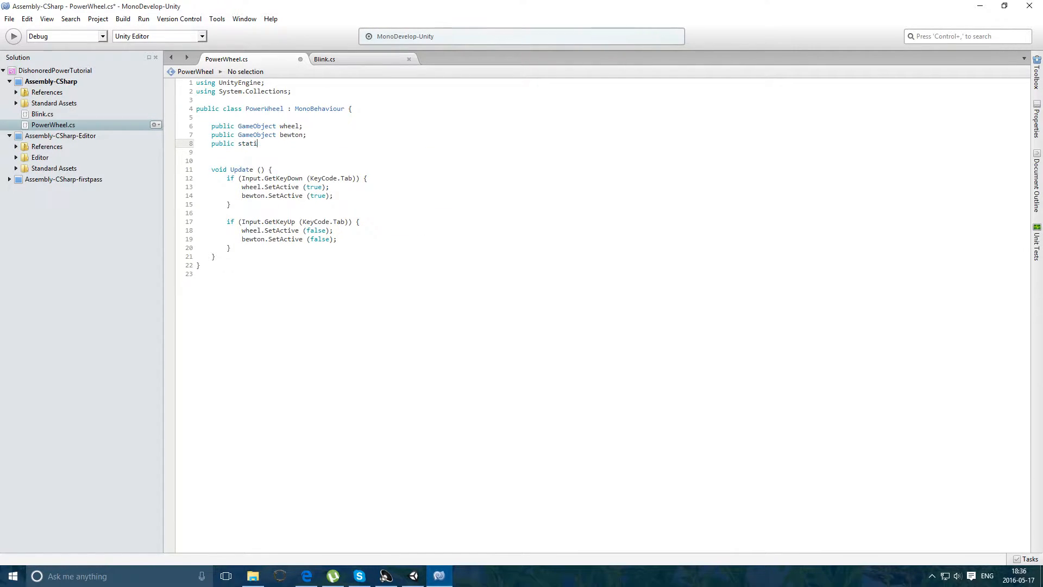
pyautogui.write('c bool')
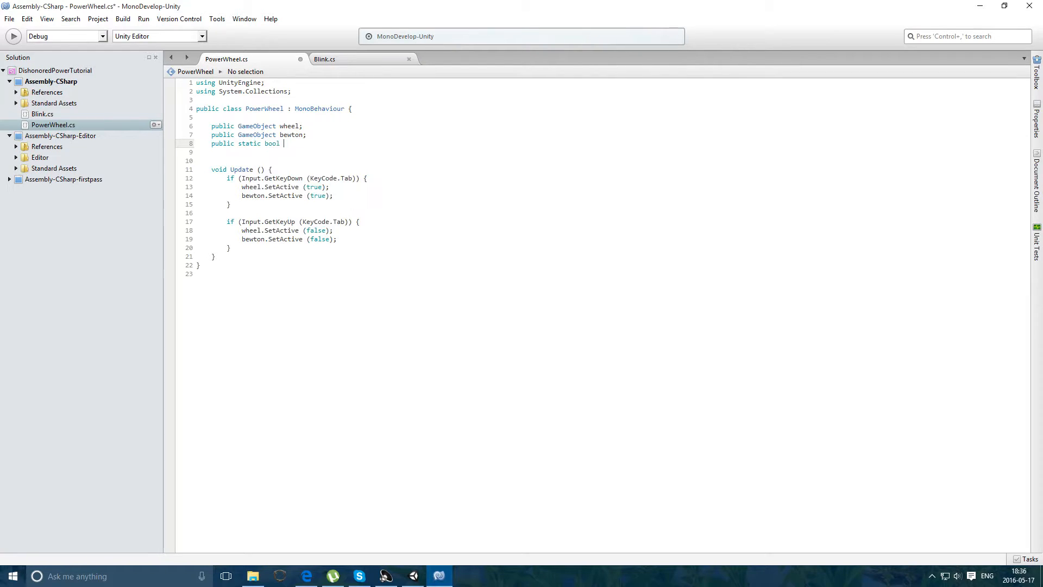
pyautogui.write('id')
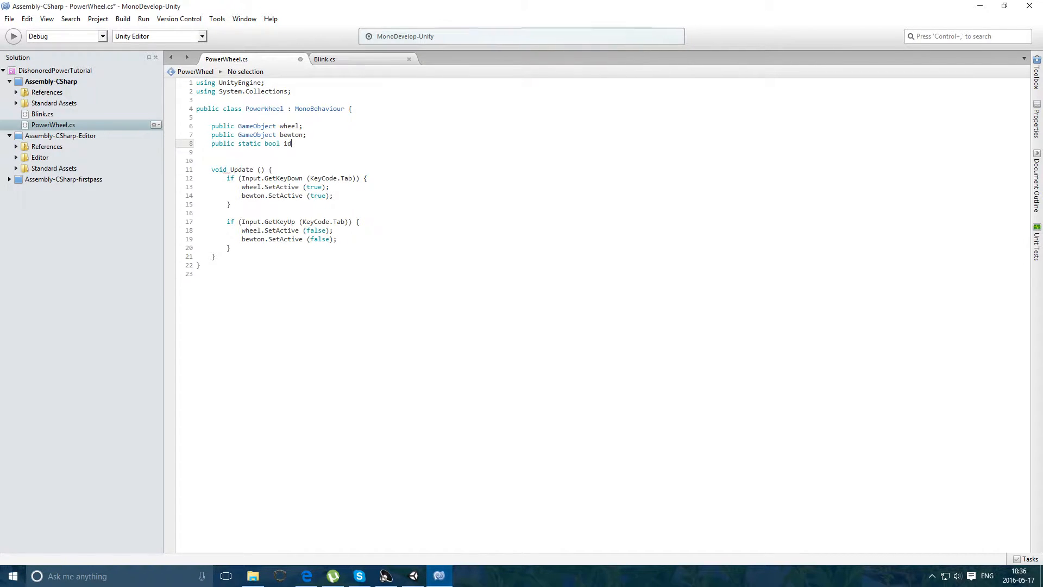
pyautogui.press('BackSpace')
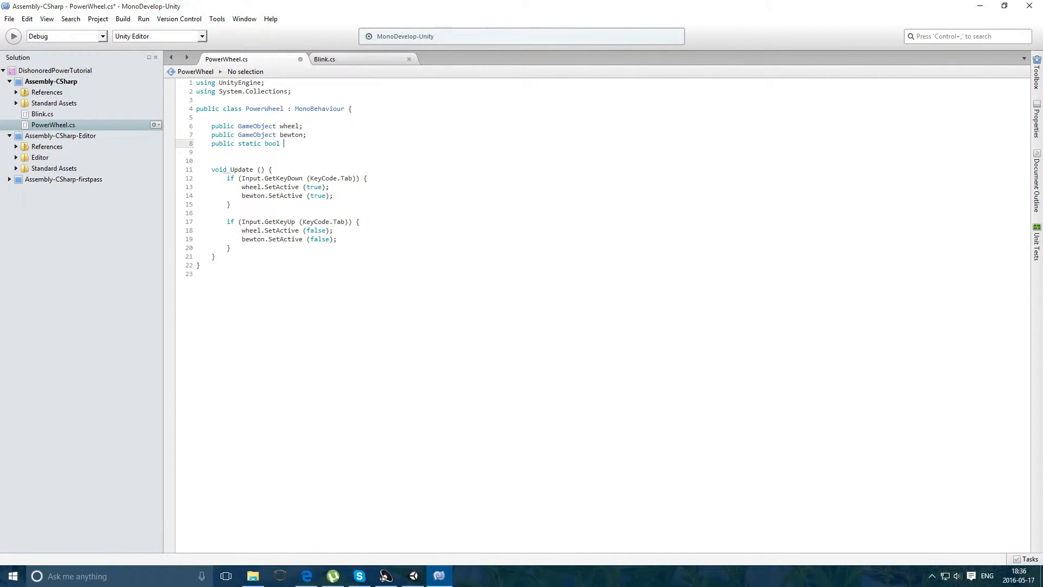
pyautogui.write('pw')
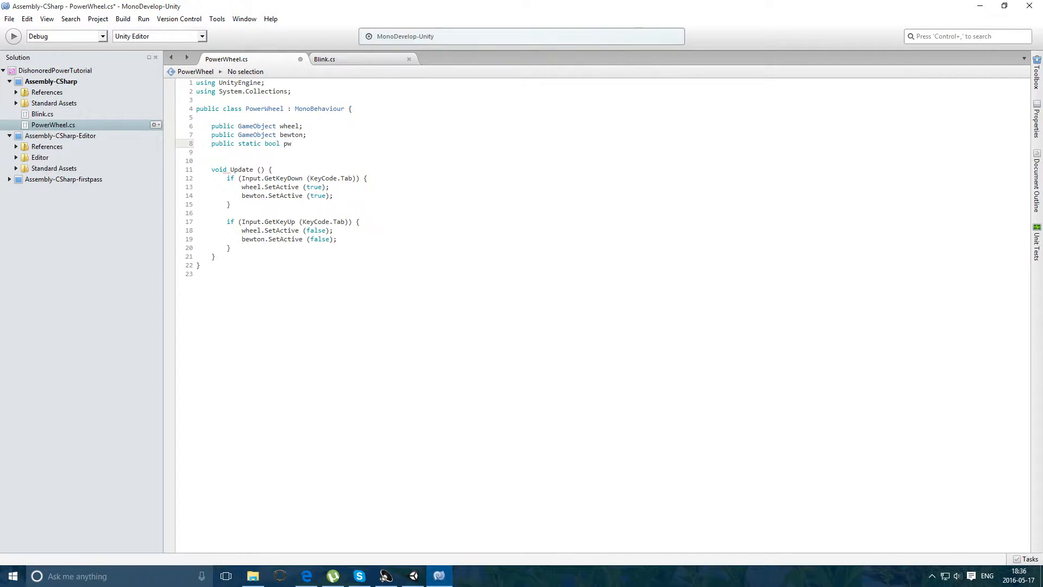
pyautogui.press('Backspace')
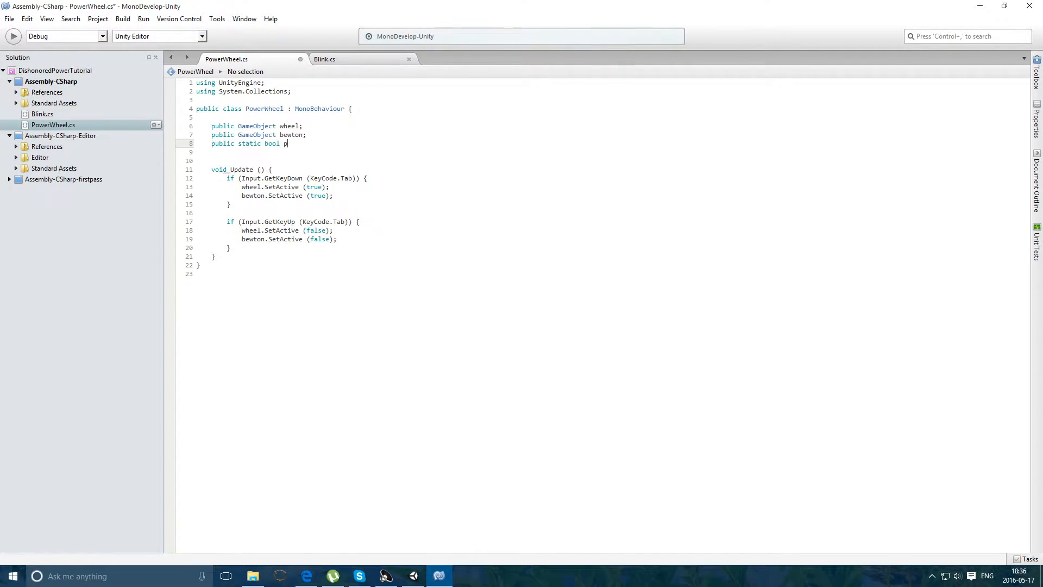
pyautogui.write('ispw')
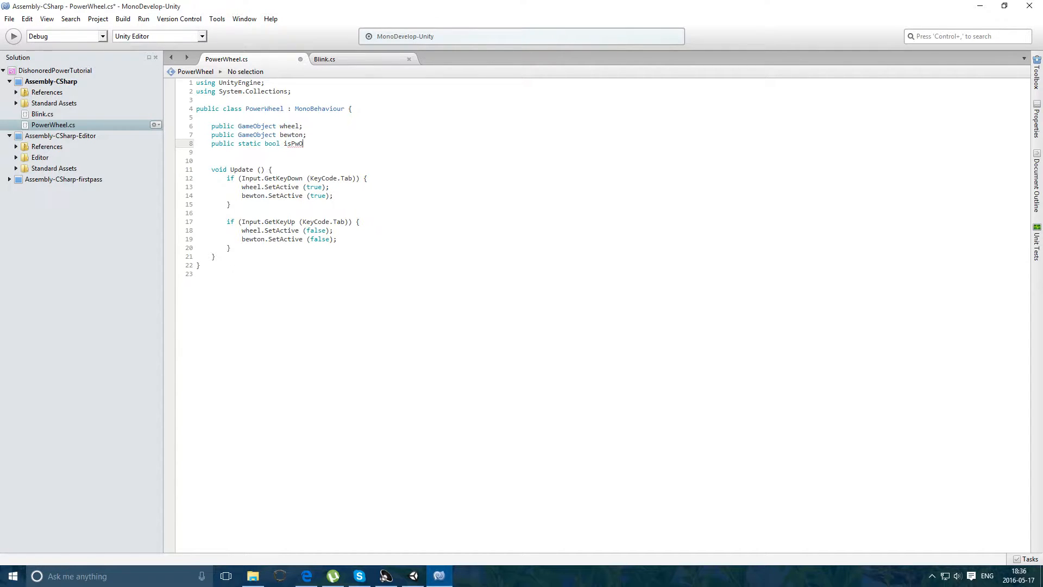
pyautogui.write('n;')
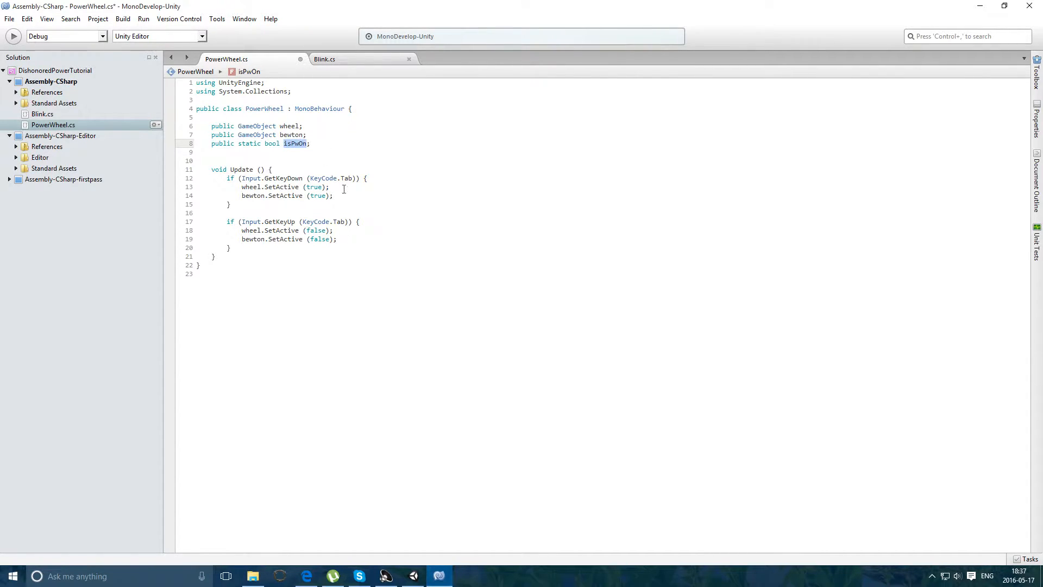
# - Set isPwOn = true in the Tab-down block and false in the Tab-up block, then return to Unity
pyautogui.write('isPwOn =')
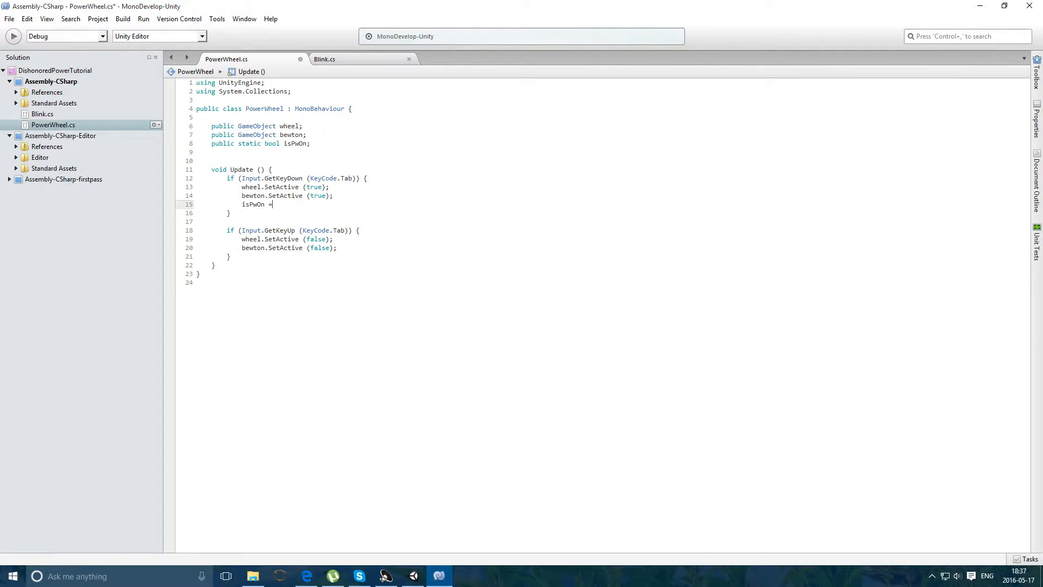
pyautogui.write('true;')
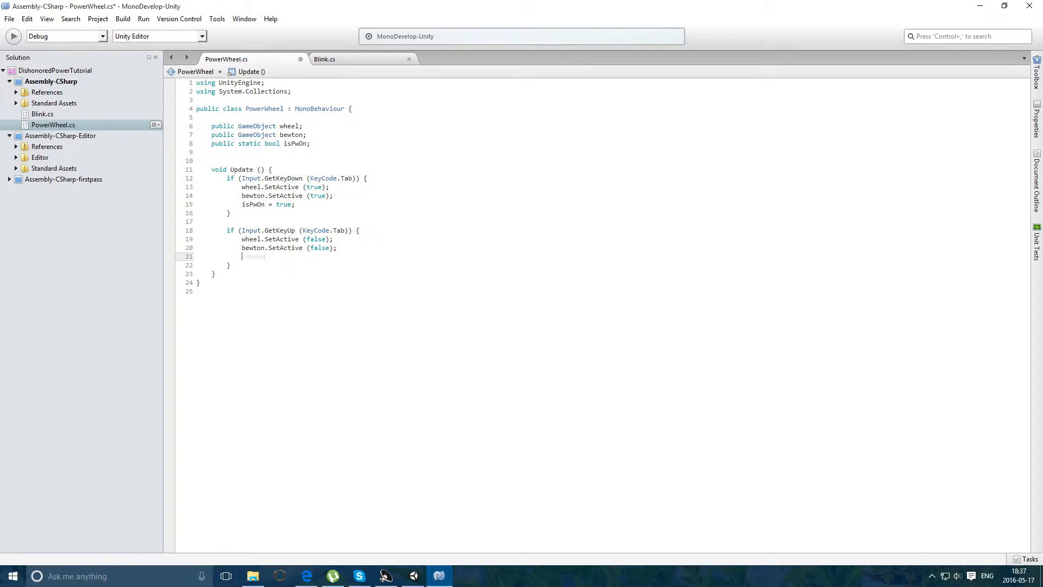
pyautogui.write('isPwOn = fals')
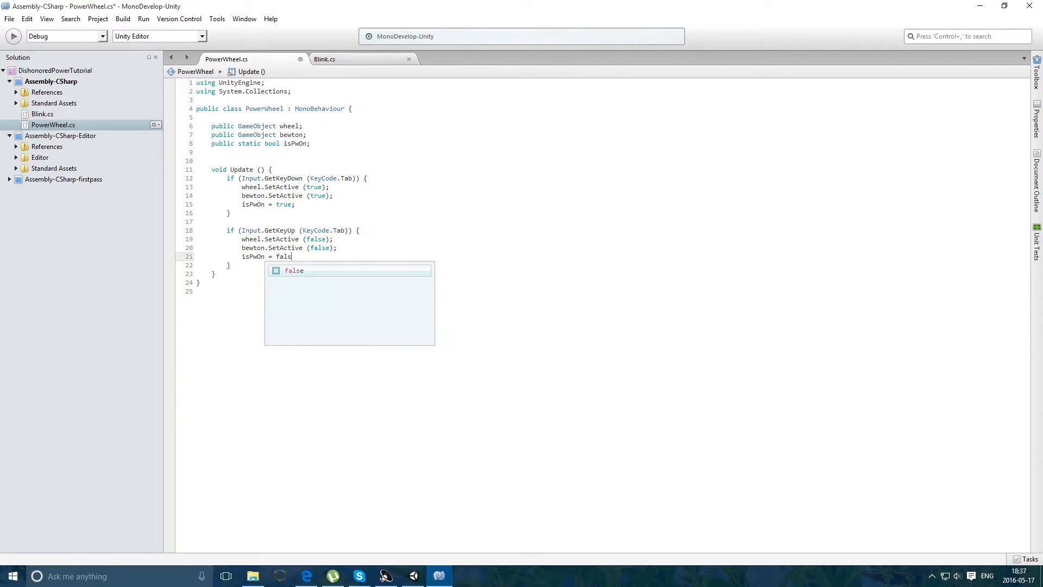
pyautogui.click(413, 576)
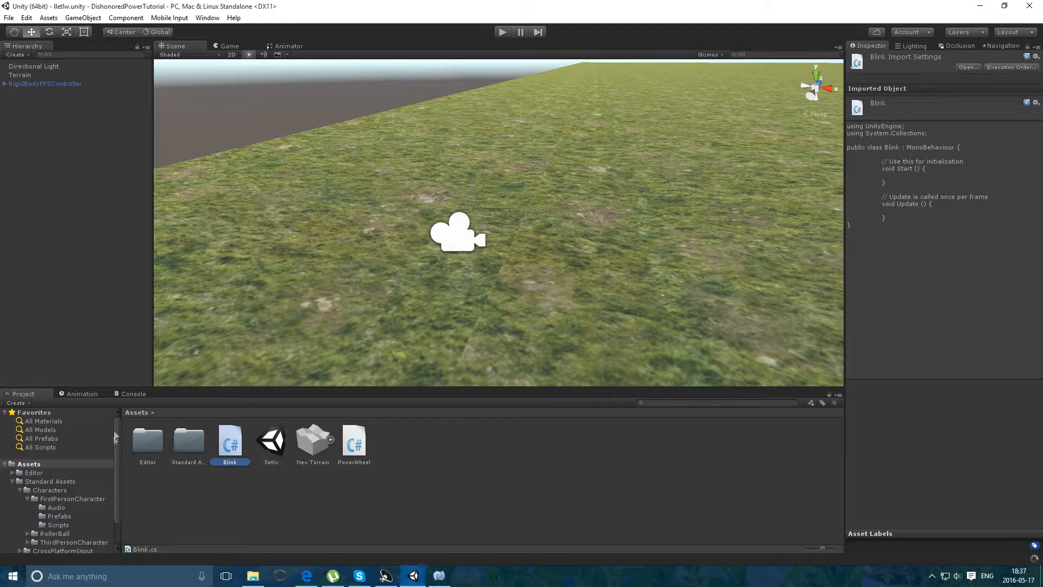
pyautogui.moveTo(461, 570)
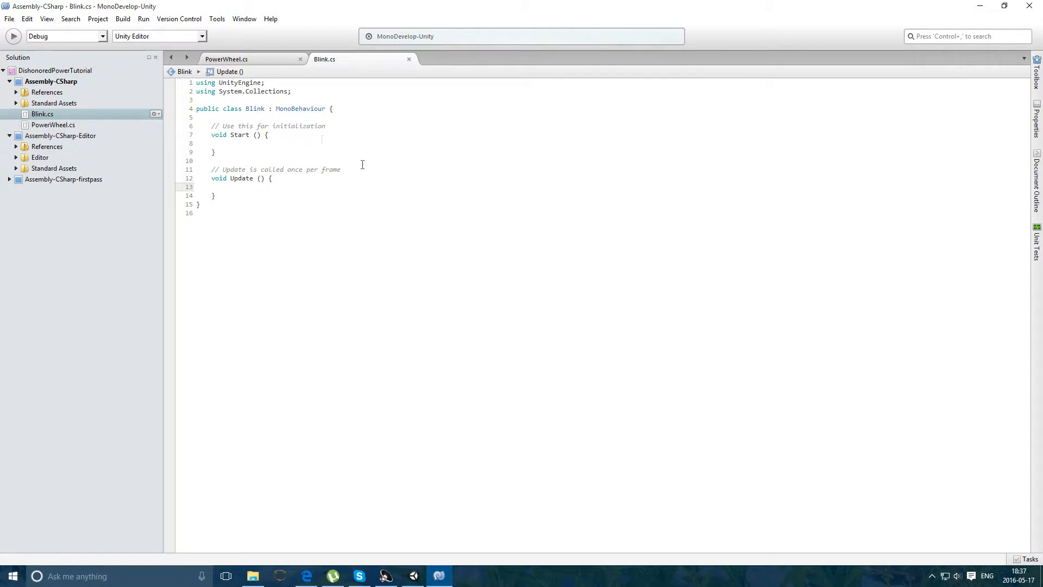
# - Start Blink's Update with a commented-out if (Input.GetButtonDown) check
pyautogui.write('o')
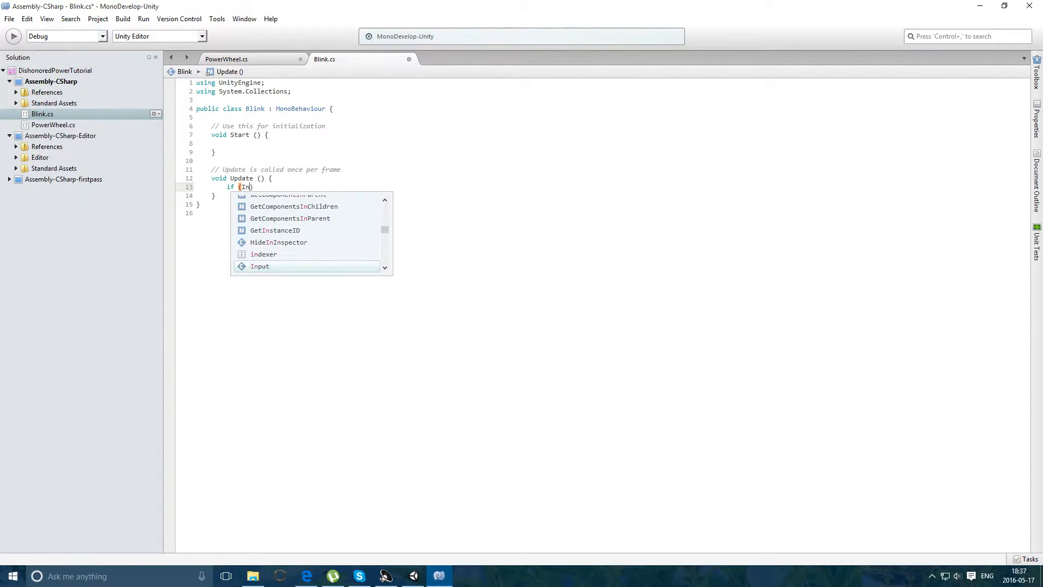
pyautogui.write('.Get')
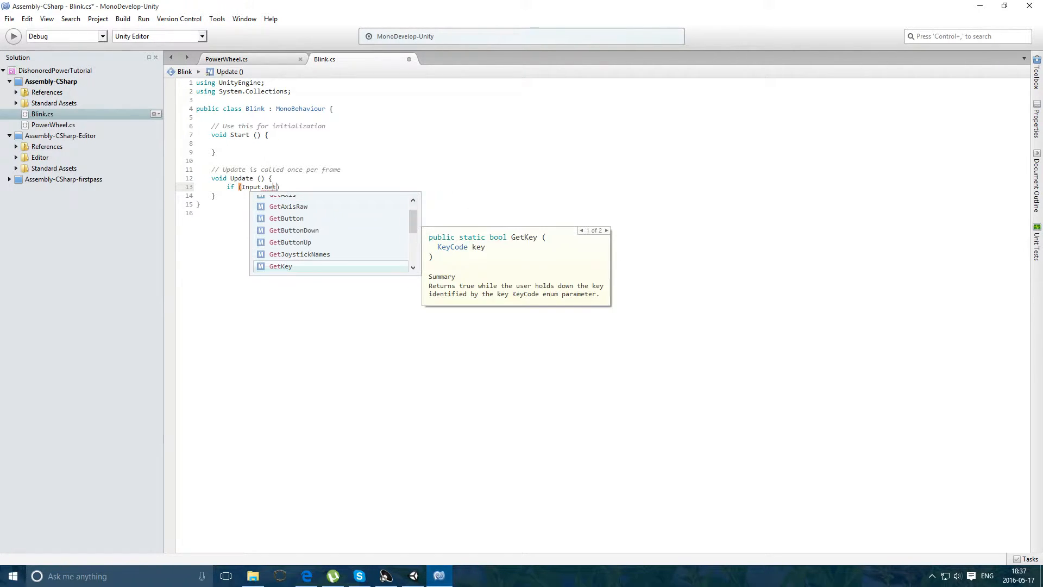
pyautogui.press('BackSpace')
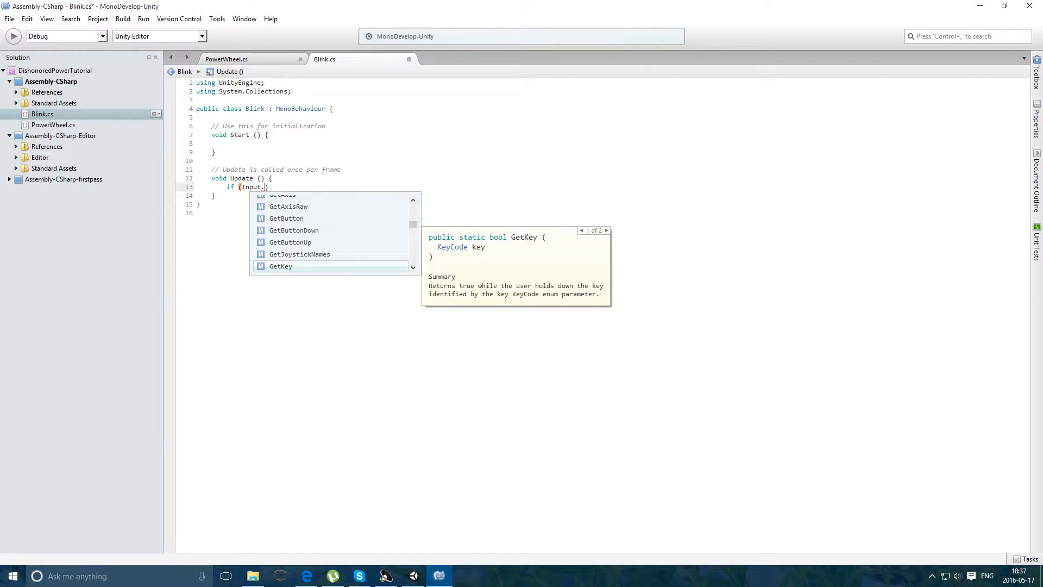
pyautogui.write('Butto')
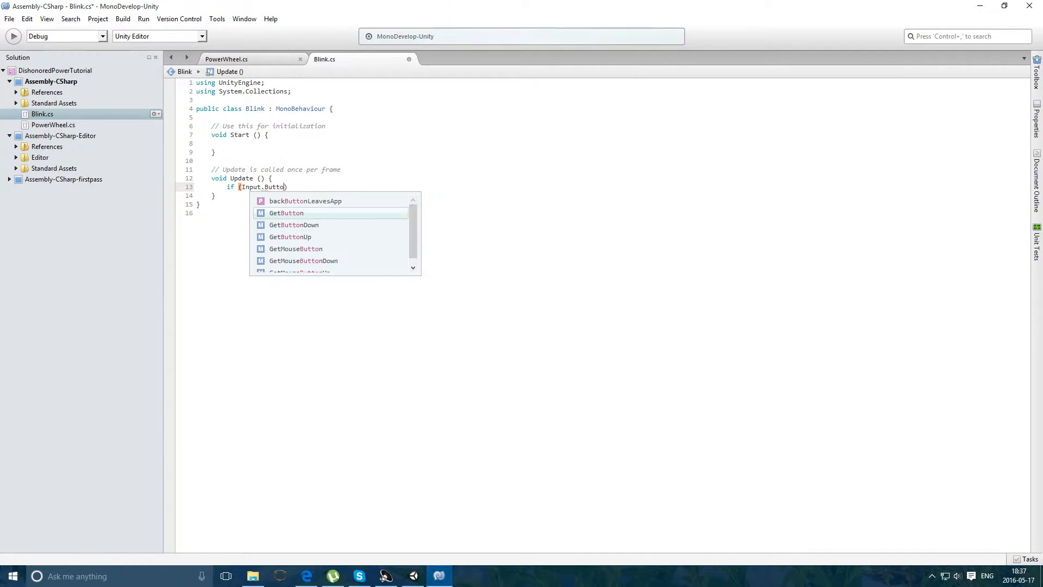
pyautogui.press('BackSpace')
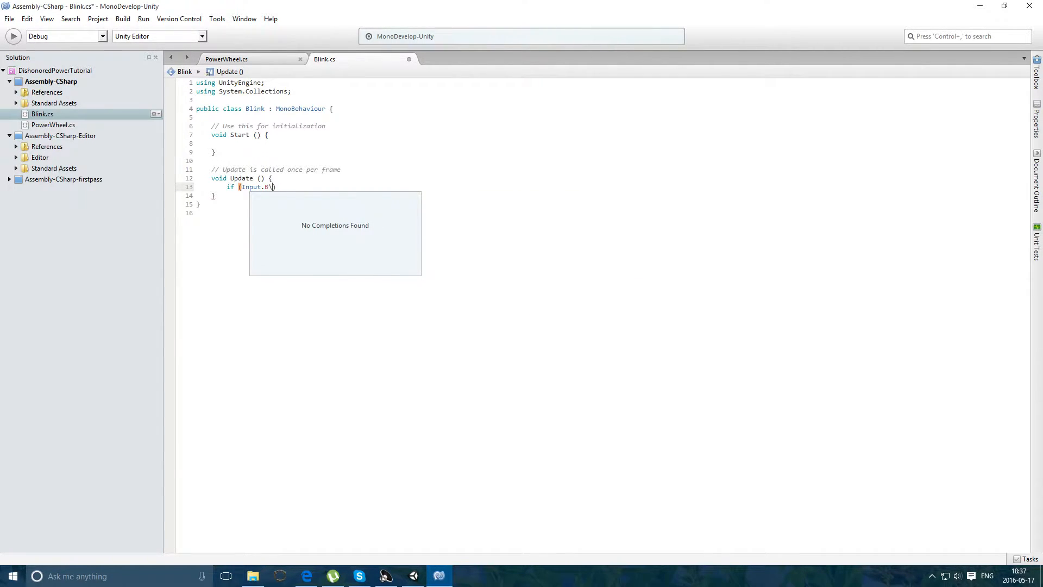
pyautogui.write('ut')
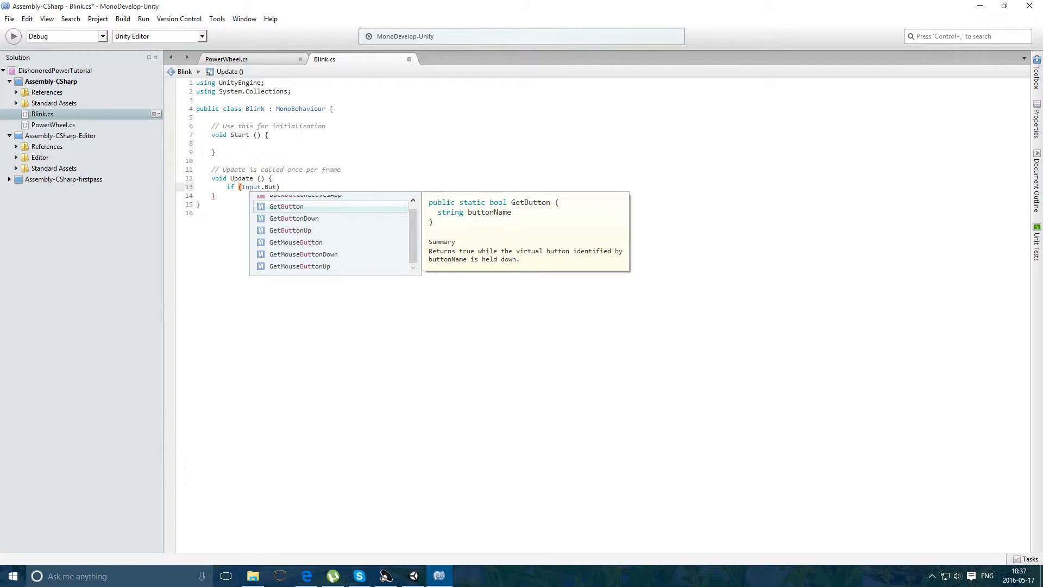
pyautogui.write('GetButtonDown')
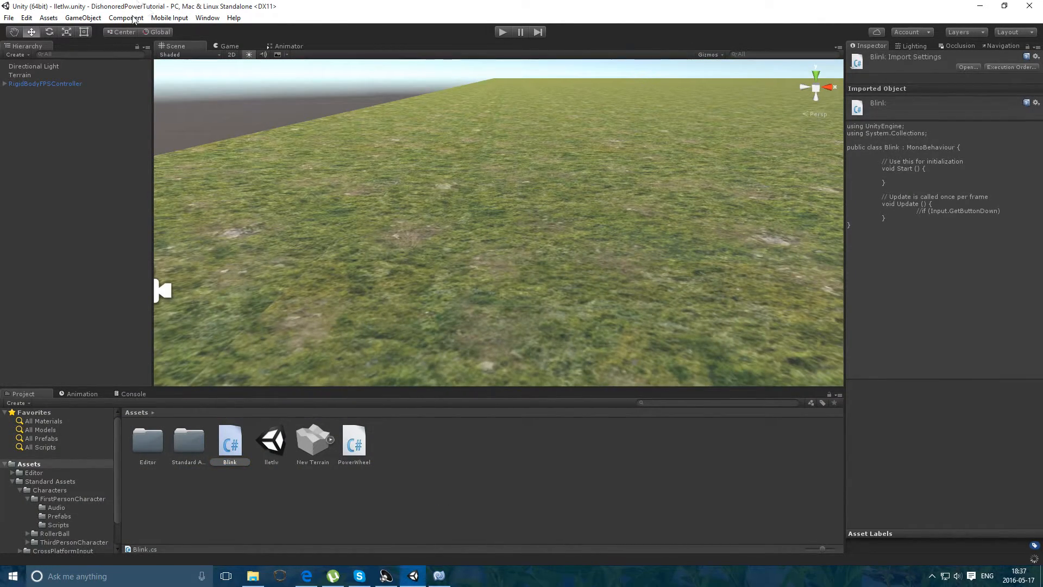
# - Add a Sphere and set its new Ball material's rendering mode to Transparent
pyautogui.click(82, 18)
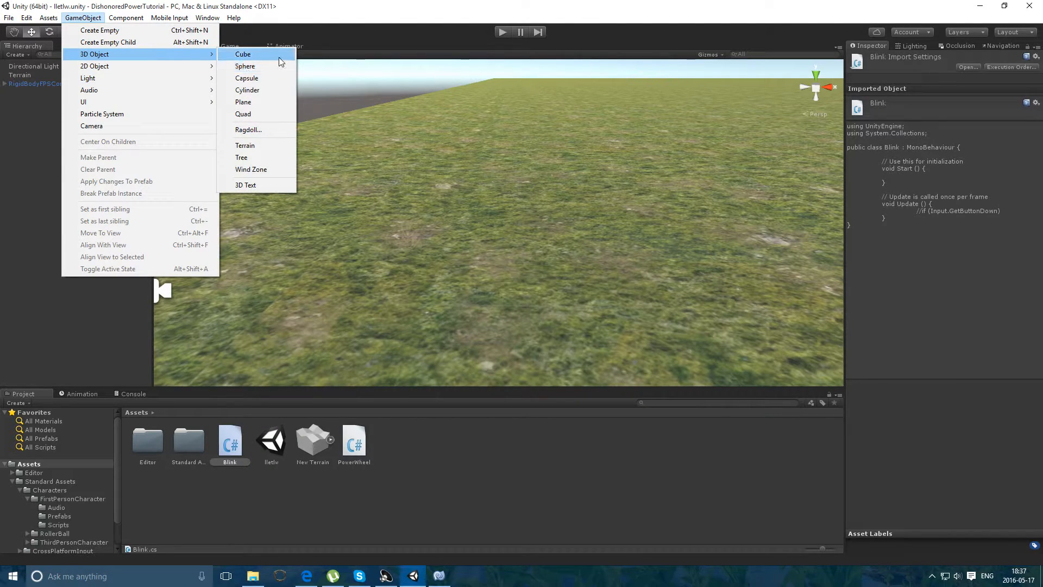
pyautogui.click(244, 66)
pyautogui.write('Ba')
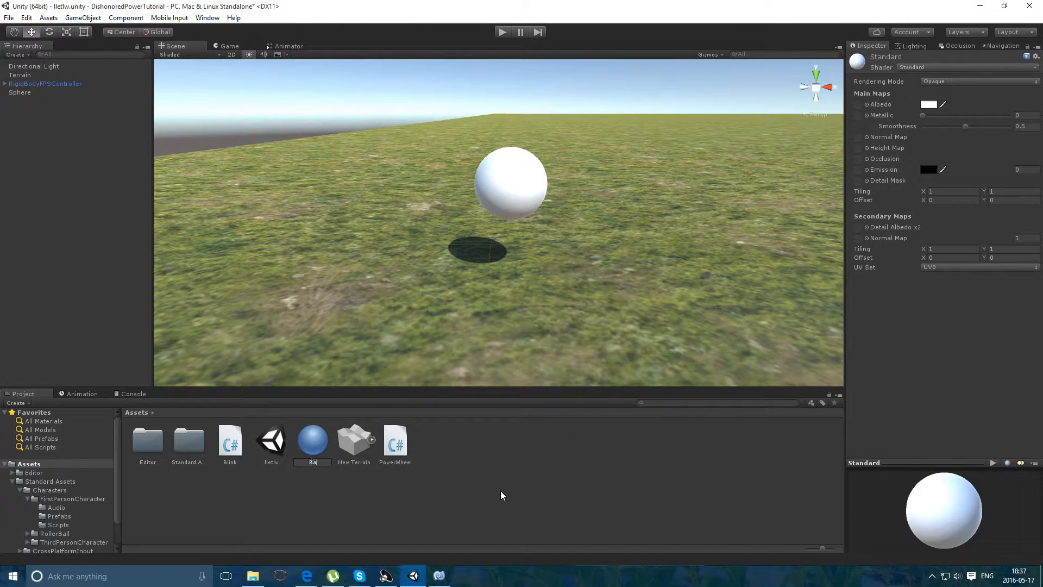
pyautogui.click(978, 82)
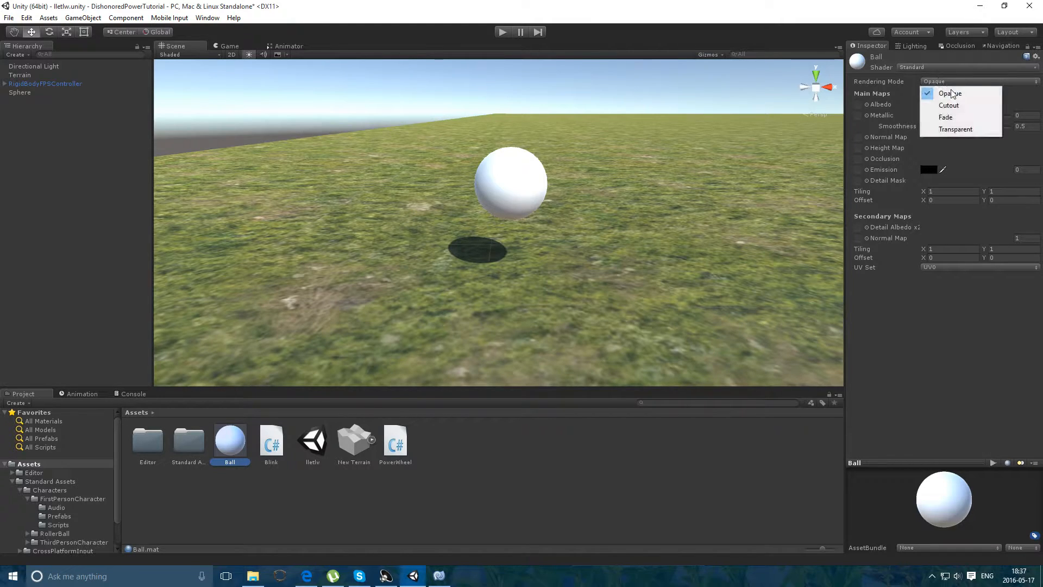
pyautogui.click(955, 129)
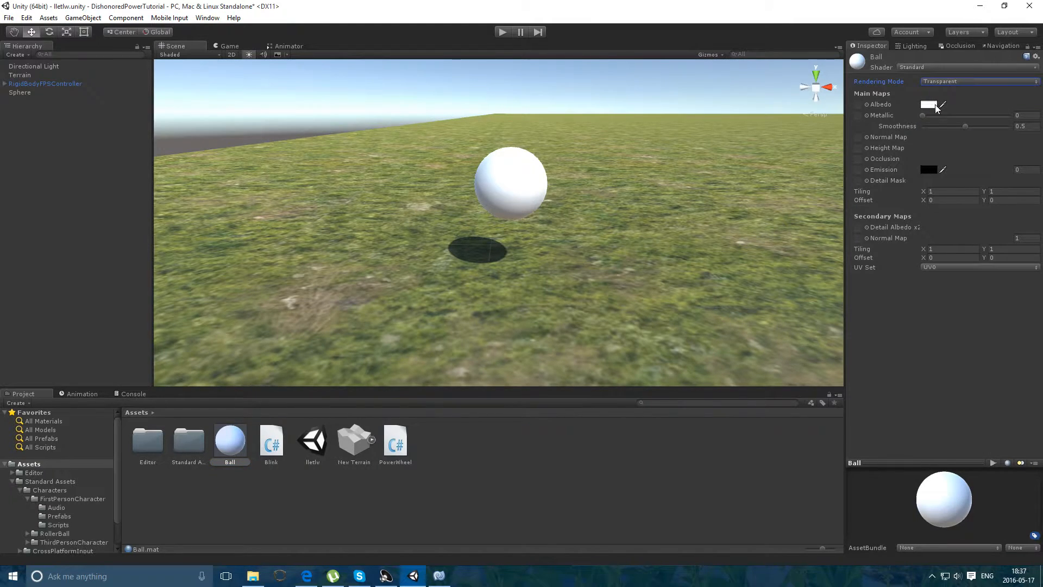
# - Give the Ball material a purple albedo and zero smoothness, applied to the sphere
pyautogui.click(930, 105)
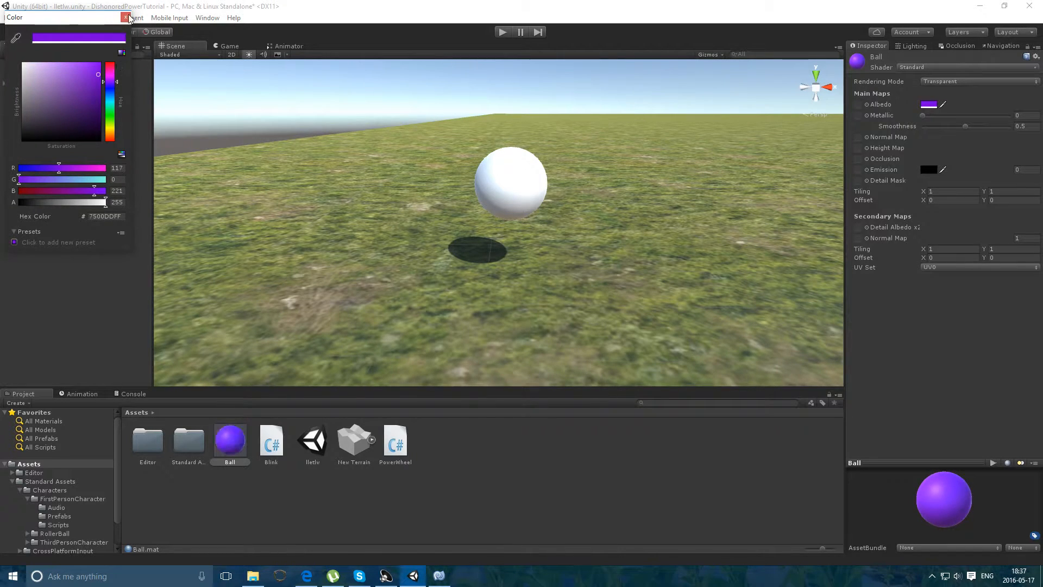
pyautogui.click(126, 16)
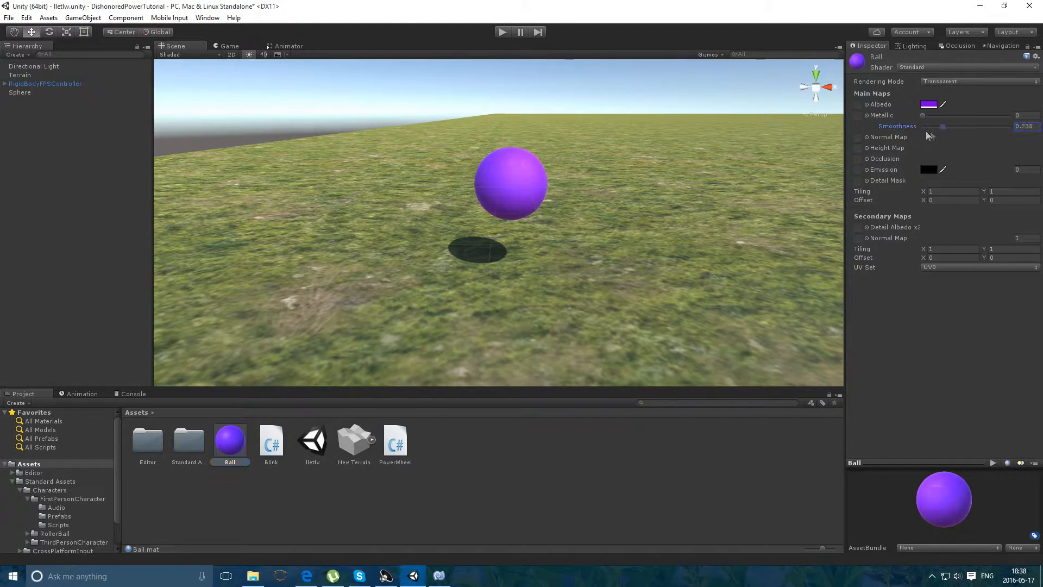
pyautogui.moveTo(941, 126); pyautogui.dragTo(923, 126)
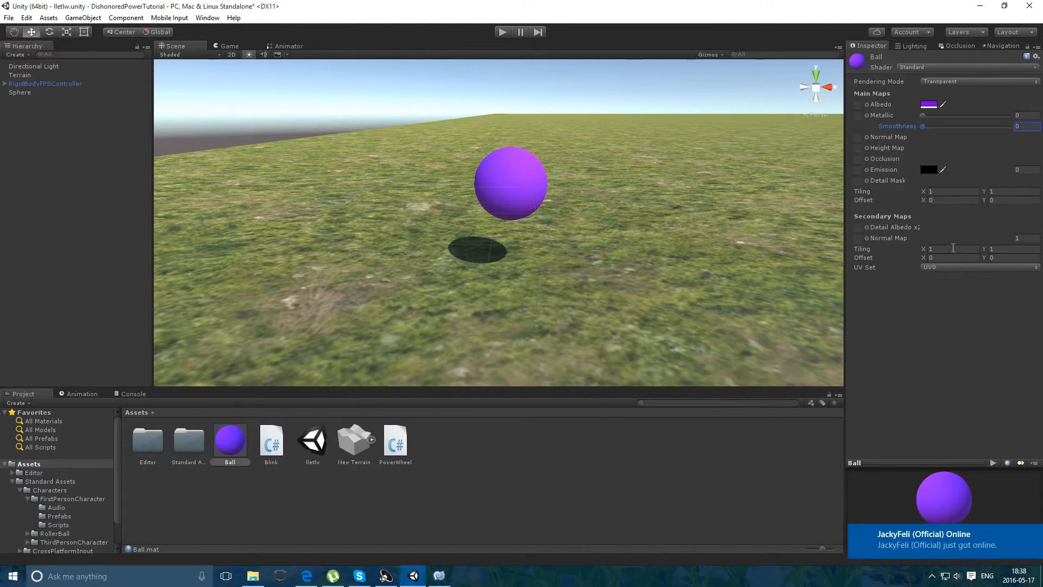
pyautogui.click(929, 104)
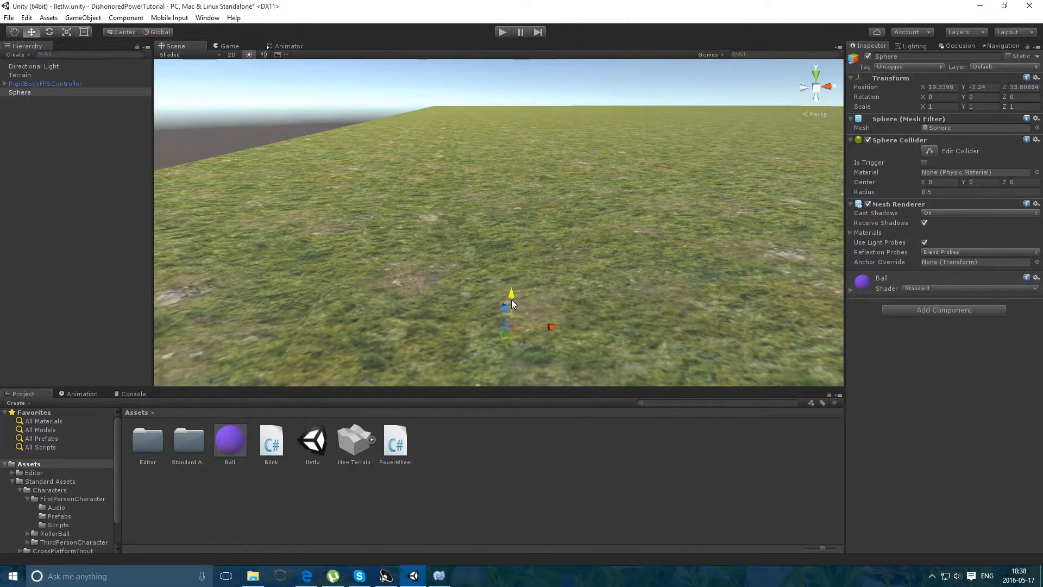
pyautogui.click(19, 91)
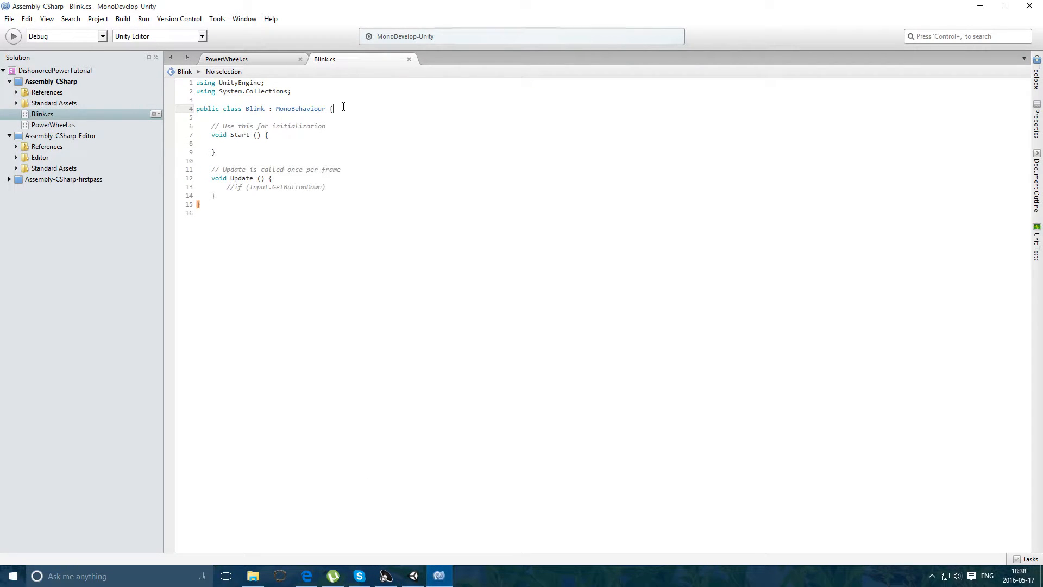
# - Declare public GameObject ball and private RaycastHit hit in Blink
pyautogui.write('public')
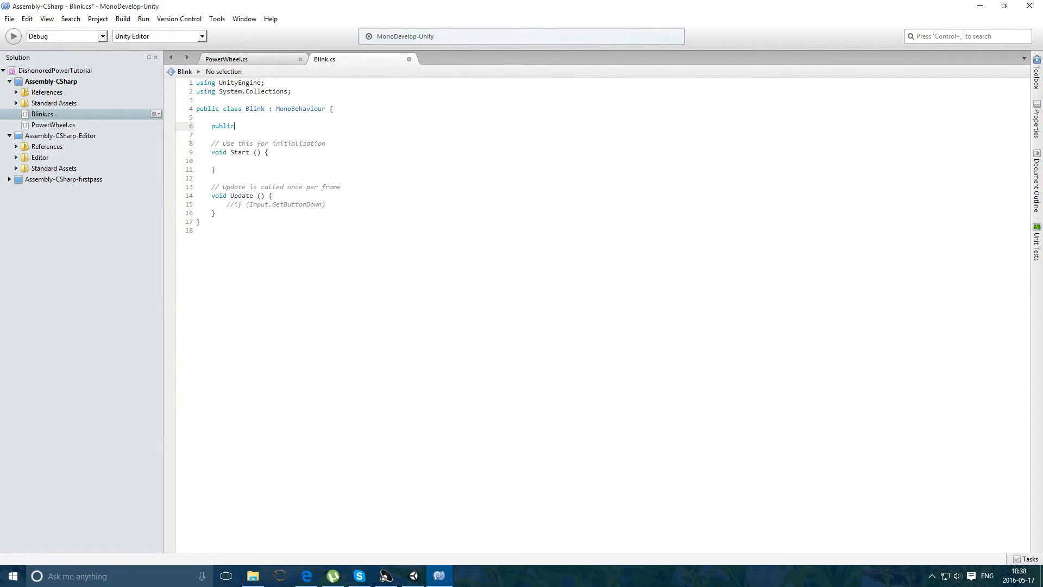
pyautogui.write('Transform')
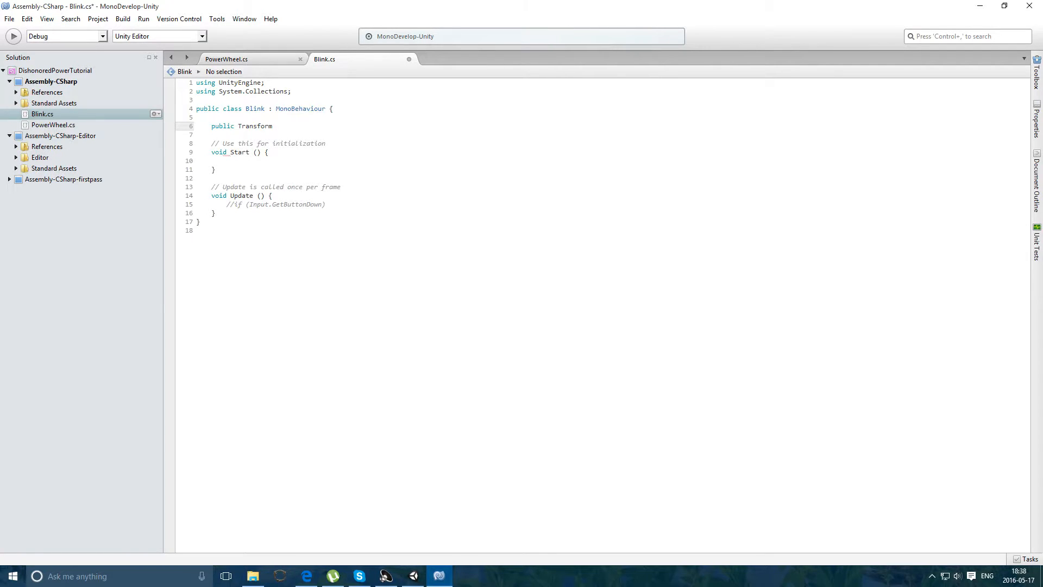
pyautogui.write('GameObject')
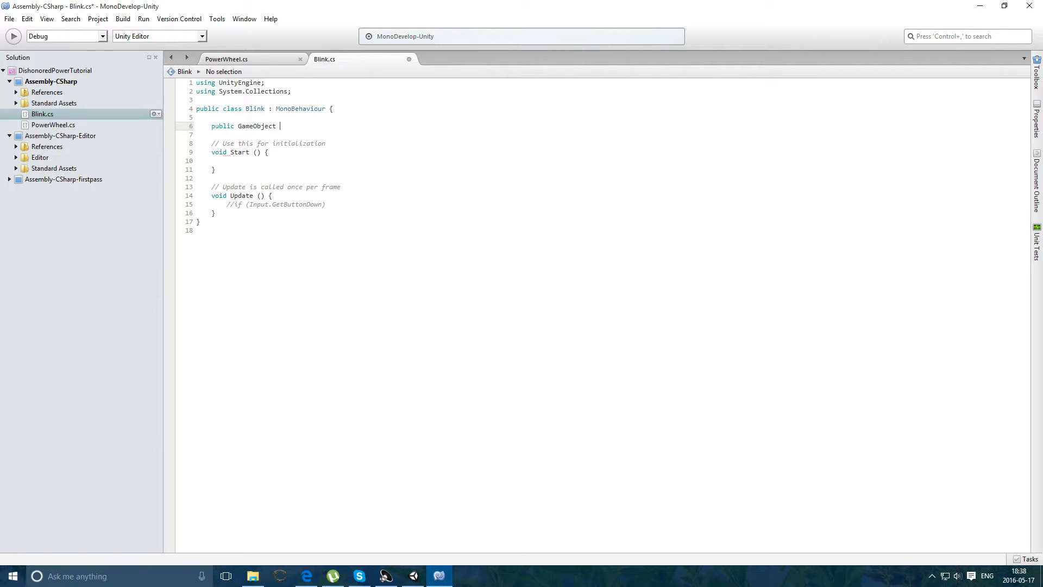
pyautogui.write('b')
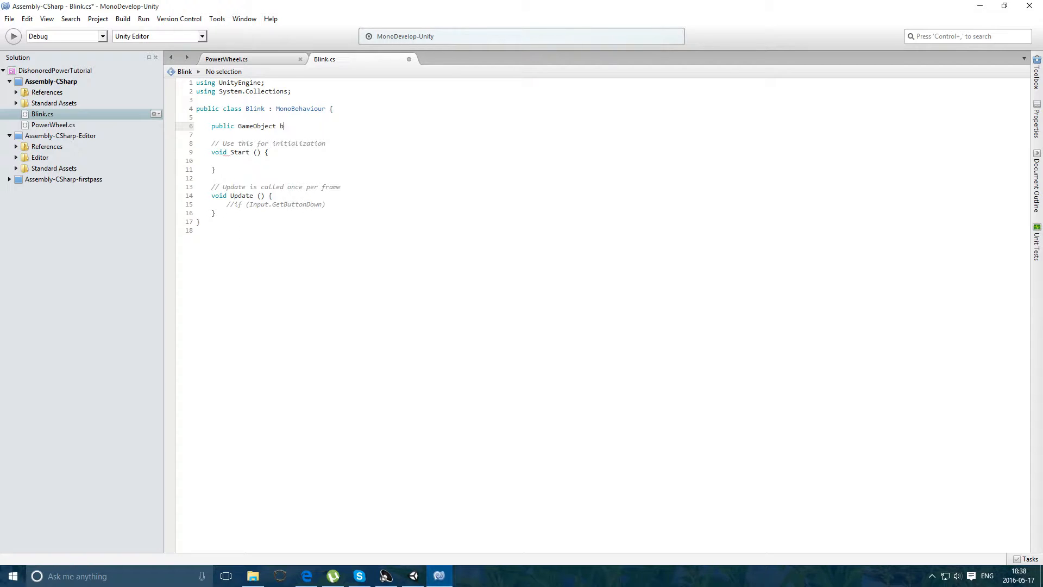
pyautogui.write('all;')
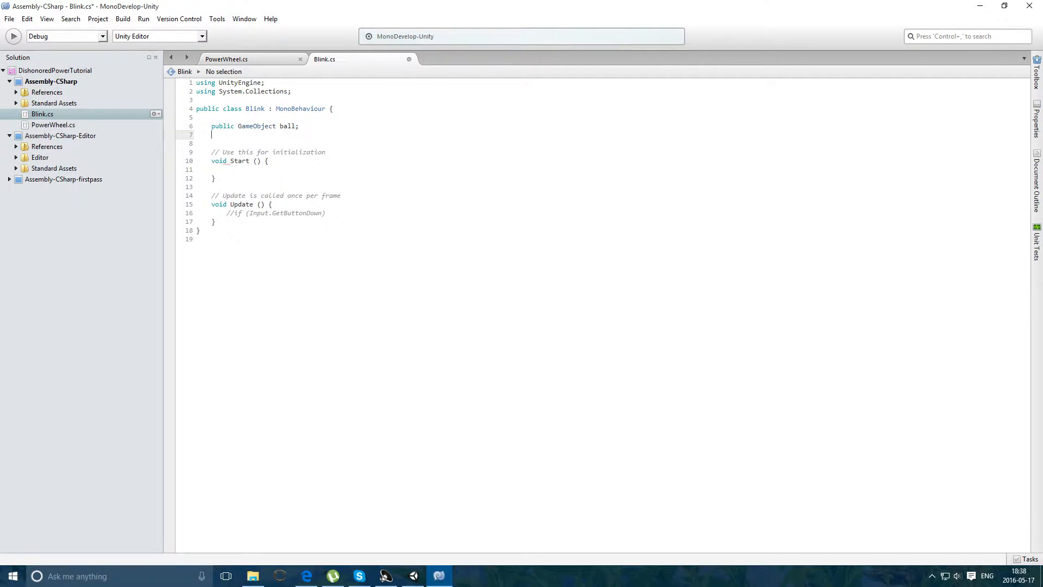
pyautogui.write('private WheelHit')
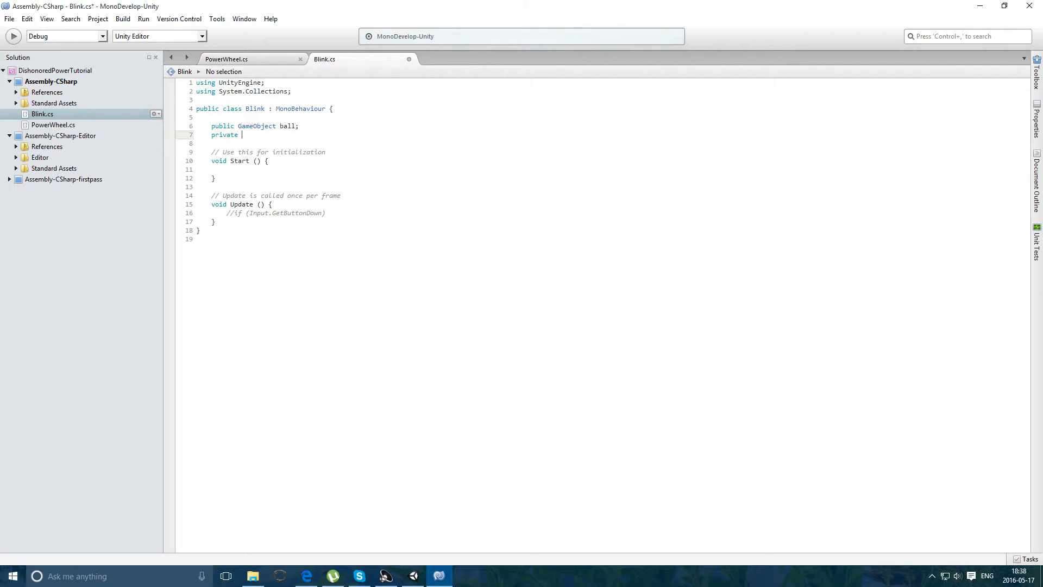
pyautogui.write('ray')
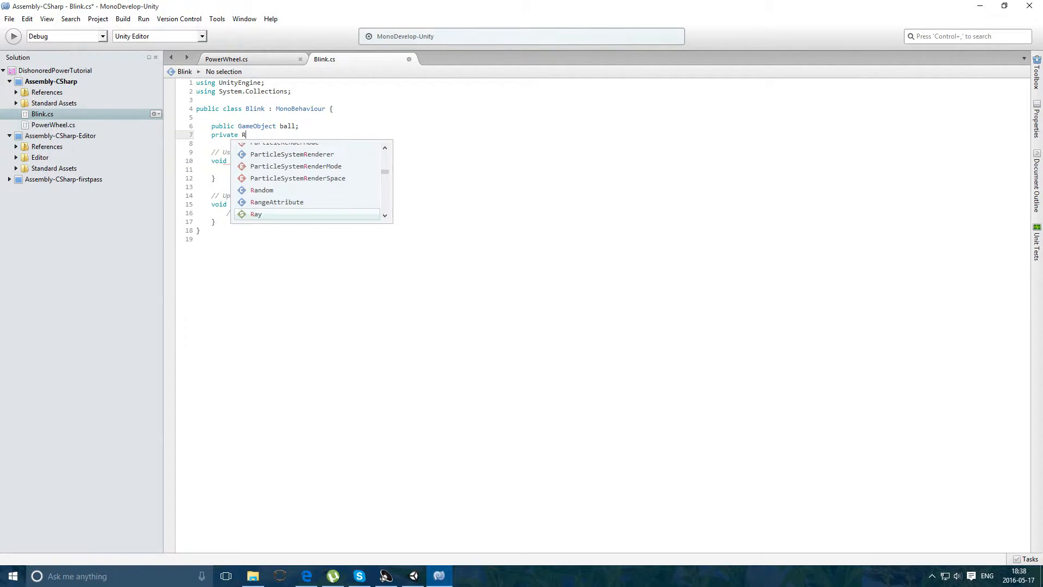
pyautogui.write('RaycastHit')
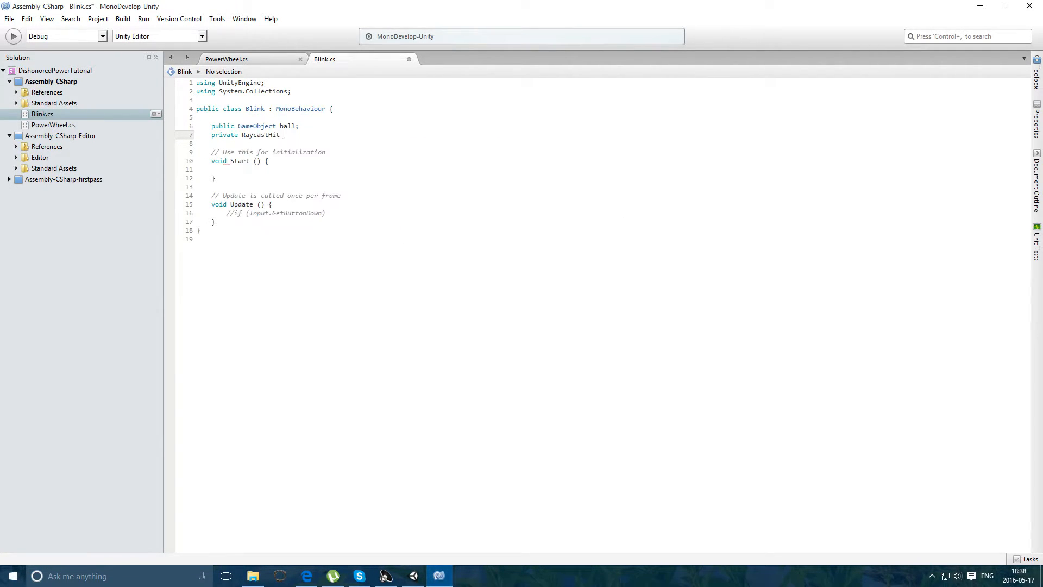
pyautogui.write('hit;')
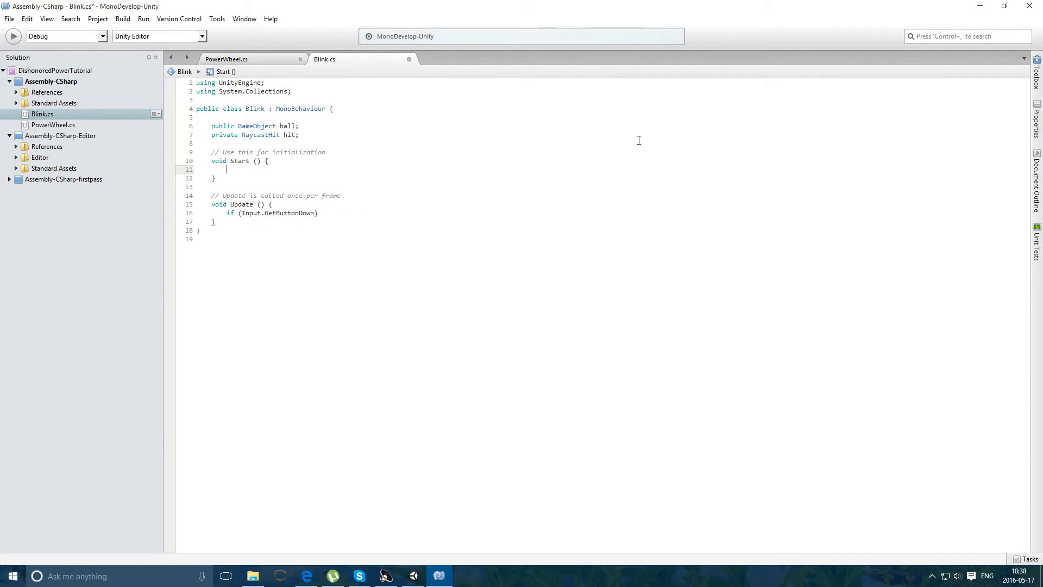
# - Hide the ball with SetActive(false) on Start and begin an if (Physics.Raycast()) check in Update
pyautogui.write('ball')
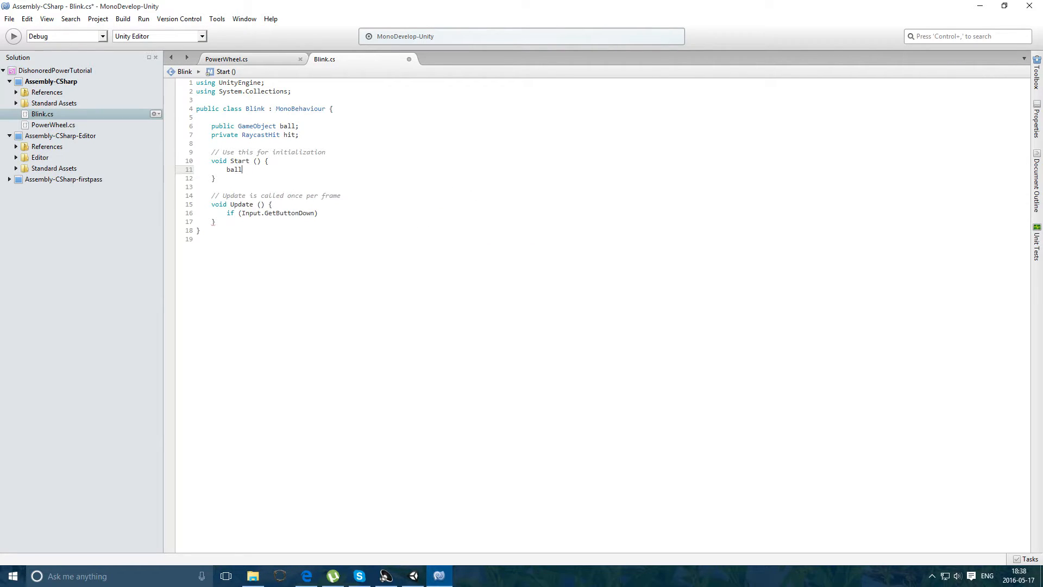
pyautogui.write('.SetActive')
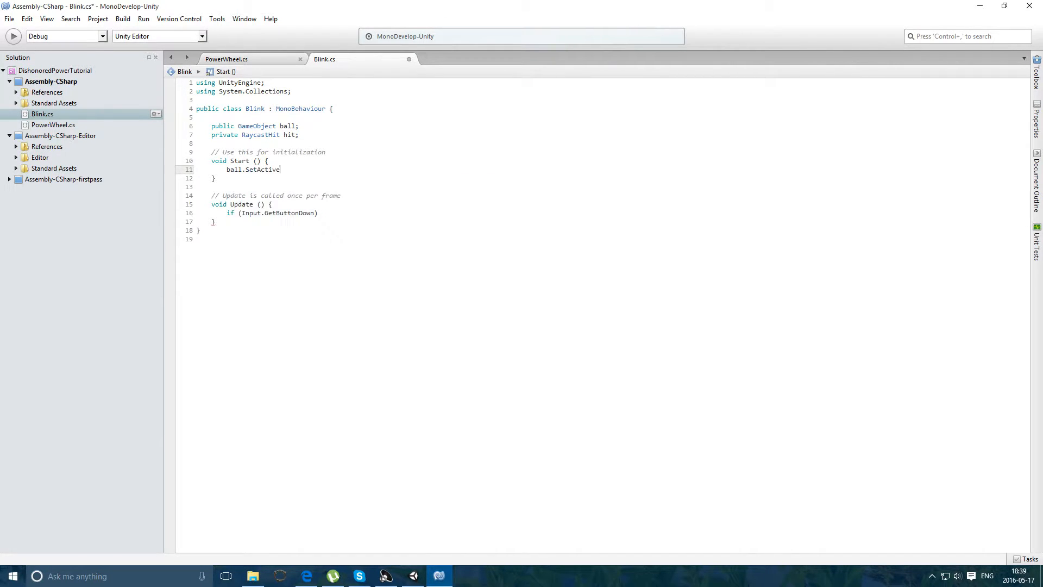
pyautogui.write('(false;)')
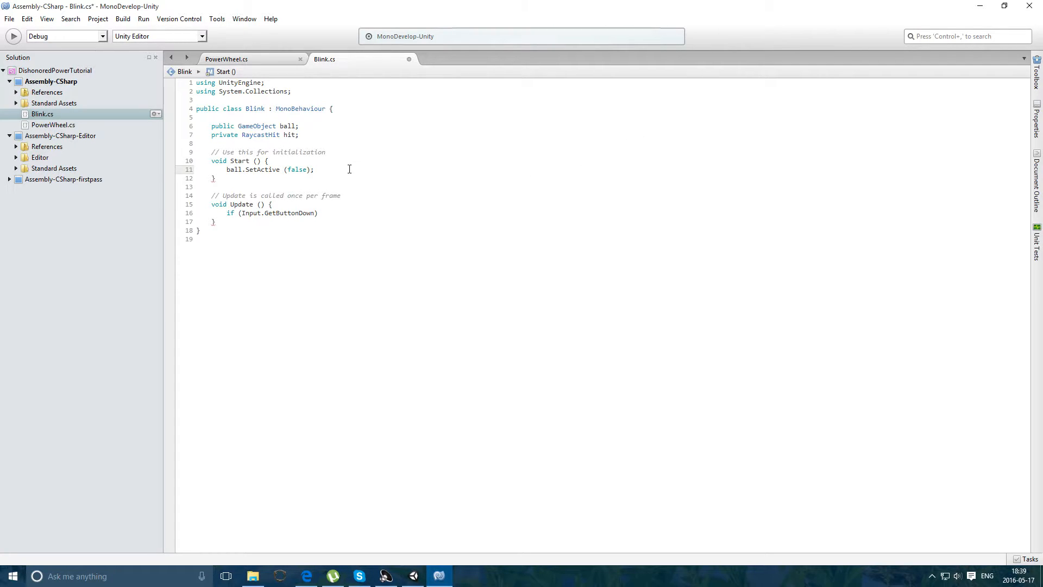
pyautogui.click(318, 213)
pyautogui.write('if')
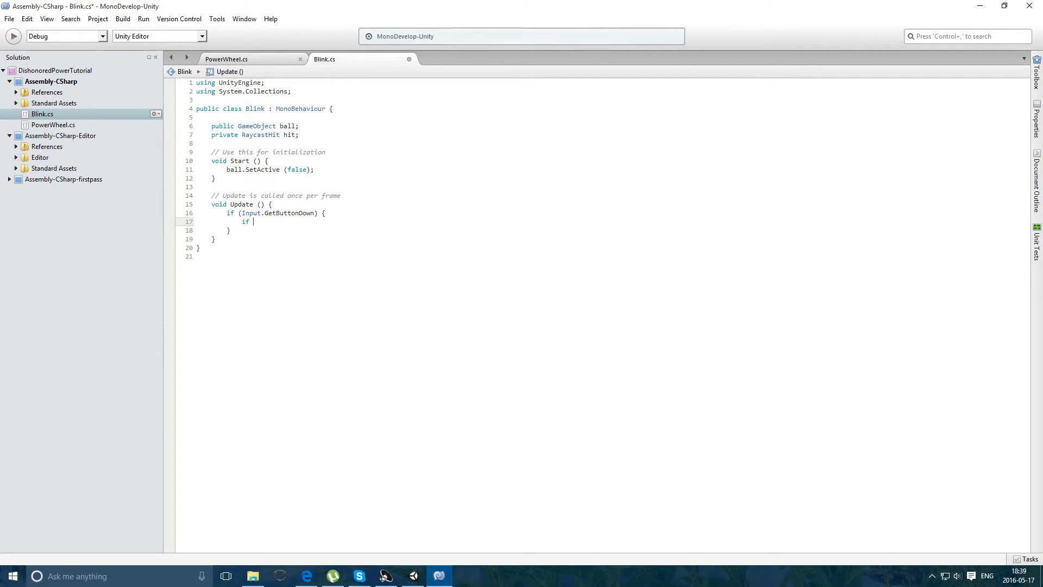
pyautogui.write('Physics.Raycast)')
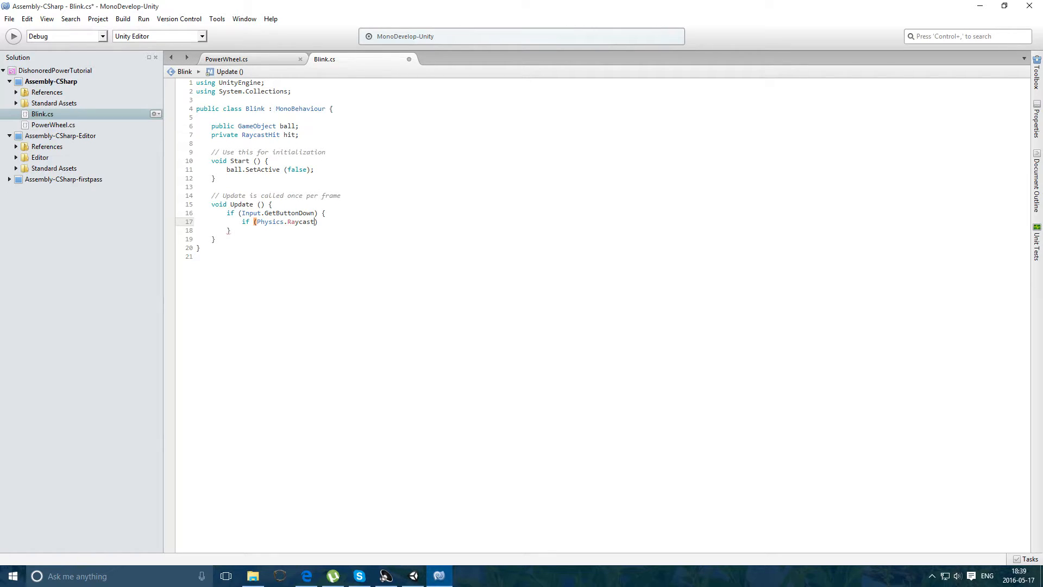
pyautogui.write('(')
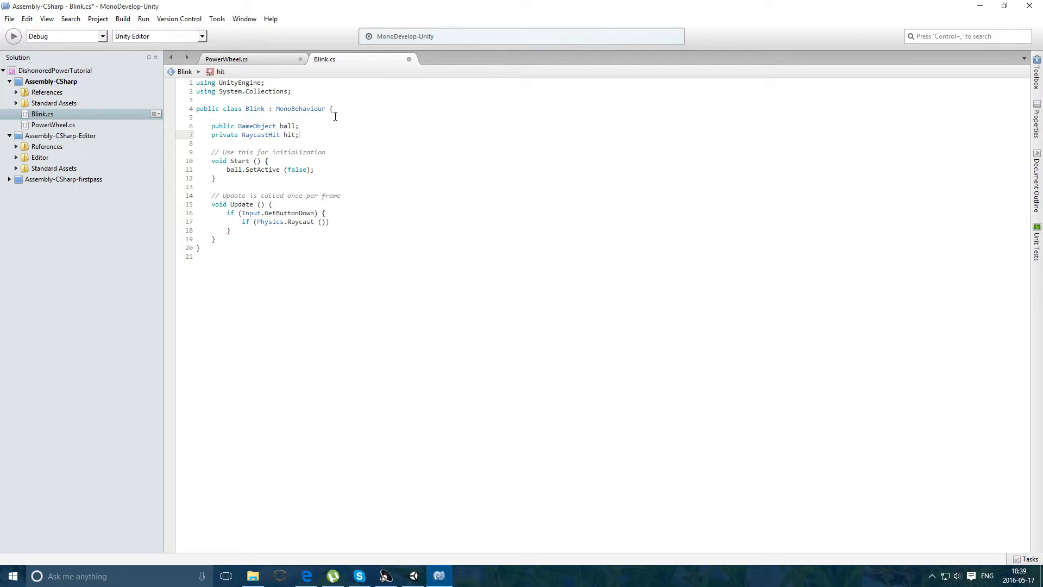
# - Add public Transform cam and fill the Raycast with cam.position, cam.forward, out hit
pyautogui.write('p')
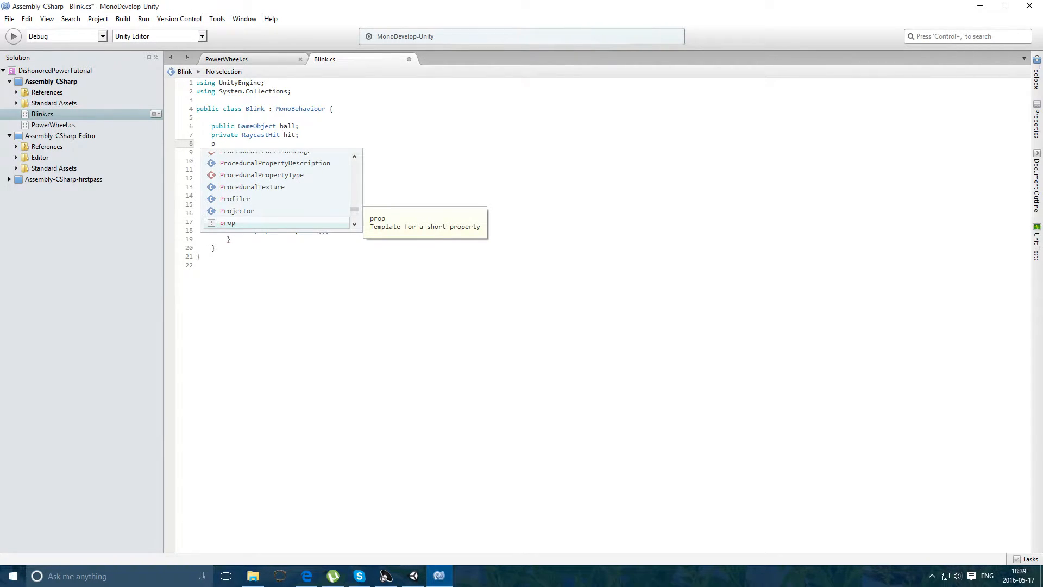
pyautogui.write('ublic T')
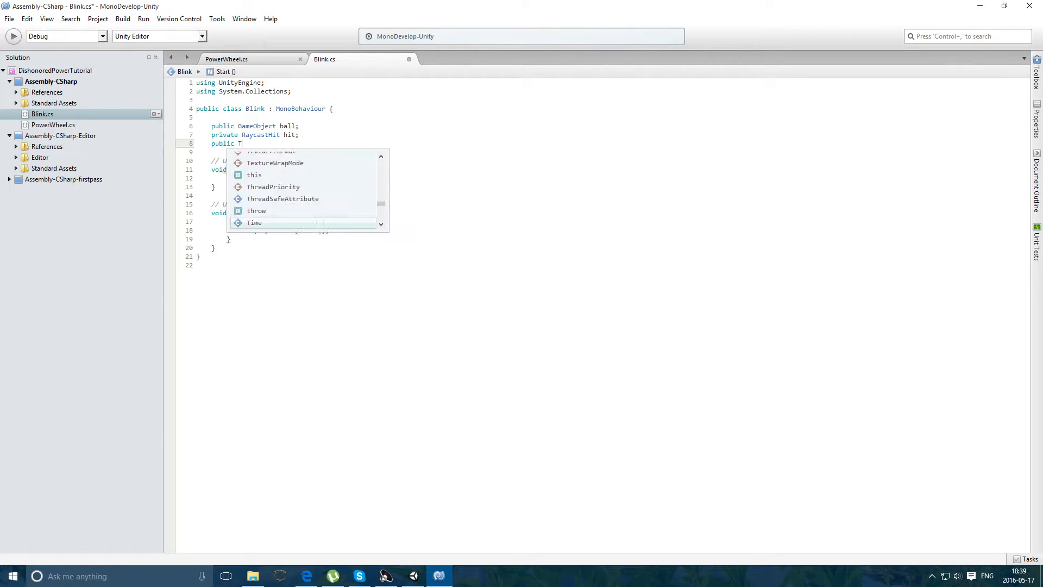
pyautogui.write('ransform came')
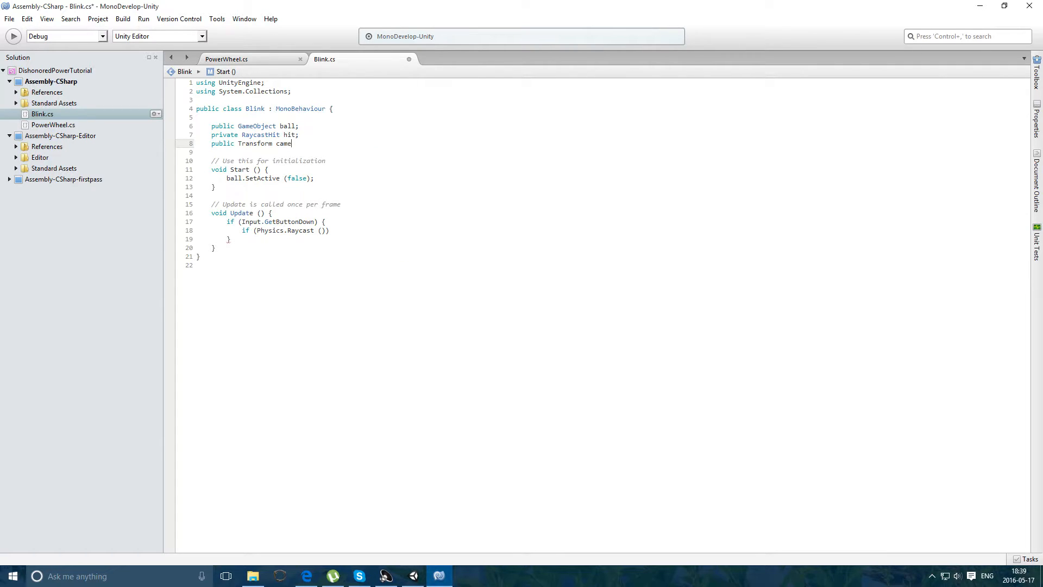
pyautogui.press('Backspace')
pyautogui.write(';')
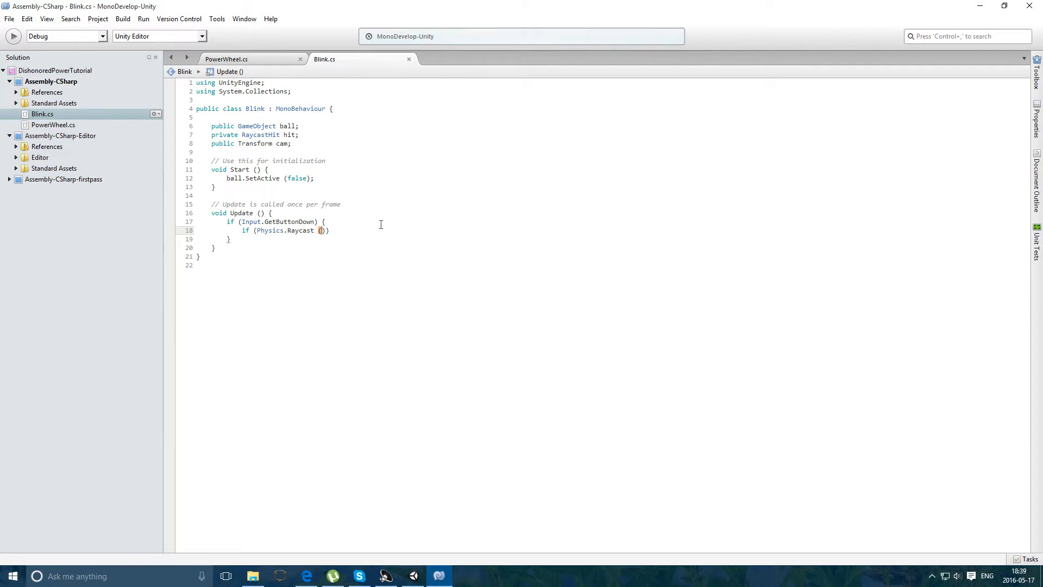
pyautogui.write('ca')
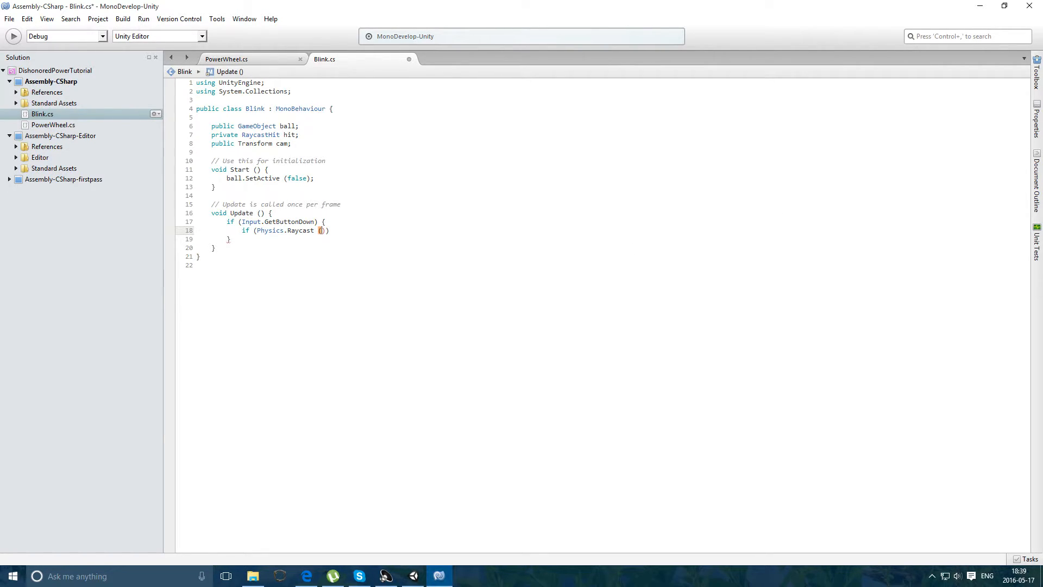
pyautogui.write('cam.position, ca')
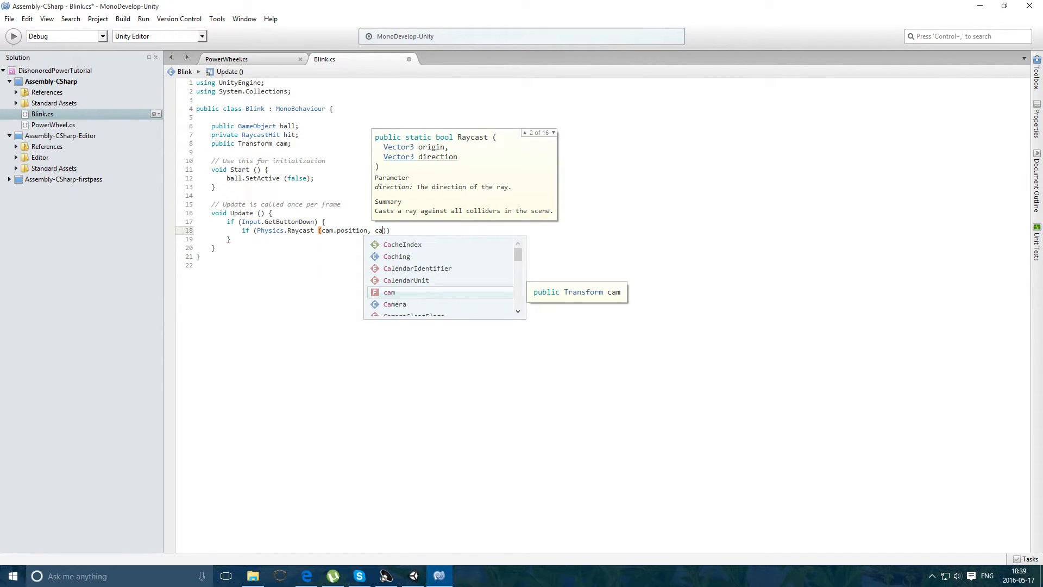
pyautogui.write('m.forward,')
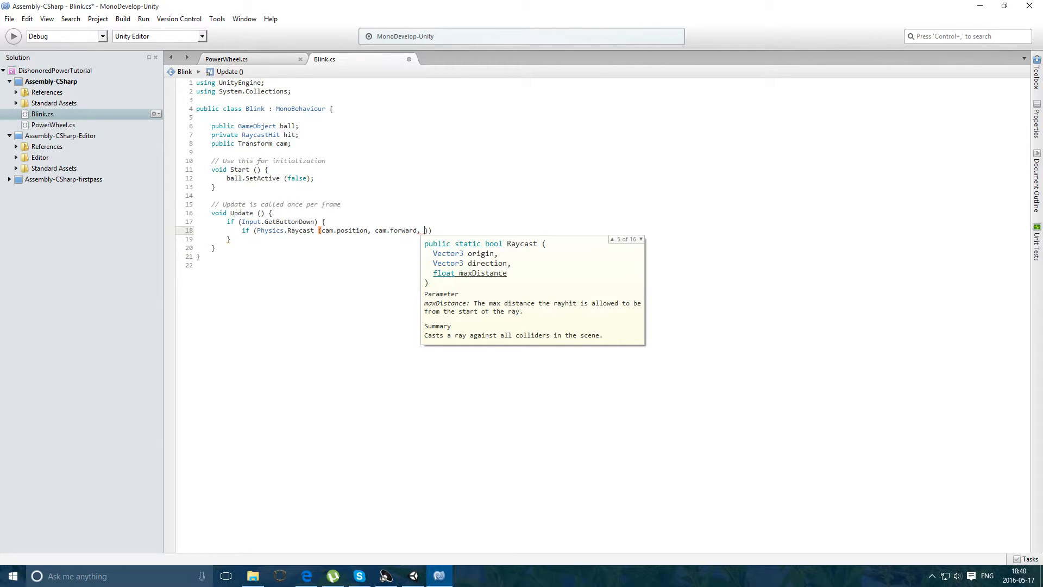
pyautogui.write('out hit')
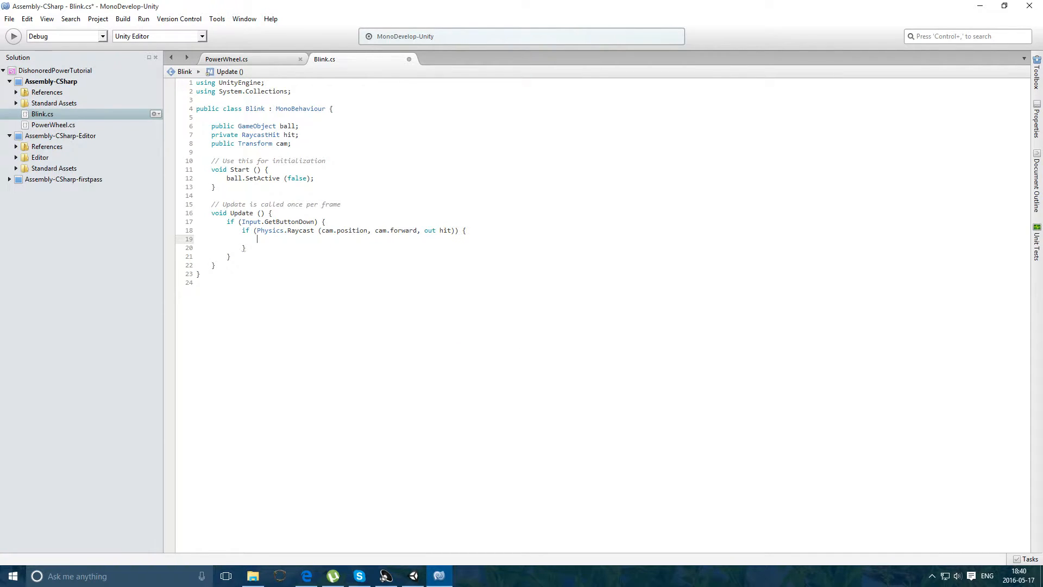
# - Inside the raycast hit, set ball.transform.position = hit.point
pyautogui.write('ball.po')
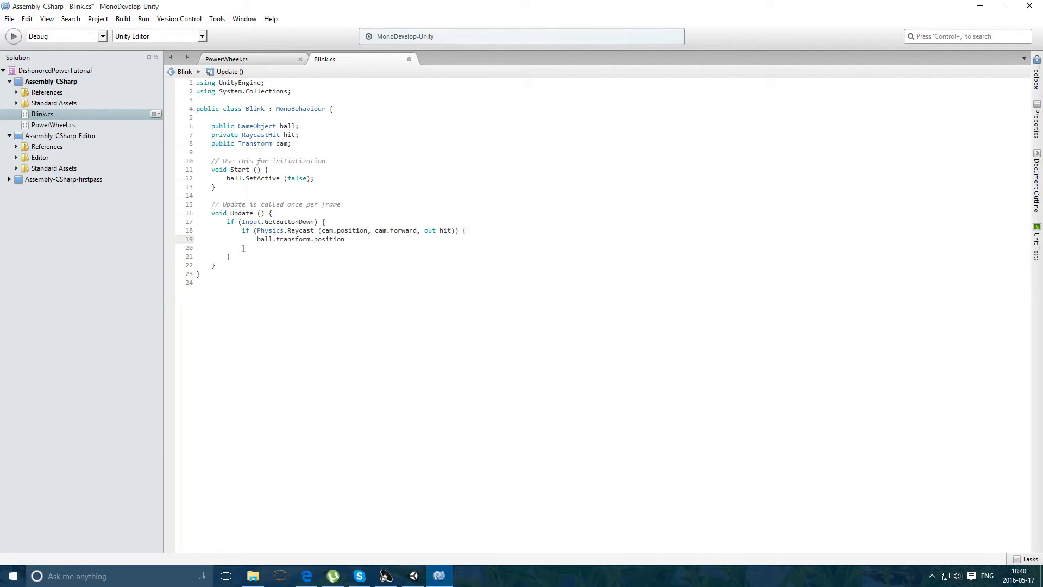
pyautogui.write('()')
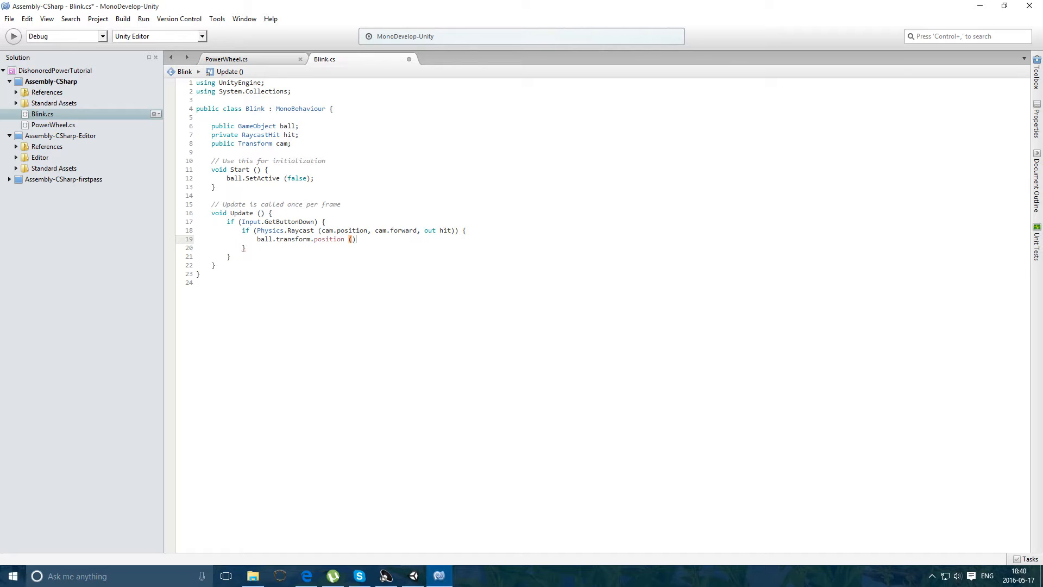
pyautogui.write('=')
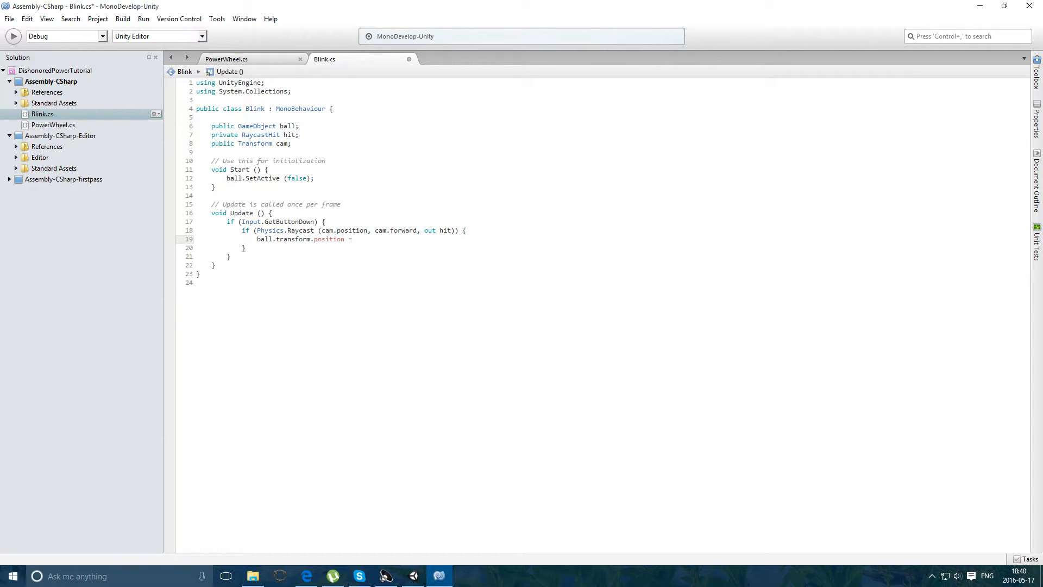
pyautogui.write('hit.')
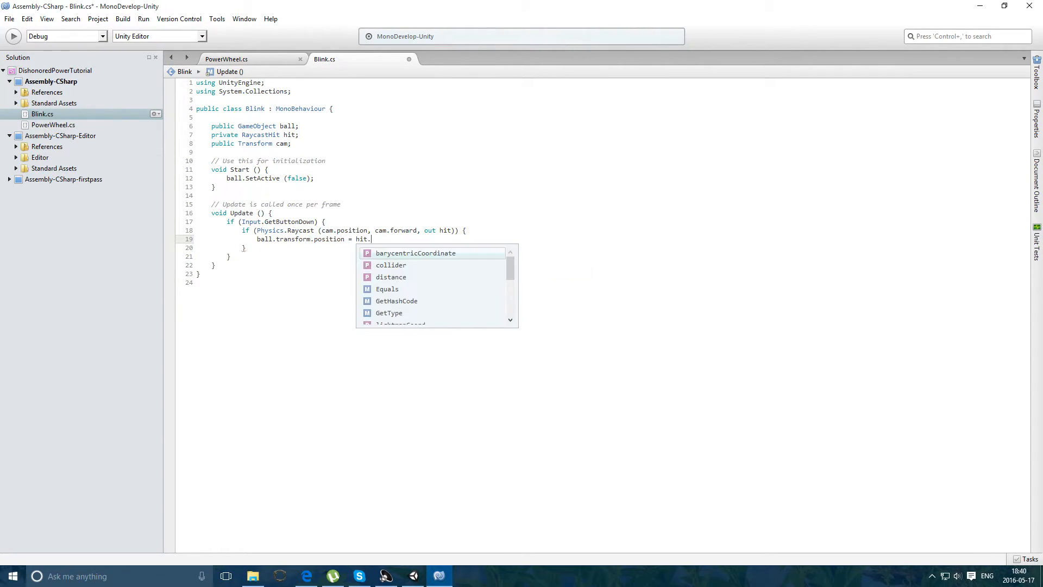
pyautogui.write('tra')
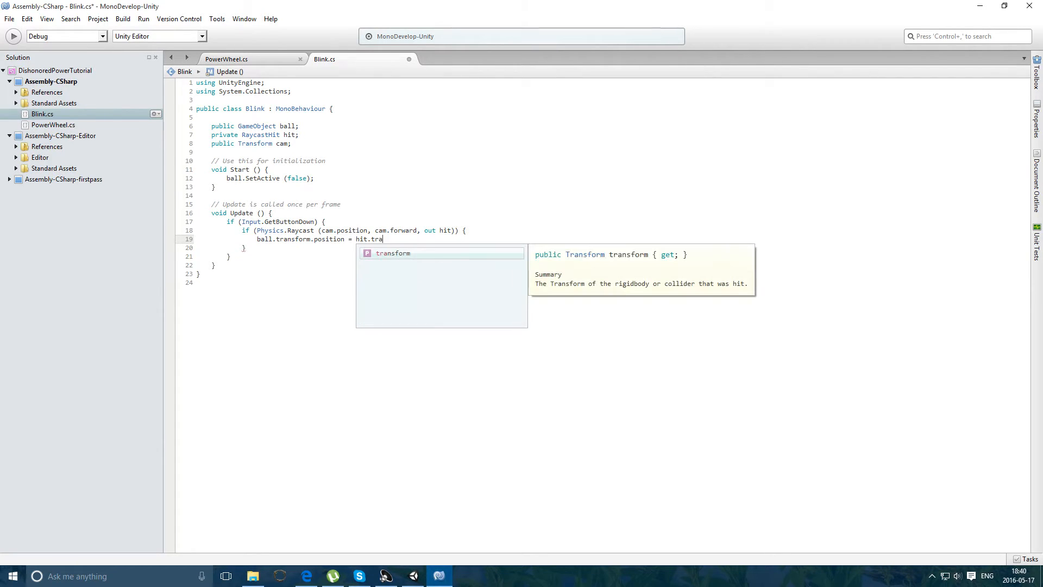
pyautogui.press('BackSpace')
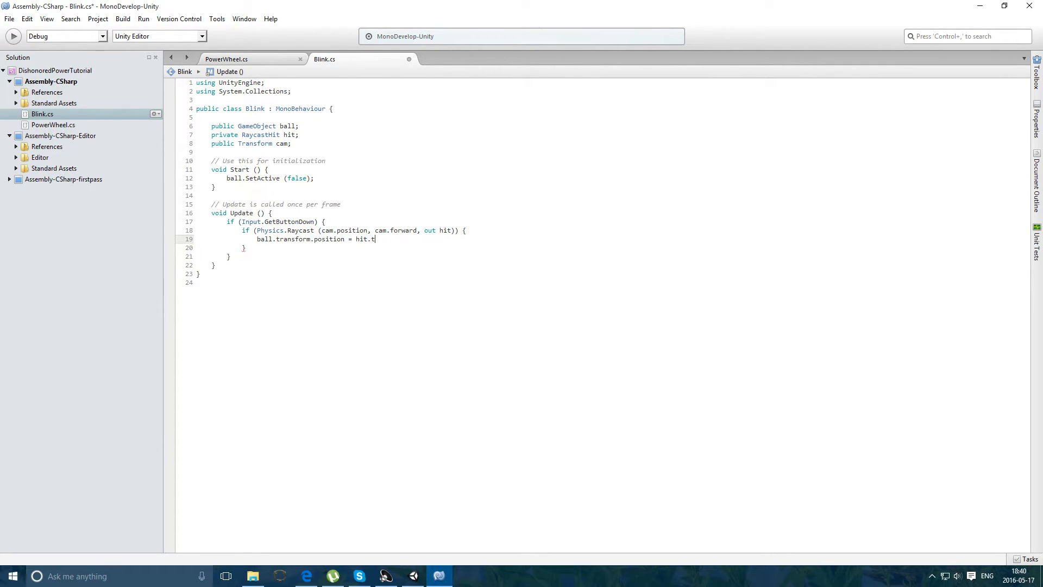
pyautogui.write('point;')
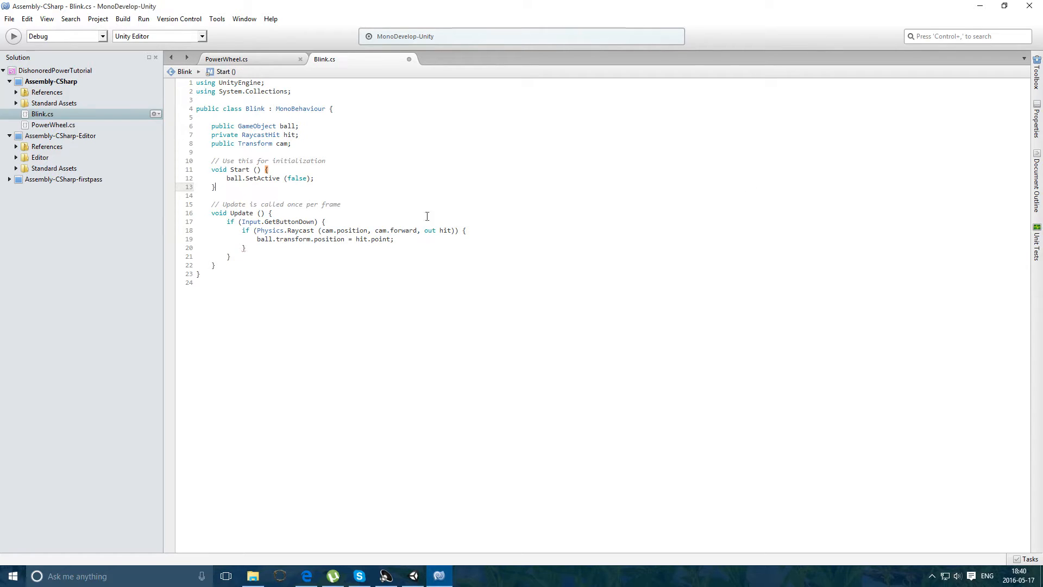
# - From the Unity console, jump to the CS0428 Blink compile error in MonoDevelop
pyautogui.click(438, 576)
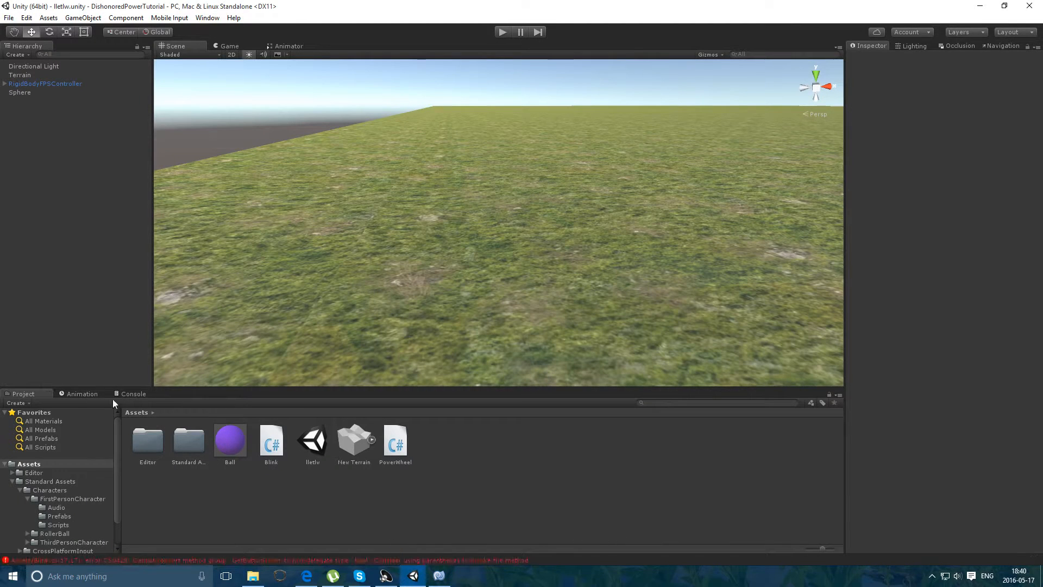
pyautogui.click(134, 393)
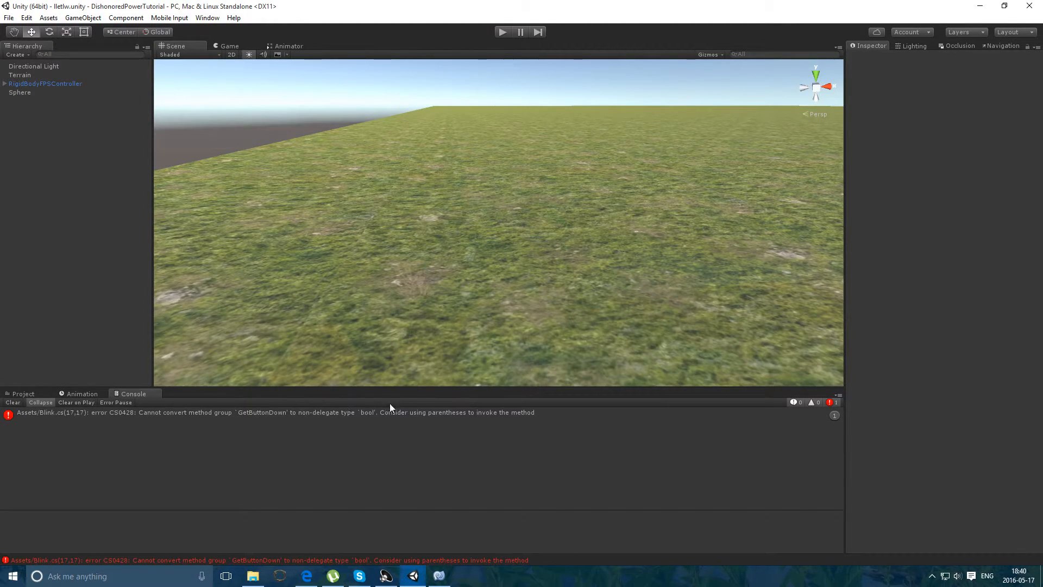
pyautogui.click(266, 411)
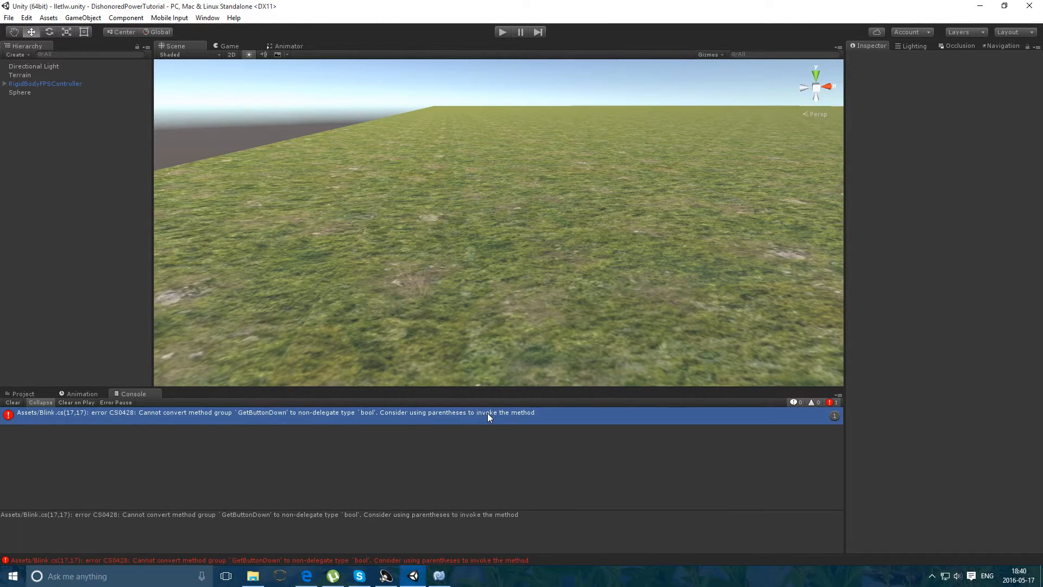
pyautogui.doubleClick(267, 413)
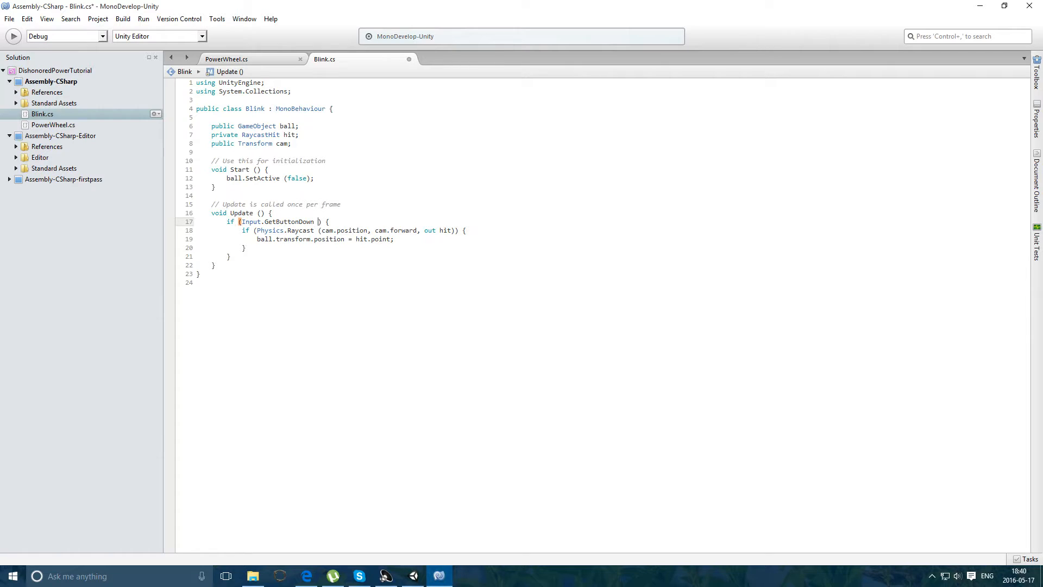
# - Make the button check read GetButtonDown("Fire2") and return to Unity to recompile
pyautogui.write('"")')
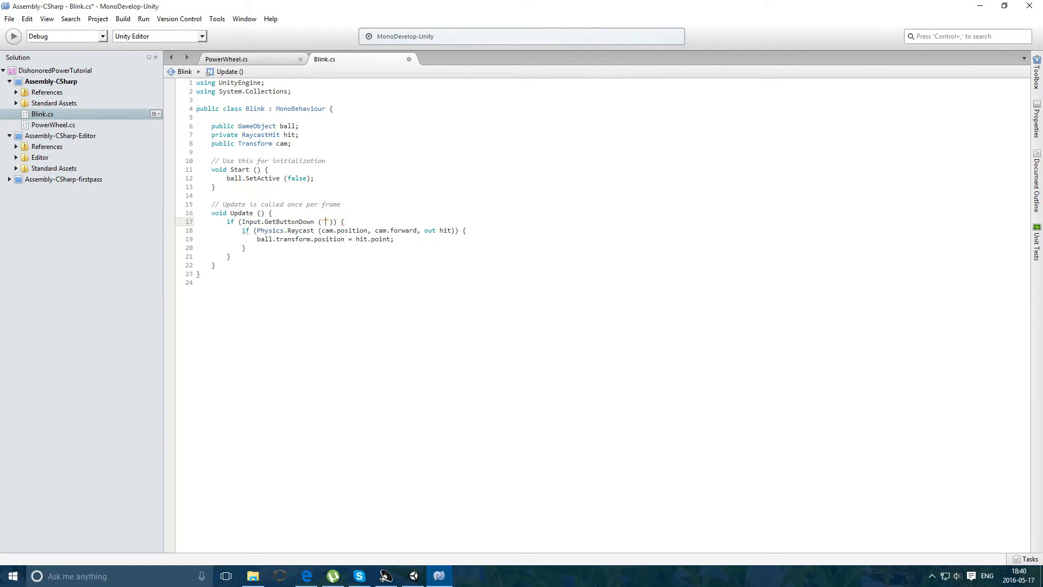
pyautogui.write('Fire')
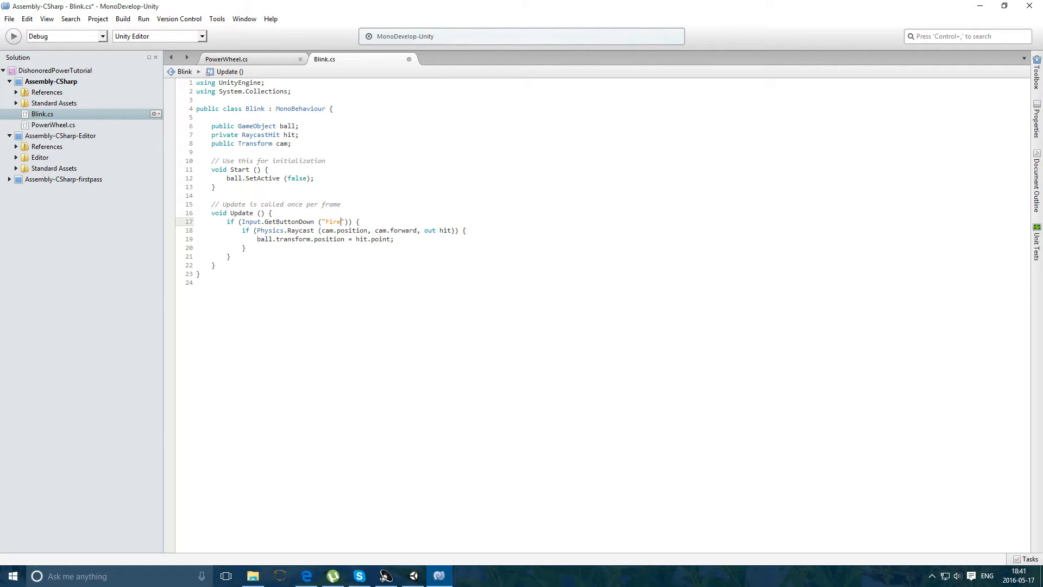
pyautogui.write('2')
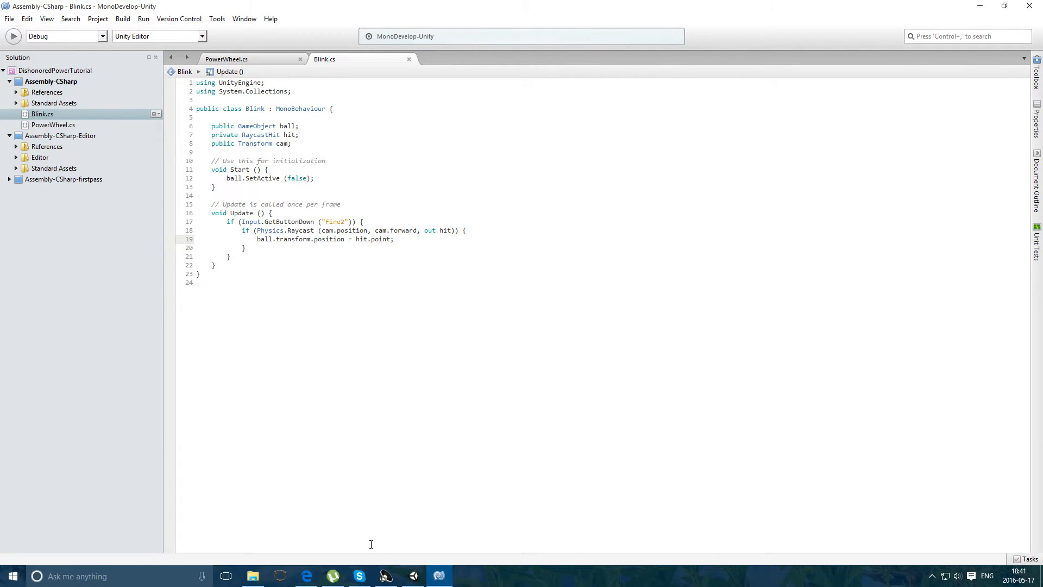
pyautogui.click(438, 576)
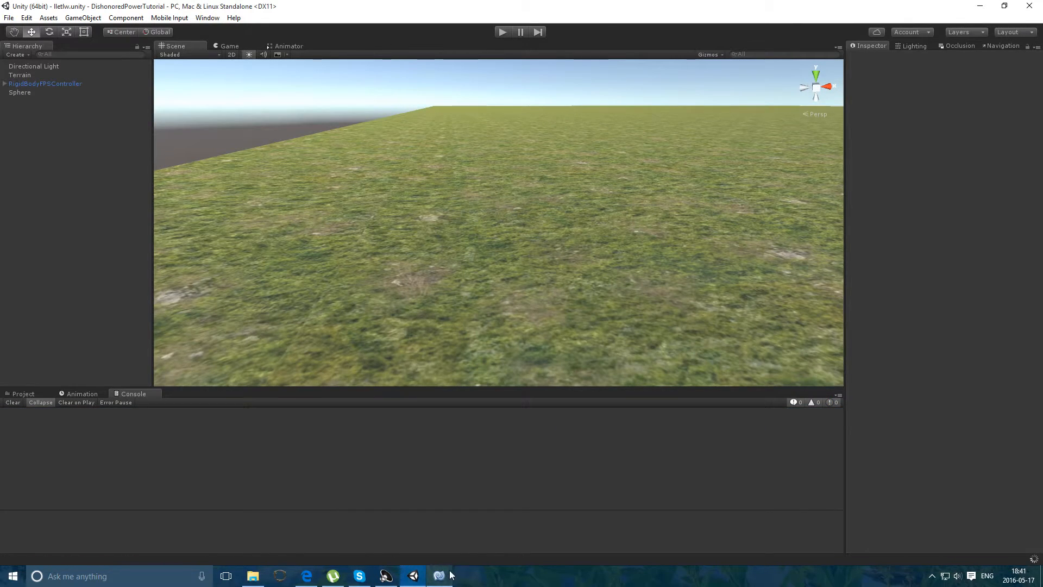
# - Add a PowerWheel.isPwOn requirement to Blink's Fire2 condition, checking the PowerWheel script
pyautogui.click(438, 575)
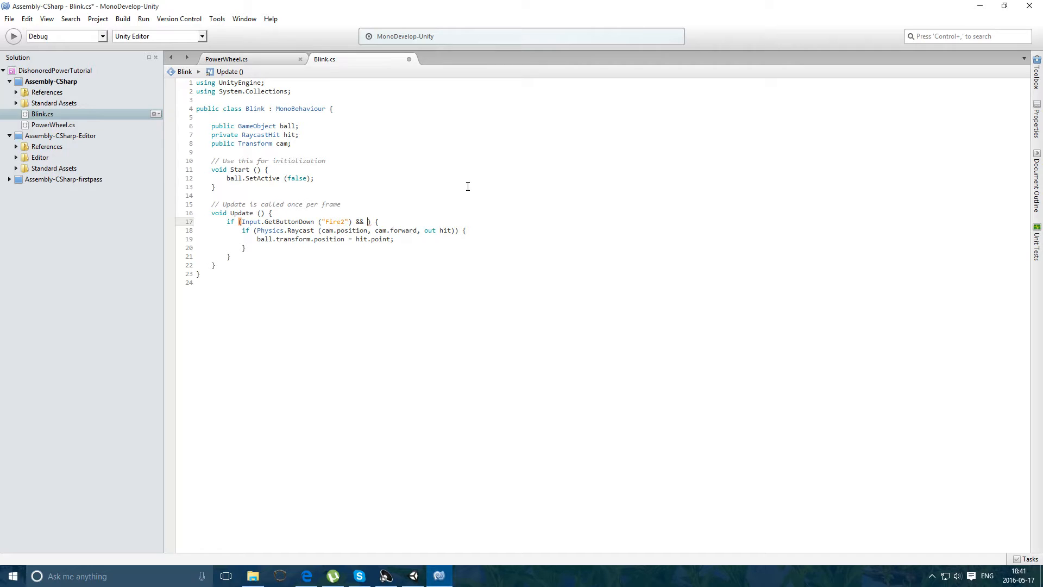
pyautogui.write('PowerWheel')
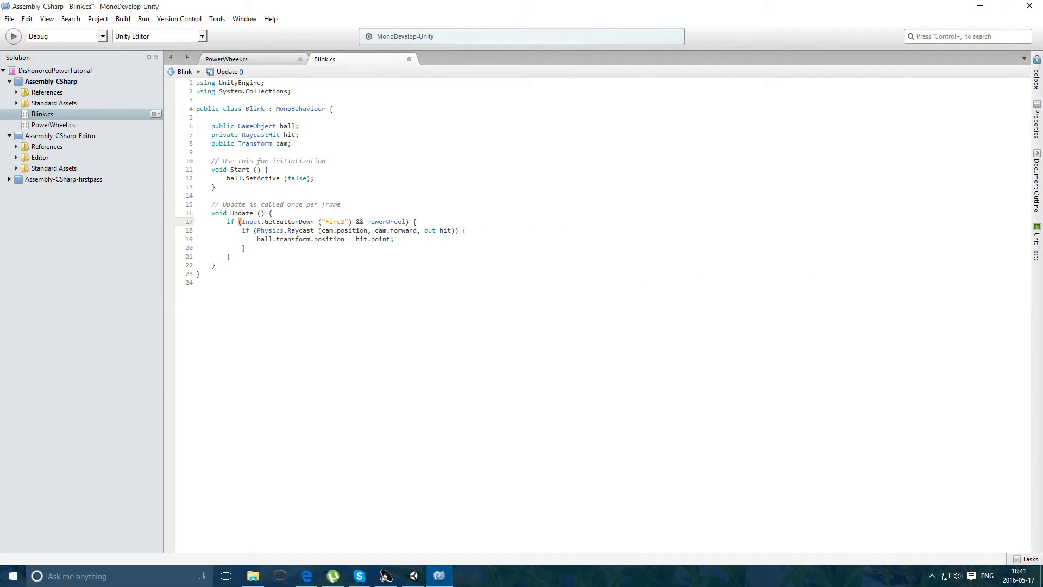
pyautogui.write('.')
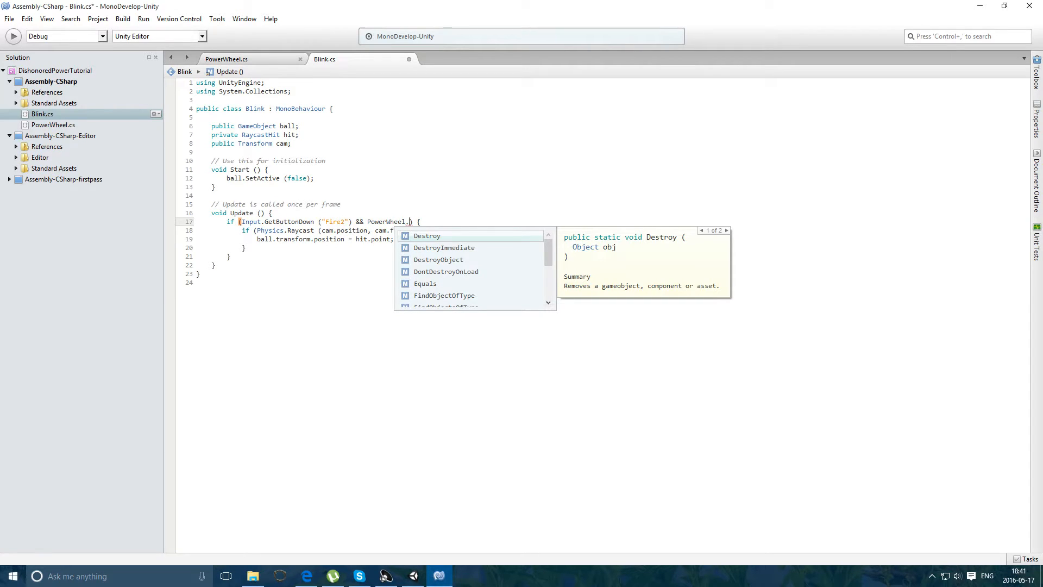
pyautogui.write('isPwOn')
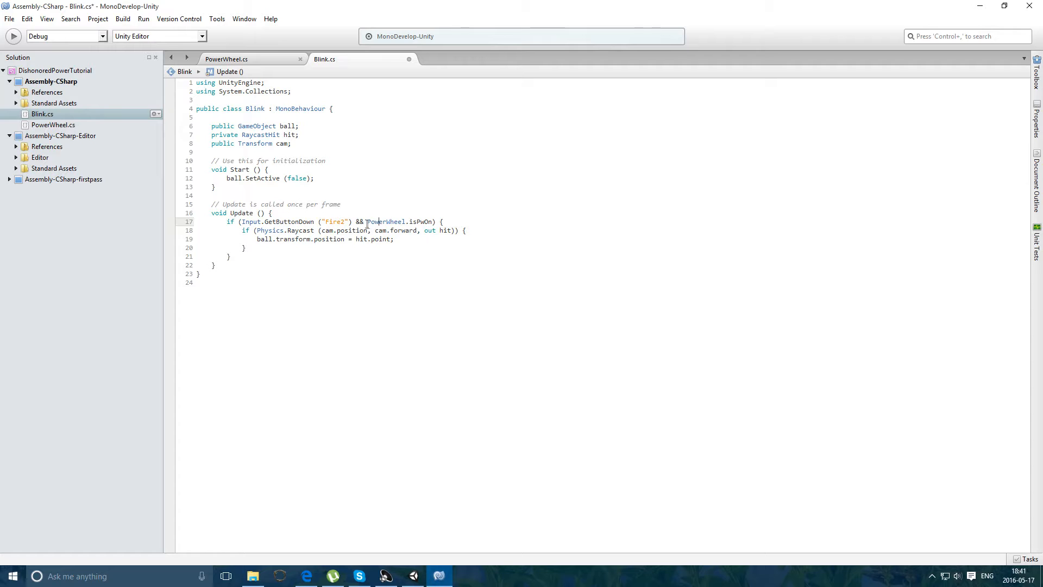
pyautogui.click(226, 59)
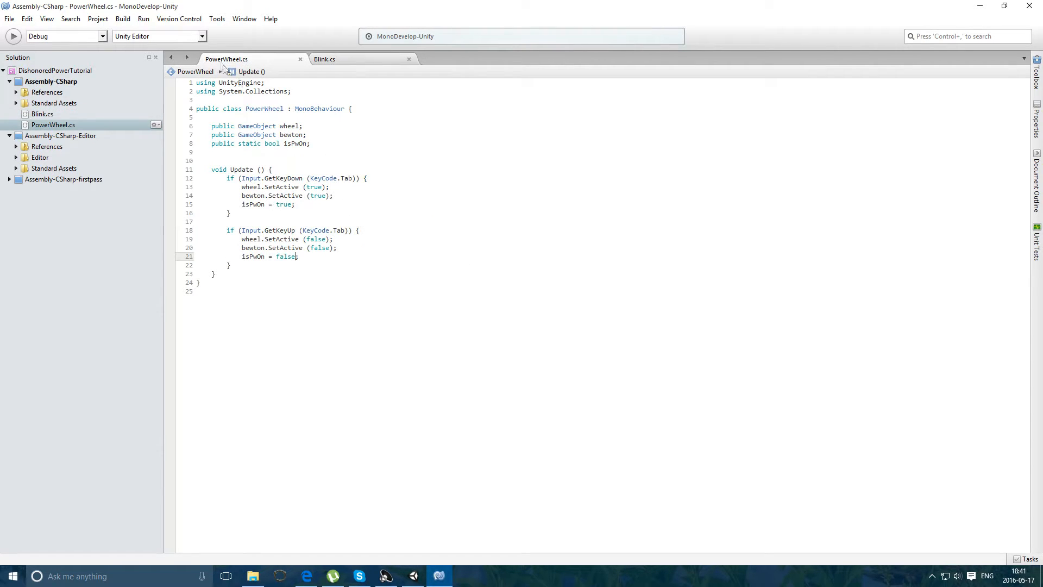
# - Remove the "&& PowerWheel.isPwOn" requirement from line 17 of Blink again
pyautogui.click(324, 59)
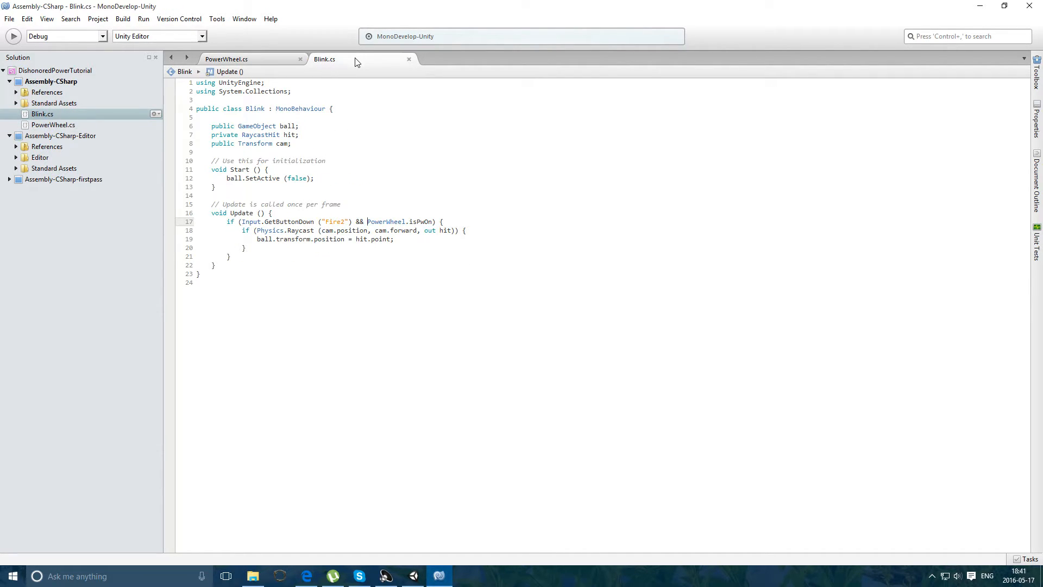
pyautogui.moveTo(352, 222); pyautogui.dragTo(436, 222)
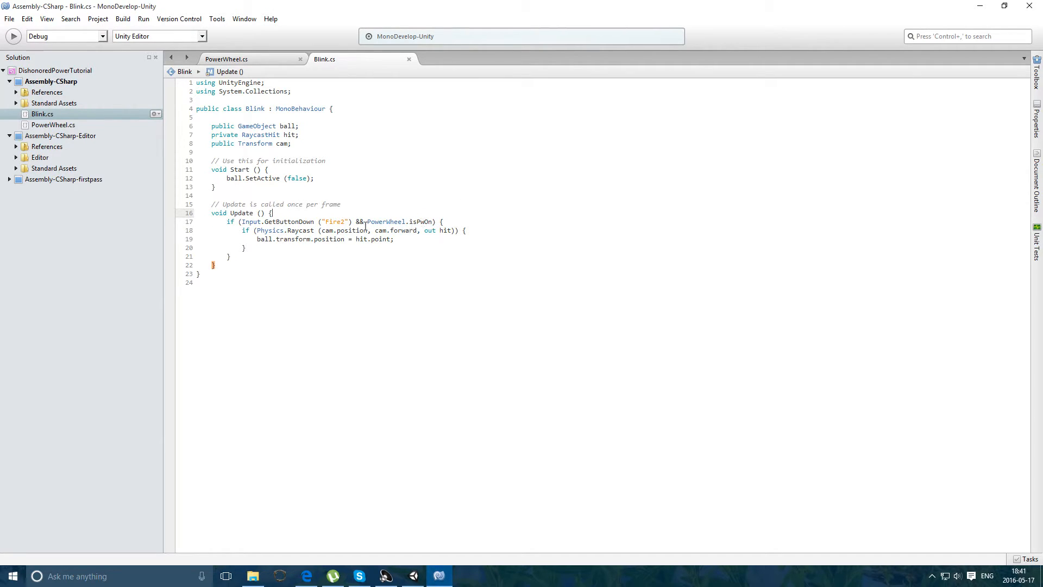
pyautogui.moveTo(353, 222); pyautogui.dragTo(437, 221)
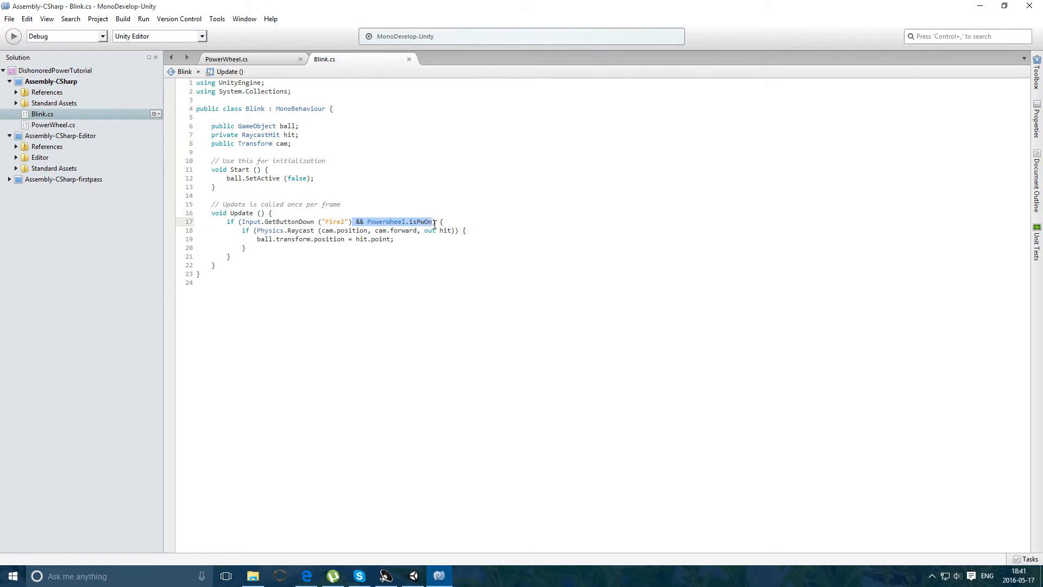
pyautogui.press('Delete')
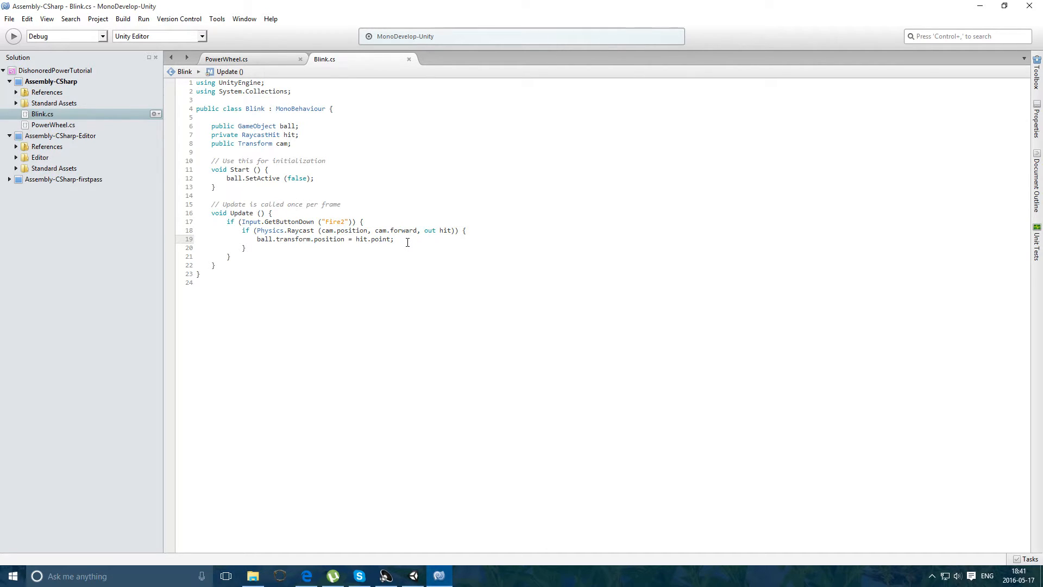
# - Duplicate the Fire2 block and turn the copy into a GetButtonUp release branch
pyautogui.moveTo(239, 231); pyautogui.dragTo(243, 248)
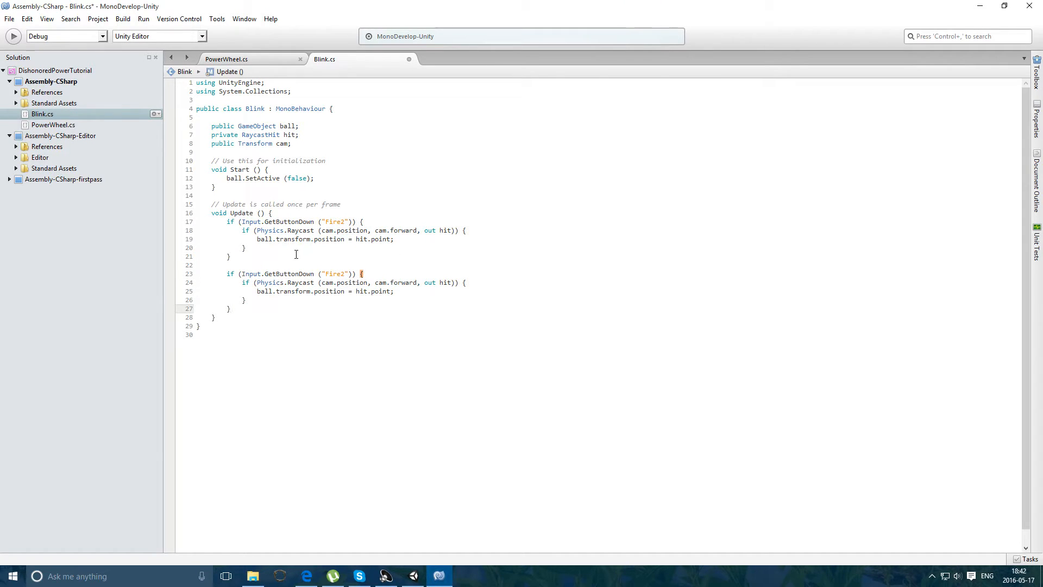
pyautogui.doubleClick(289, 274)
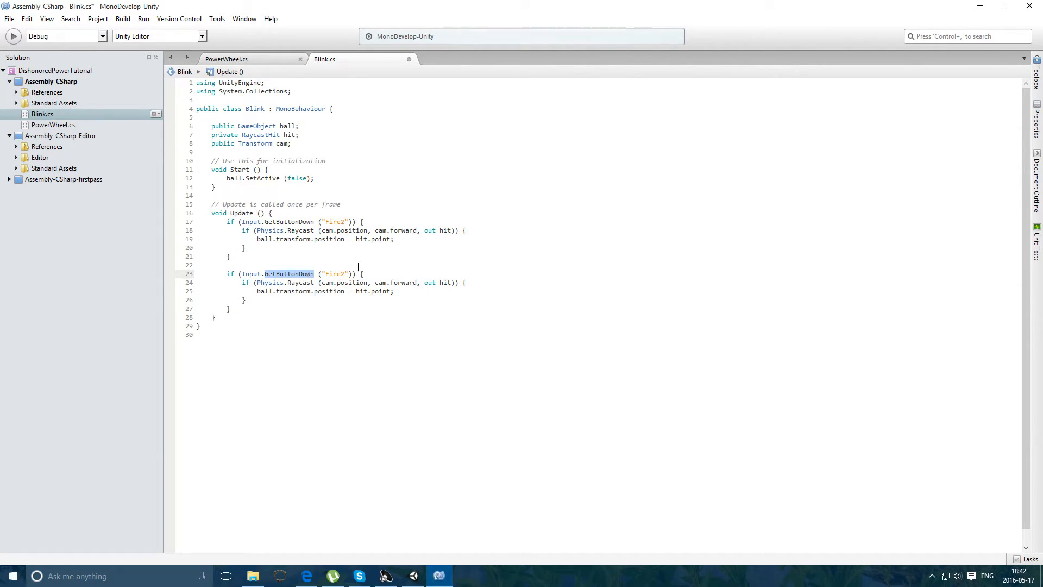
pyautogui.write('GetBu')
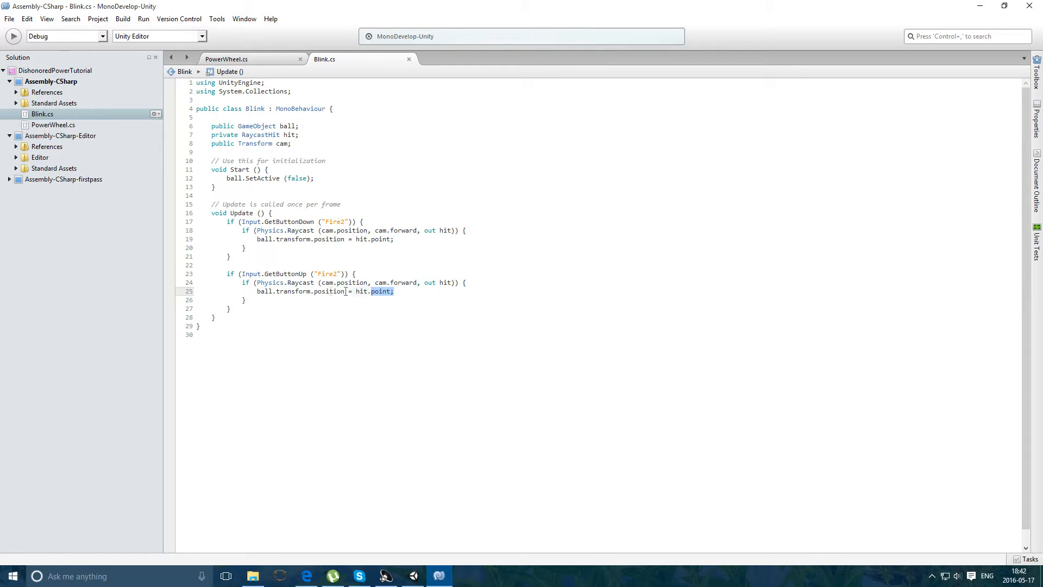
# - On release, set transform.position = ball.transform.position to teleport the player to the ball
pyautogui.write('tra')
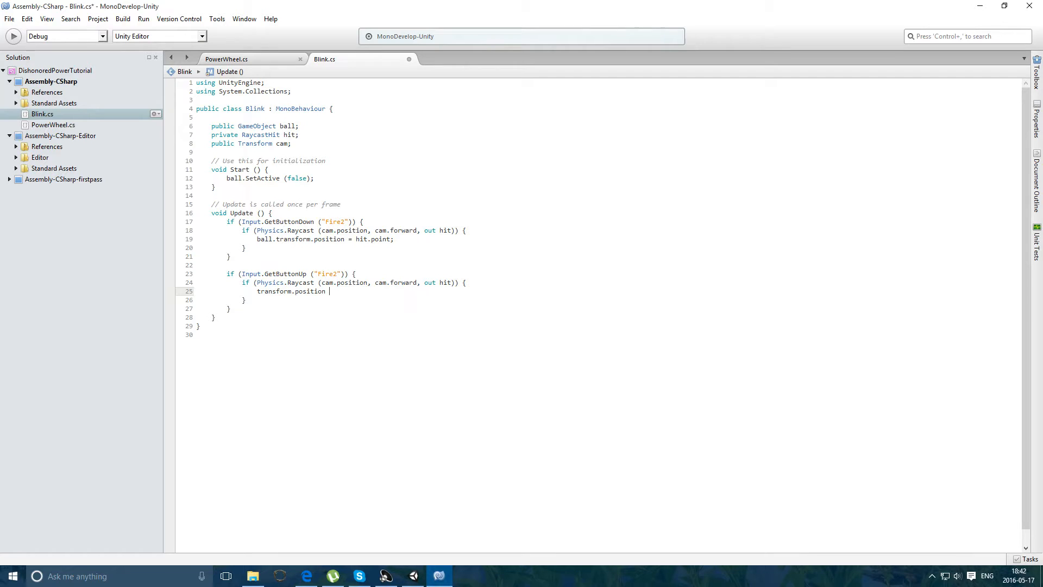
pyautogui.write('= val')
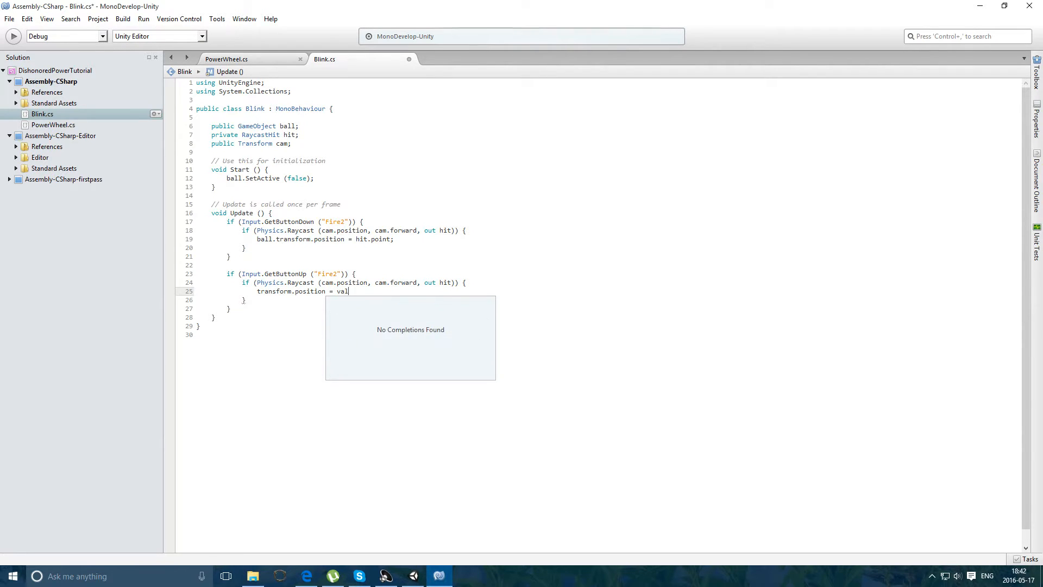
pyautogui.write('ball.')
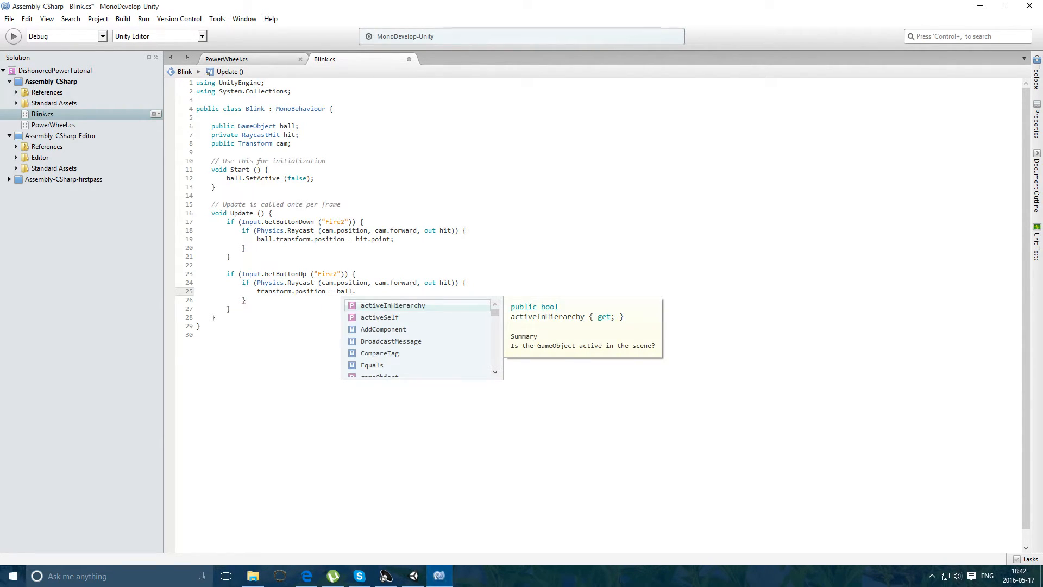
pyautogui.write('transform.po')
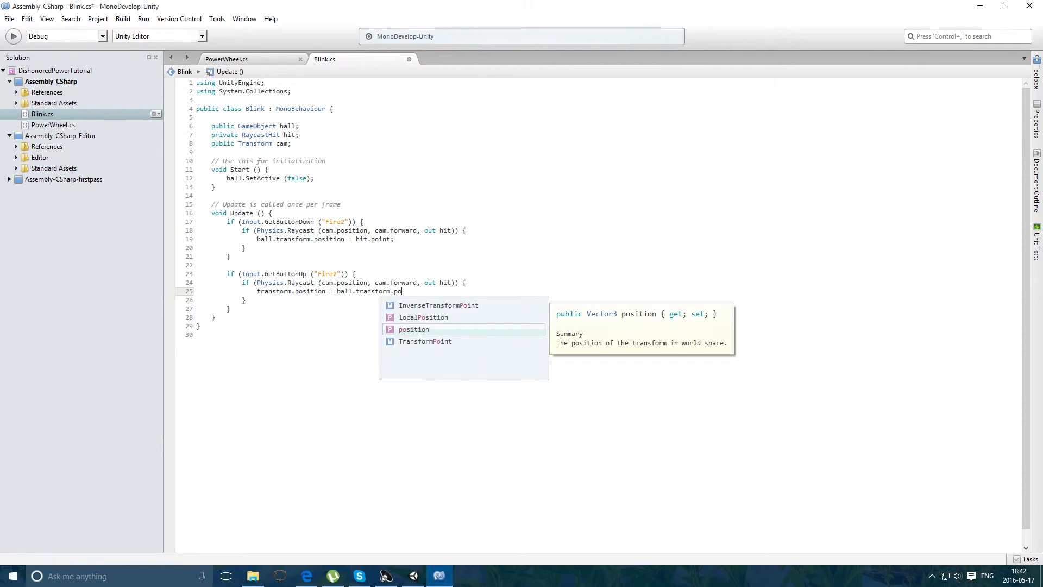
pyautogui.press('Enter')
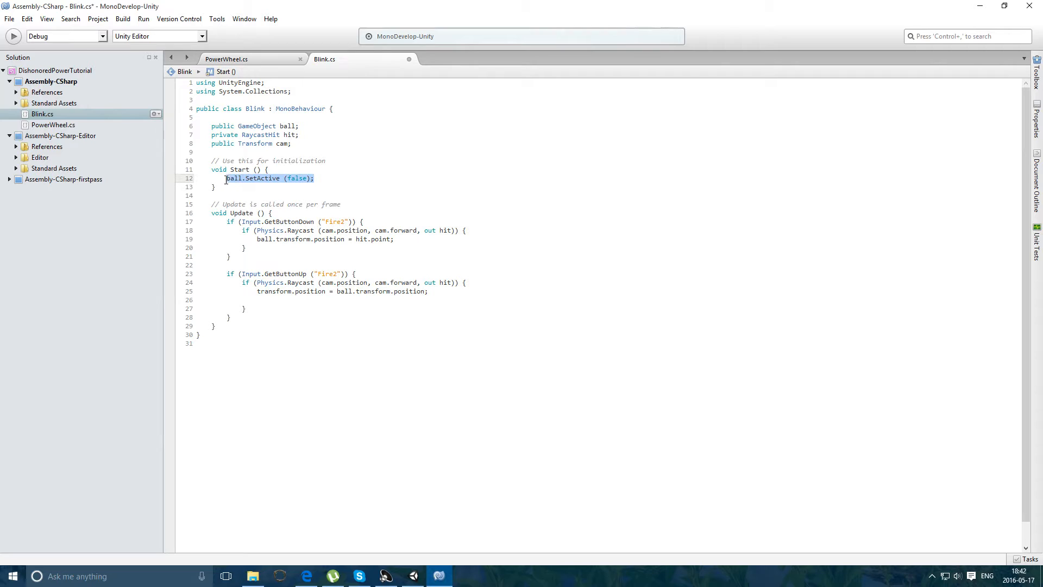
# - Add ball.SetActive(true) on press and ball.SetActive(false) on release
pyautogui.write('ball.SetActive (false);')
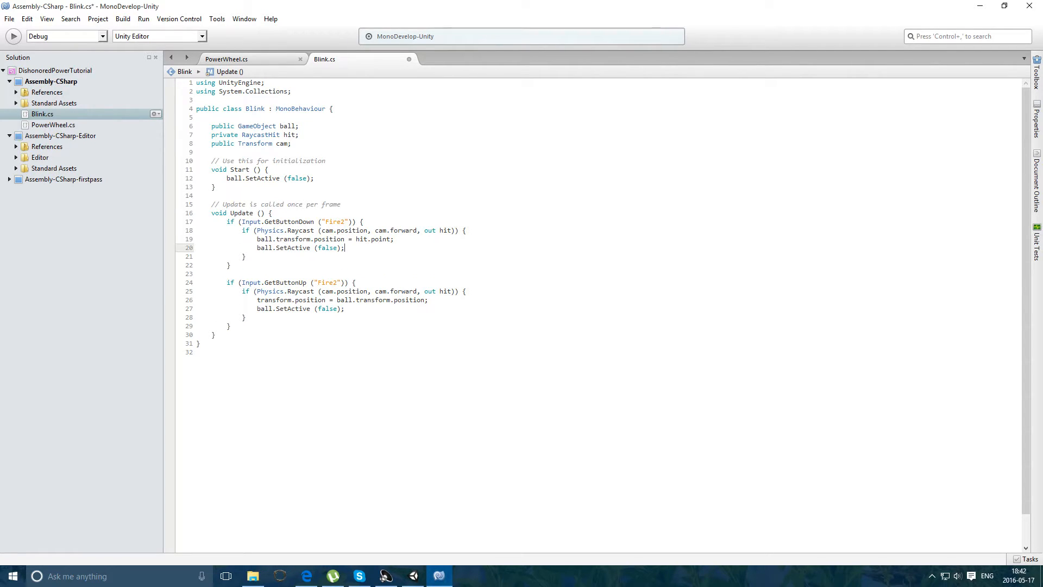
pyautogui.write('true')
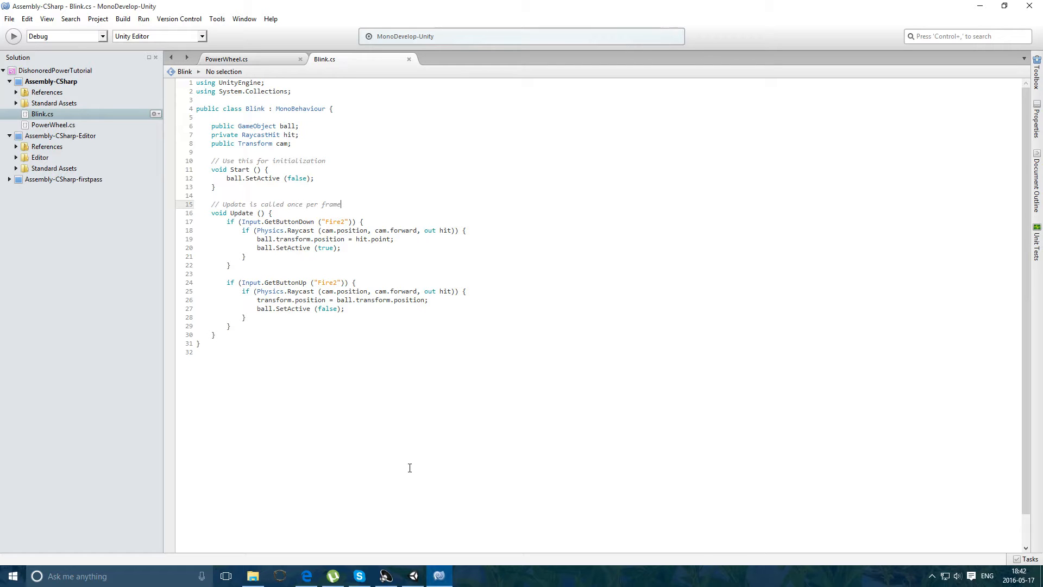
# - Play-test the blink in Unity with the first-person controller selected
pyautogui.click(438, 576)
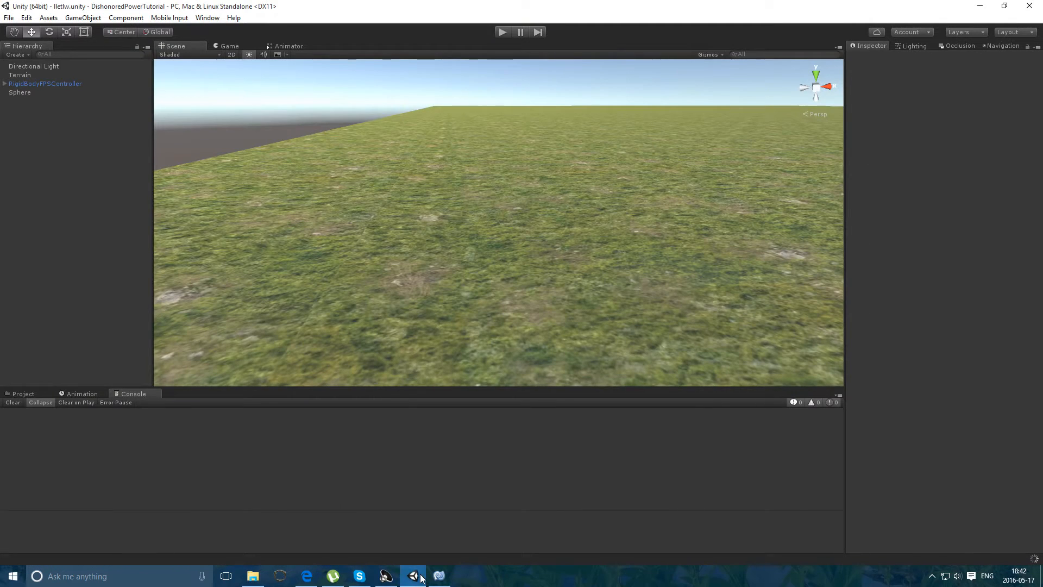
pyautogui.click(23, 394)
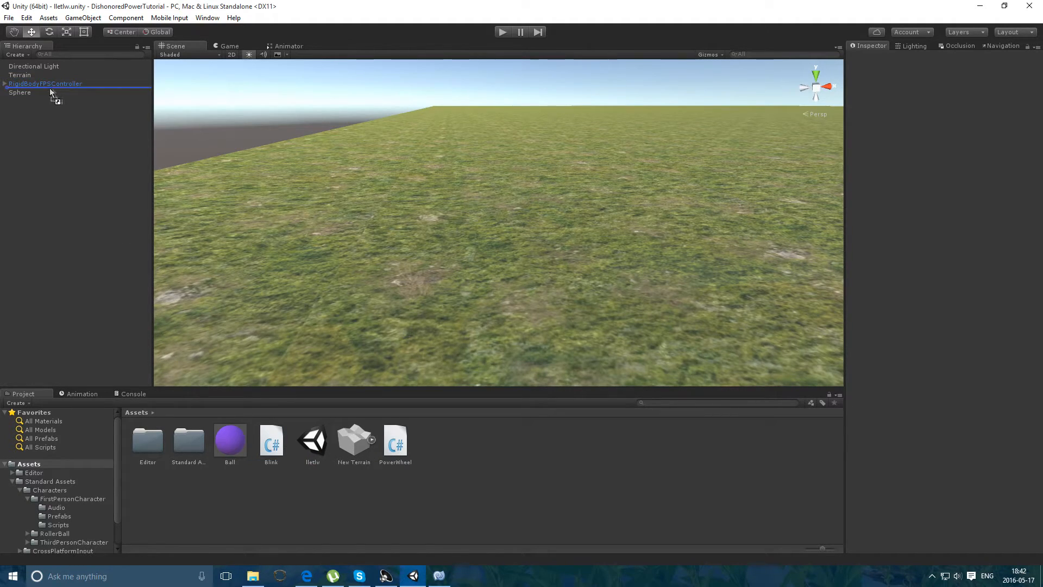
pyautogui.click(45, 83)
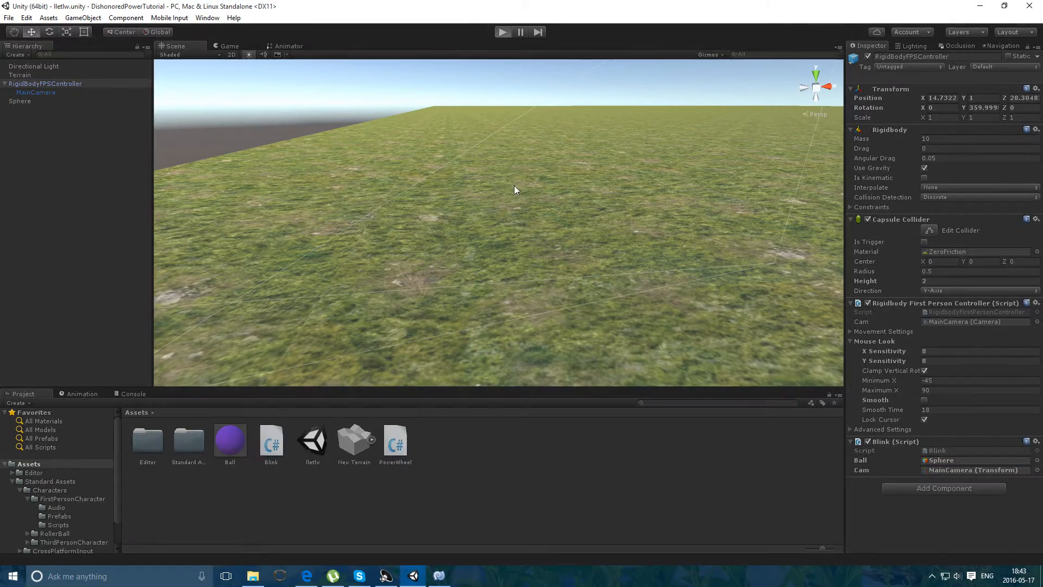
pyautogui.click(503, 31)
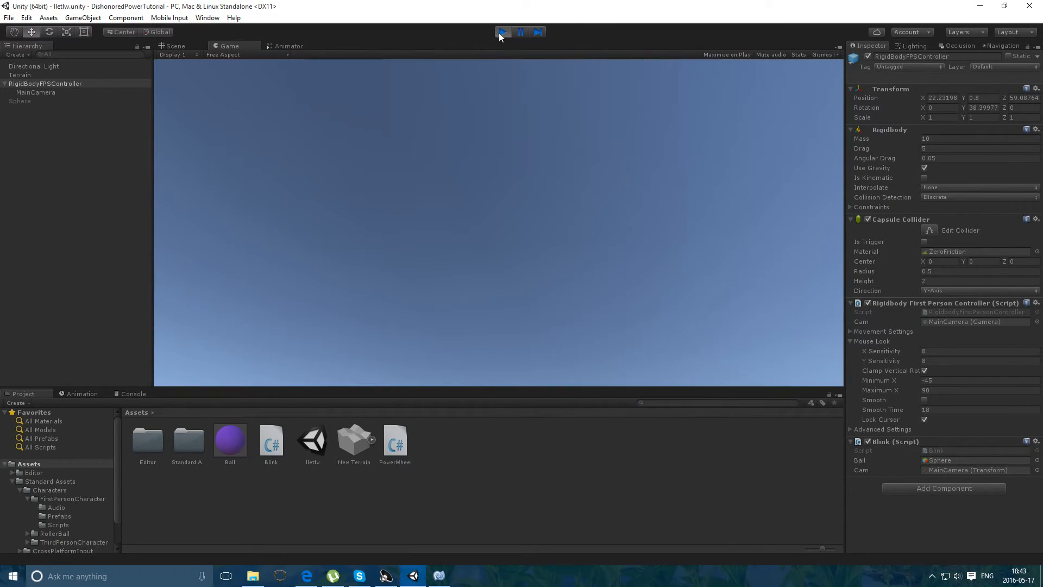
pyautogui.click(438, 576)
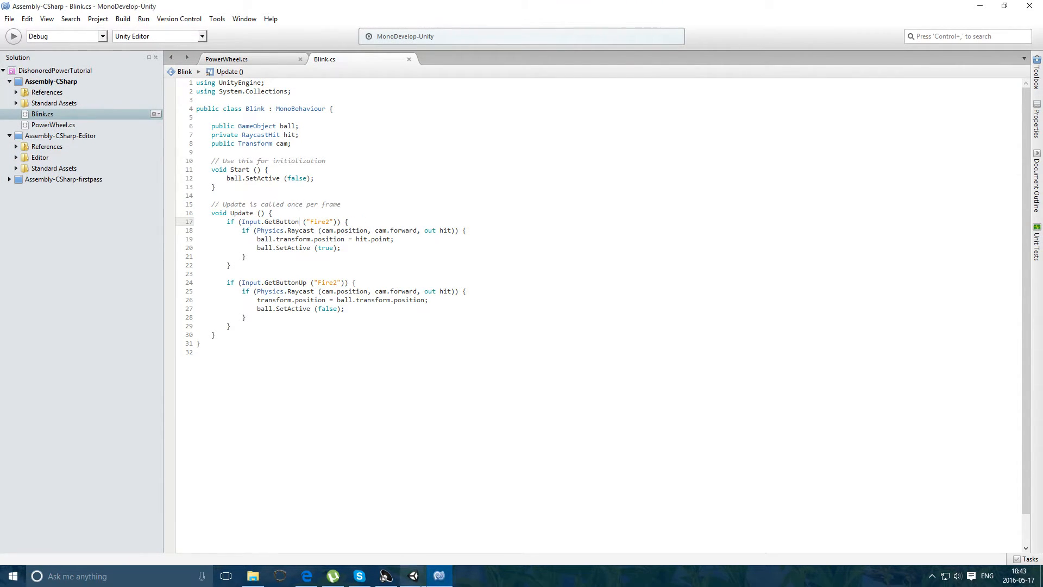
# - Play-test again after making the ball track the aim with GetButton while Fire2 is held
pyautogui.click(438, 576)
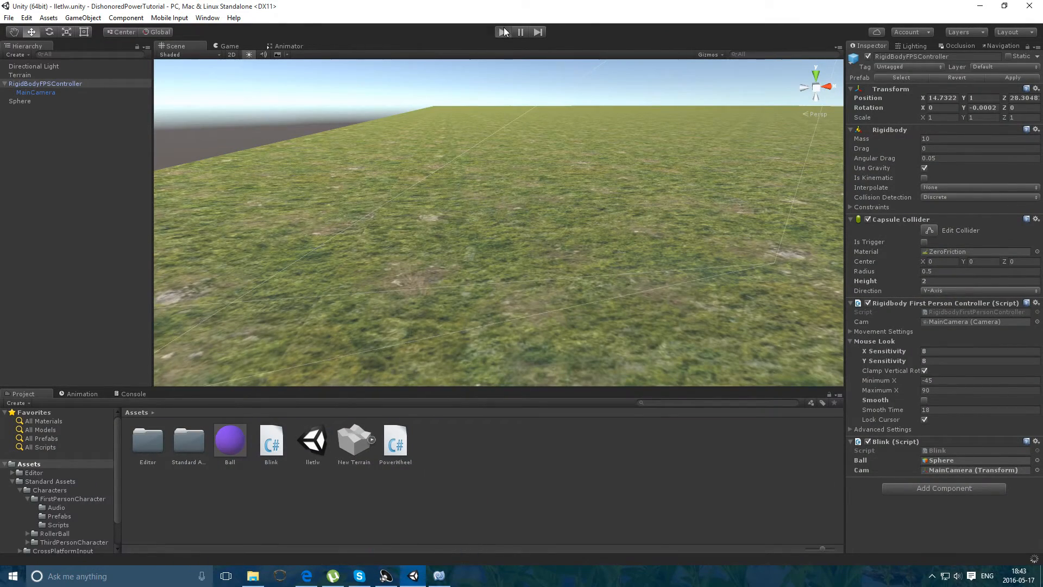
pyautogui.click(502, 31)
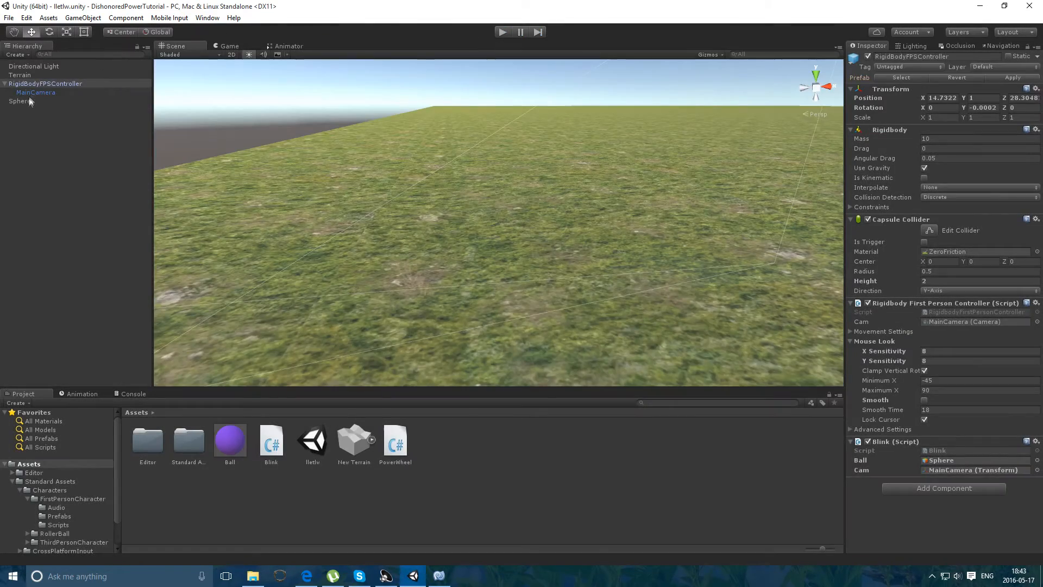
# - Toggle the Sphere collider's trigger on and off, then switch the scene to a flat 2D view
pyautogui.click(35, 92)
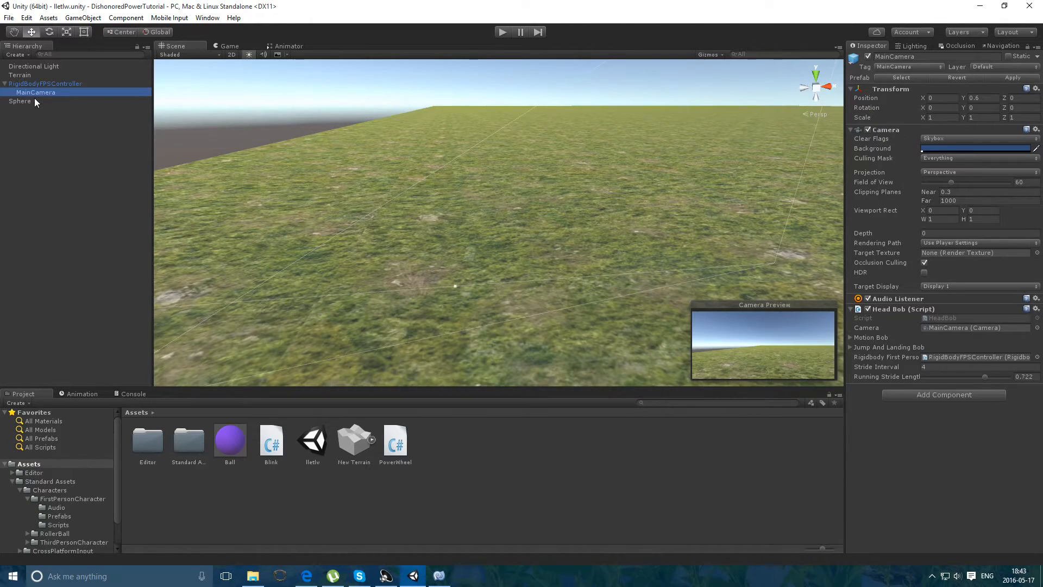
pyautogui.click(19, 101)
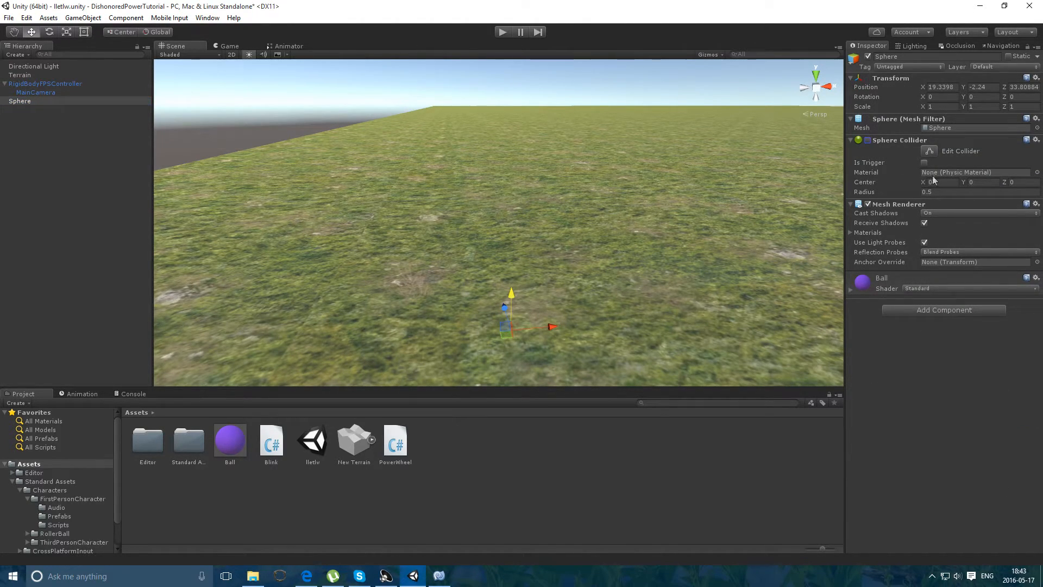
pyautogui.click(924, 162)
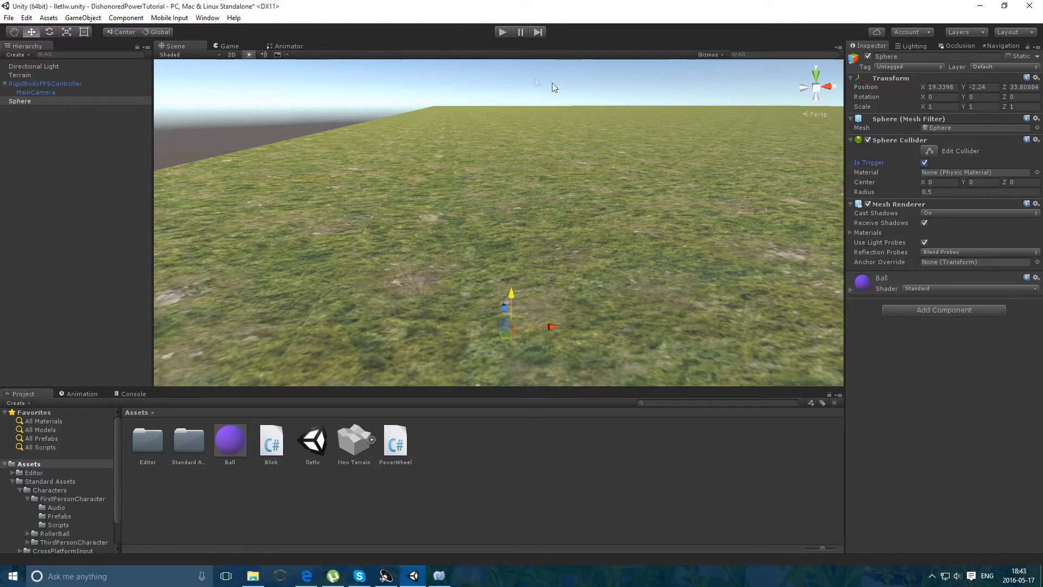
pyautogui.click(923, 162)
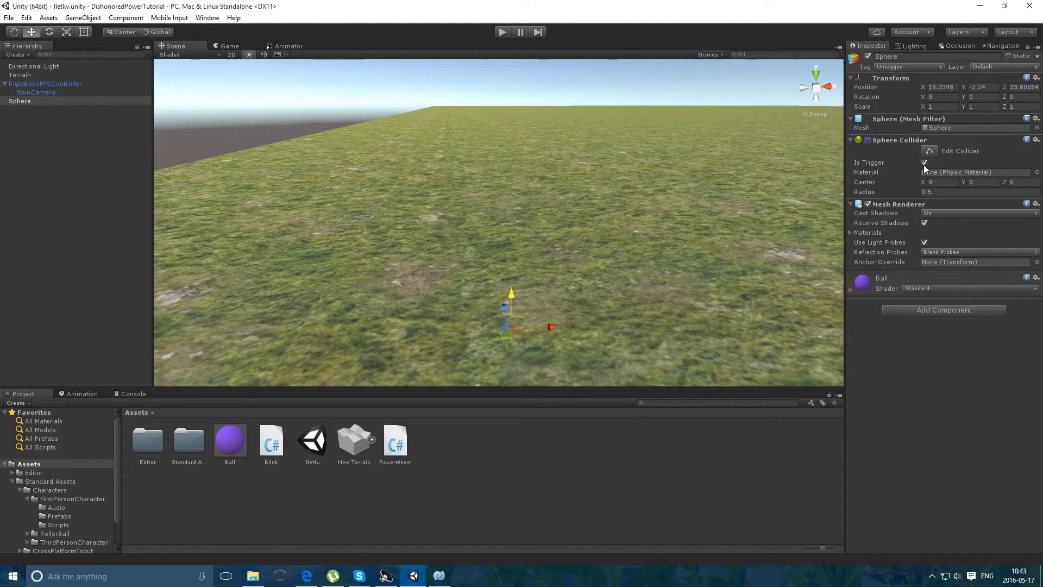
pyautogui.click(923, 162)
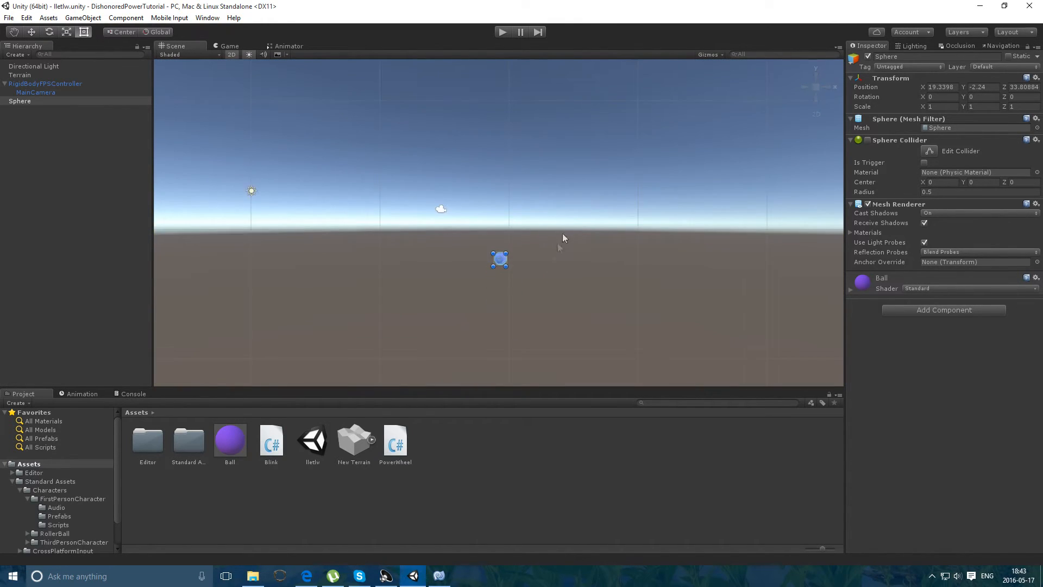
# - Remove the wheel field from the PowerWheel script and return to Unity
pyautogui.click(83, 17)
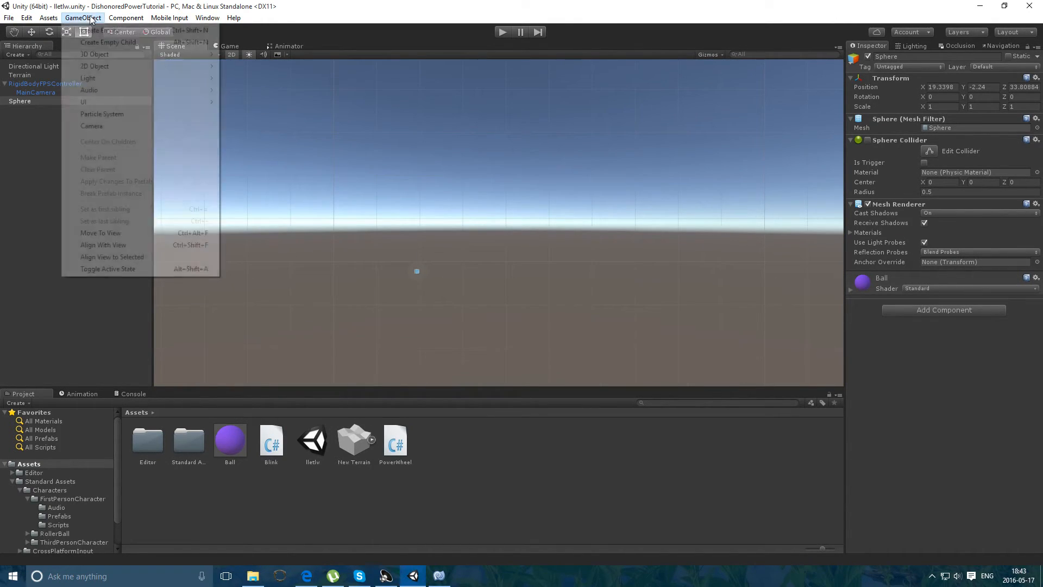
pyautogui.moveTo(83, 102)
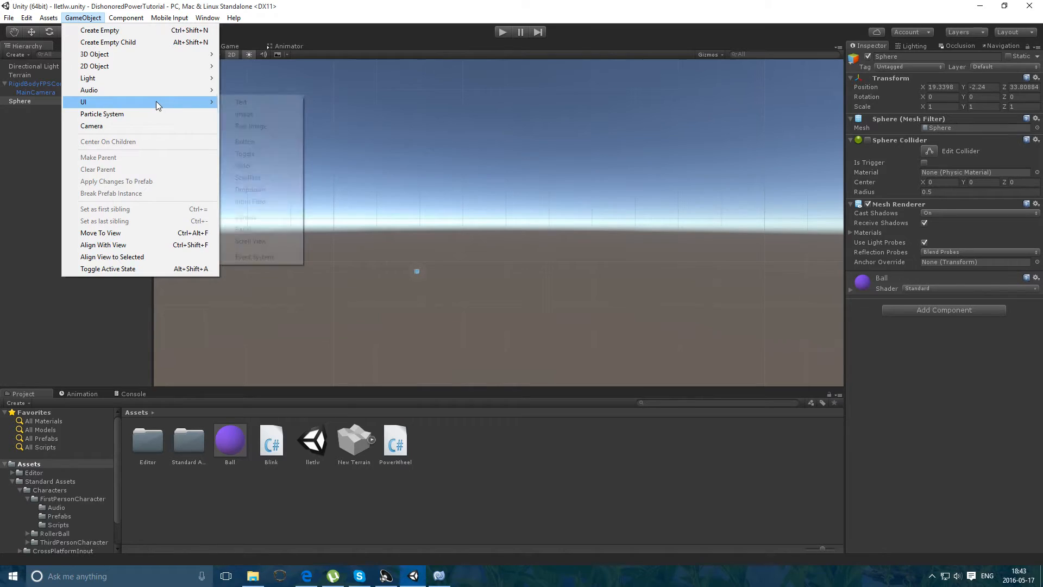
pyautogui.moveTo(244, 141)
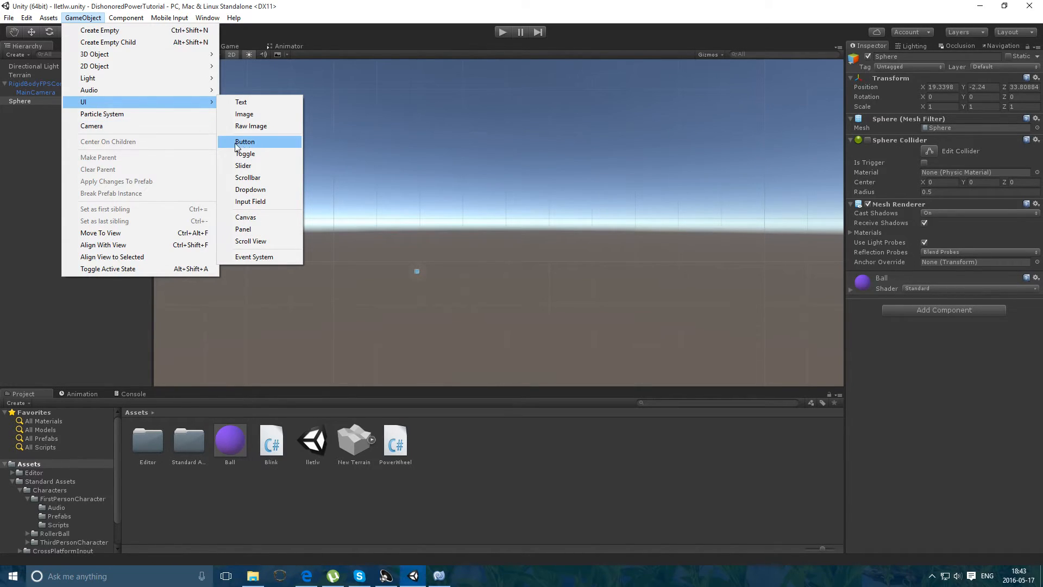
pyautogui.moveTo(262, 144)
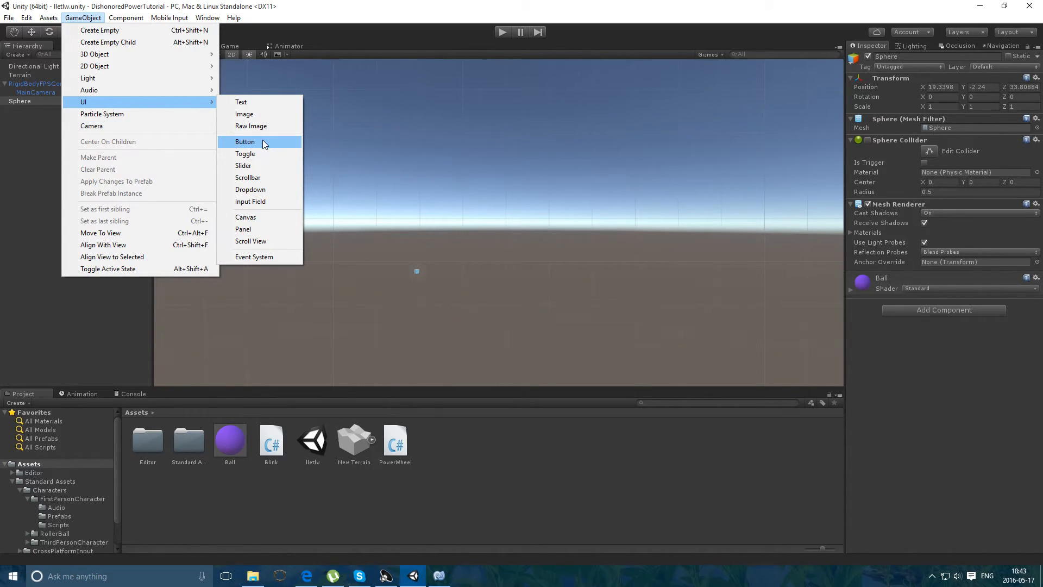
pyautogui.moveTo(378, 361)
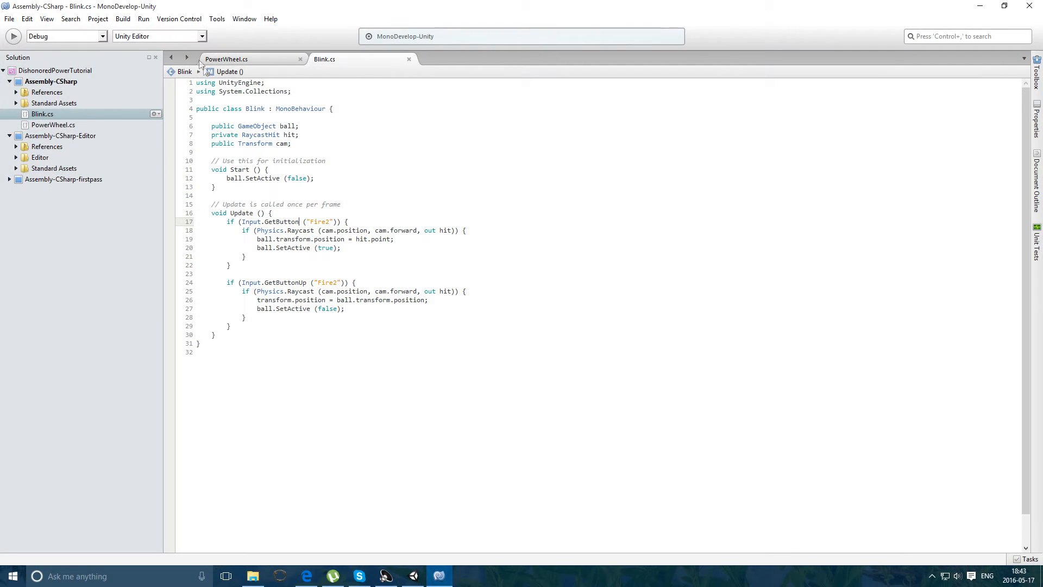
pyautogui.click(226, 59)
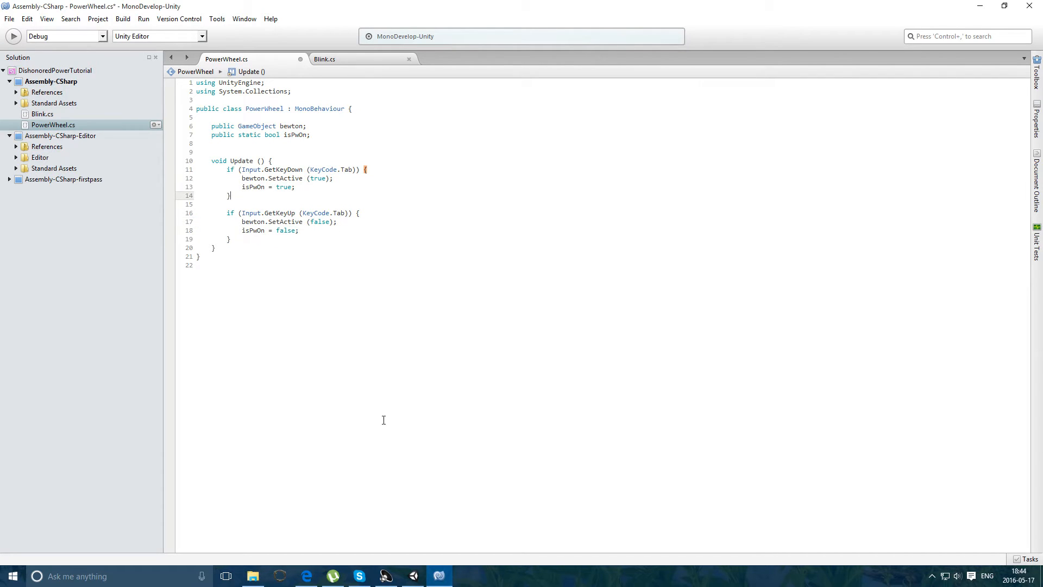
pyautogui.click(411, 576)
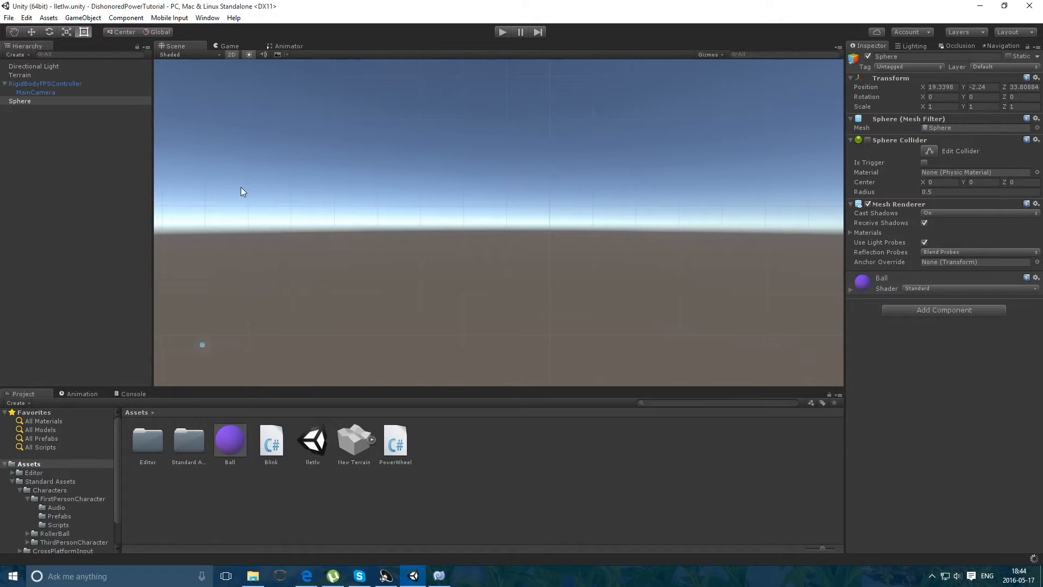
# - Add a UI canvas button to the scene and preview it centred in the game view
pyautogui.click(83, 17)
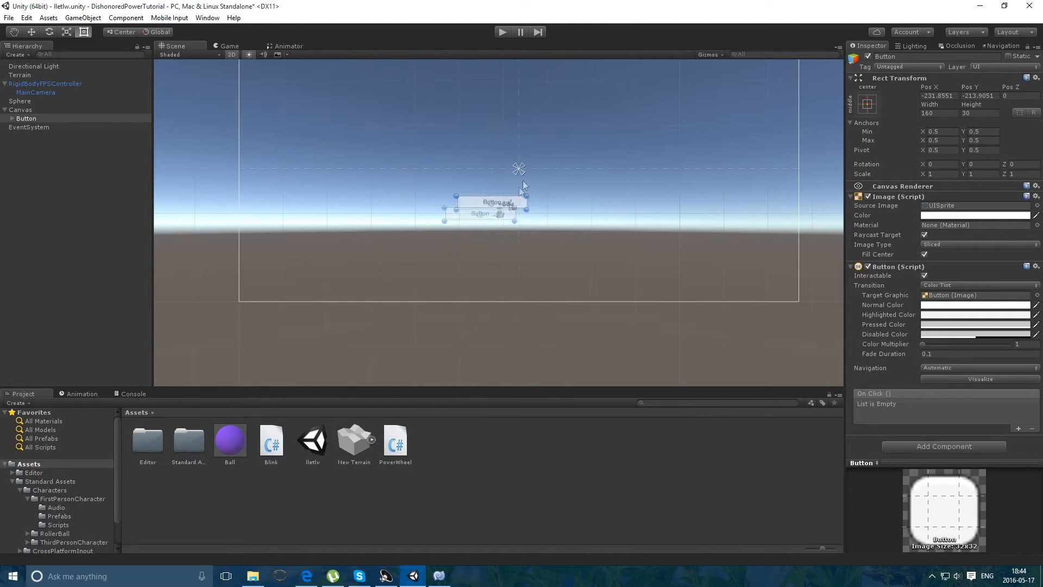
pyautogui.click(229, 46)
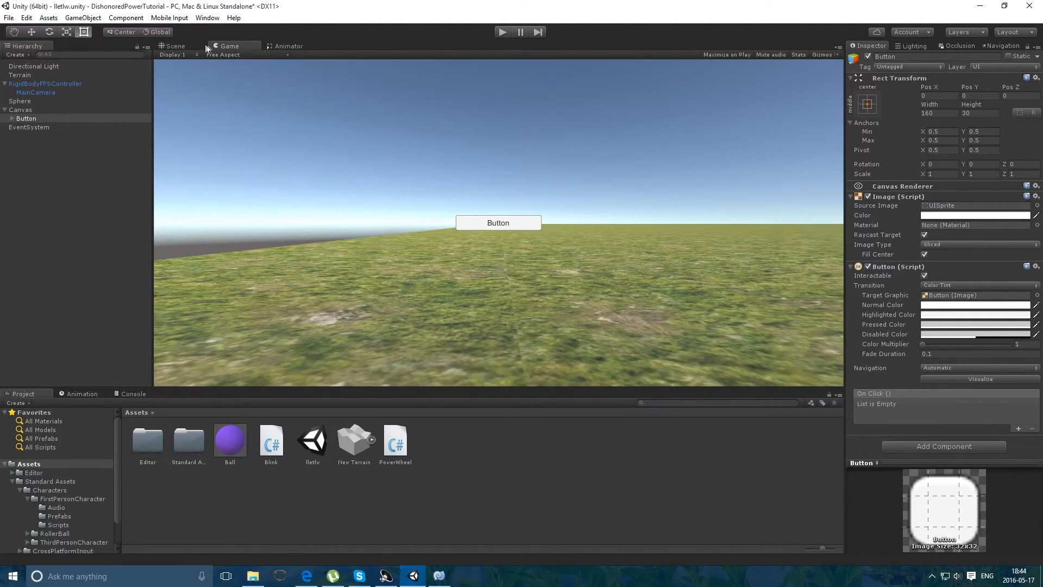
pyautogui.click(175, 46)
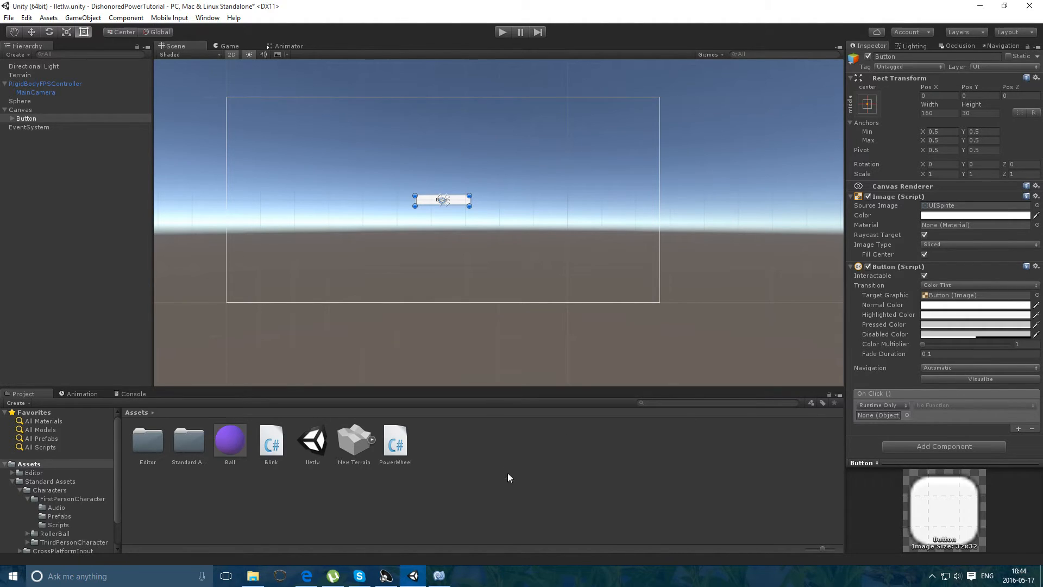
# - Add a public void pressed() method to PowerWheel that sets isPwOn = true
pyautogui.click(438, 576)
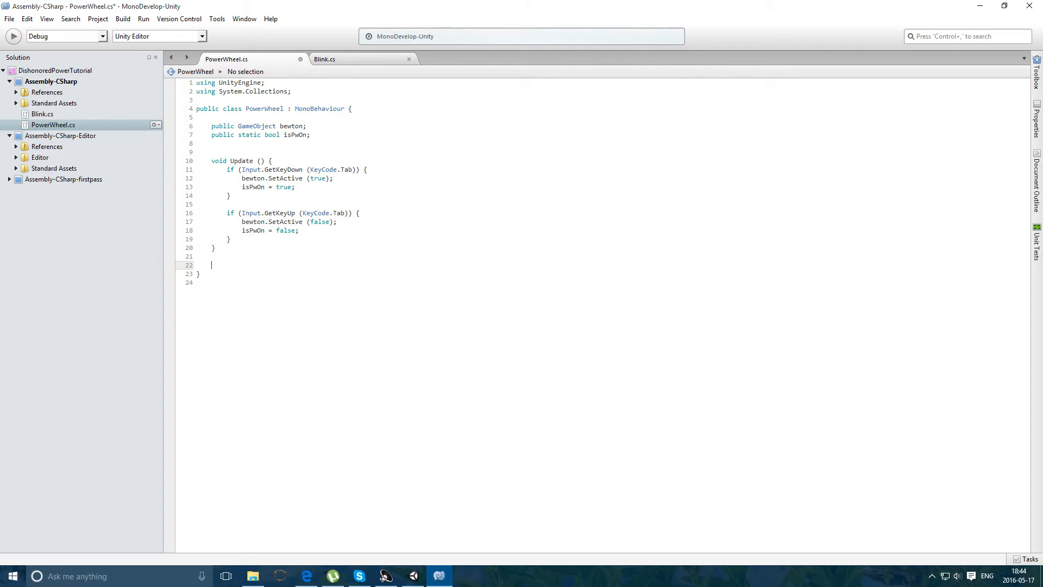
pyautogui.write('public v')
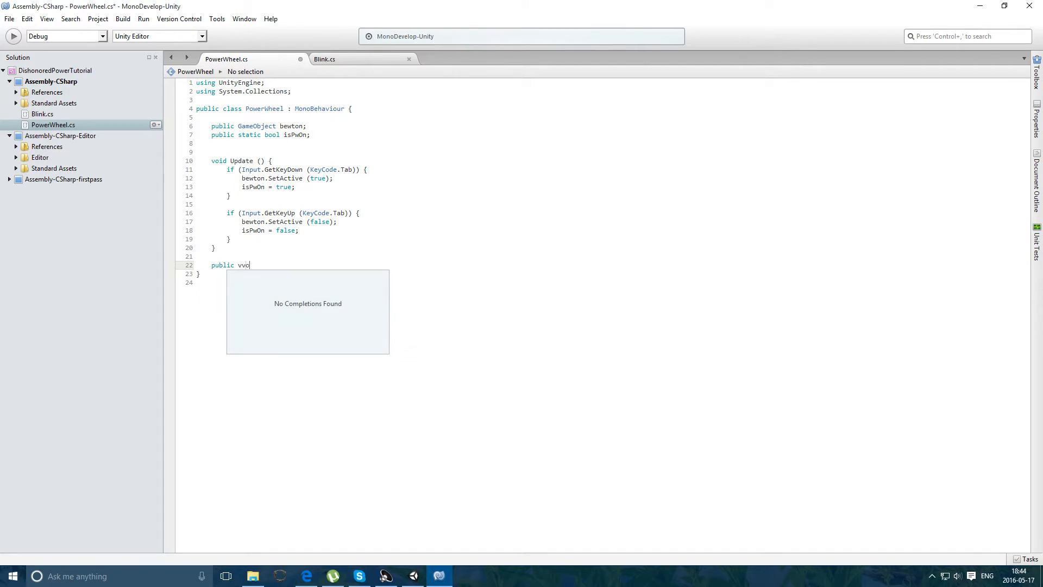
pyautogui.write('void')
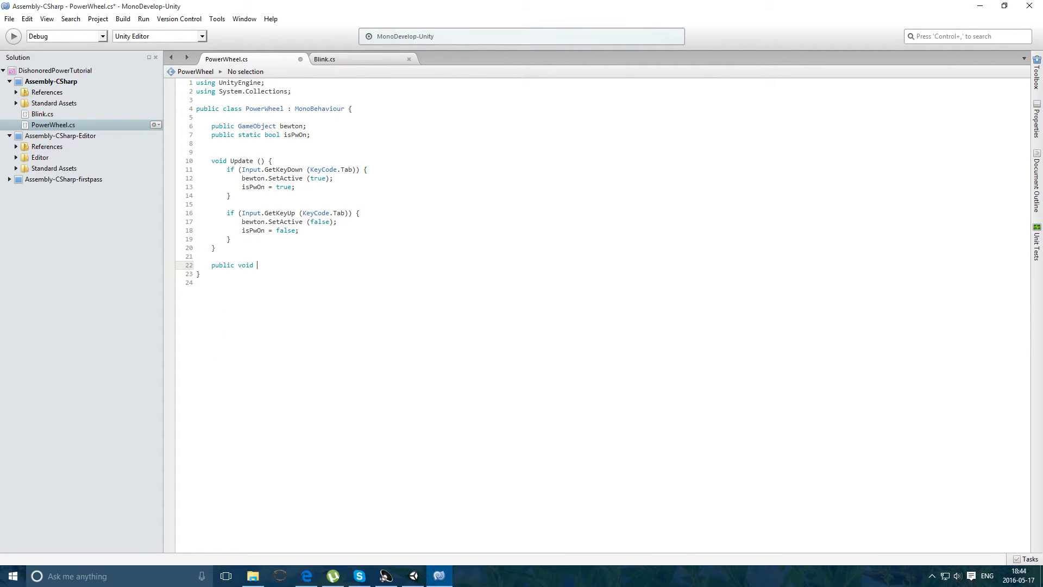
pyautogui.write('pressed () P')
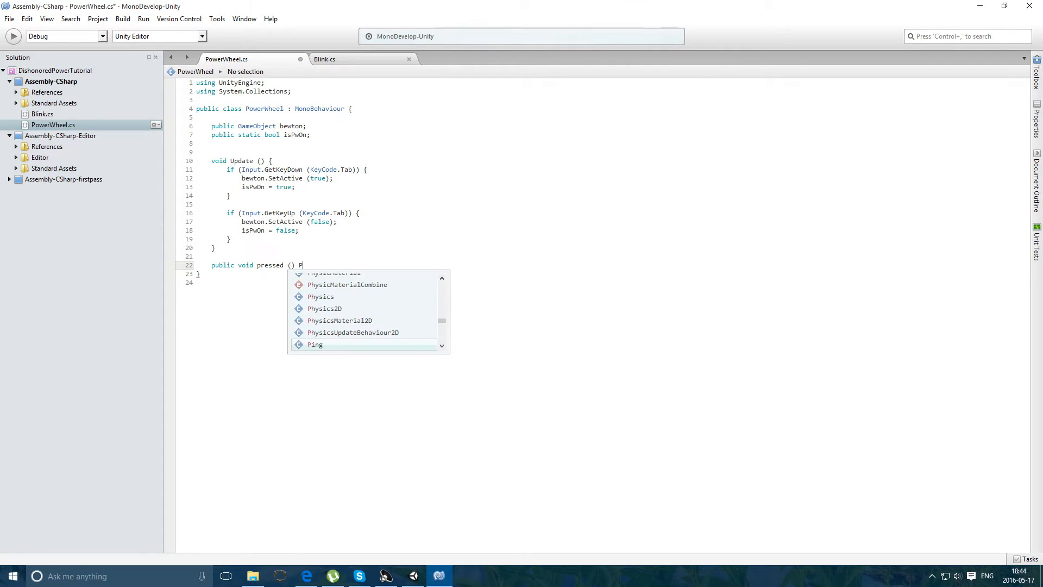
pyautogui.write('{')
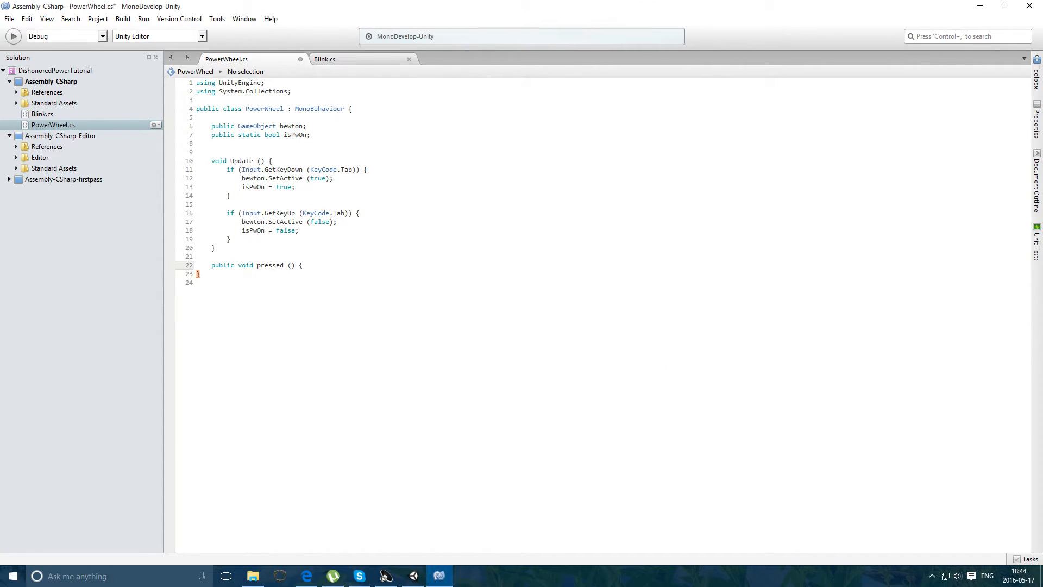
pyautogui.press('Return')
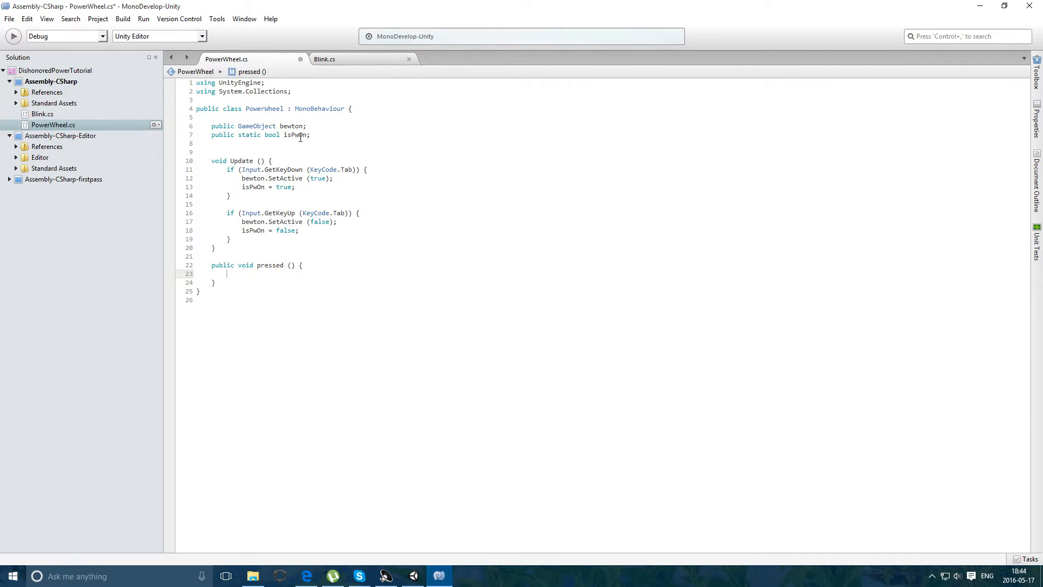
pyautogui.write('isPwOn')
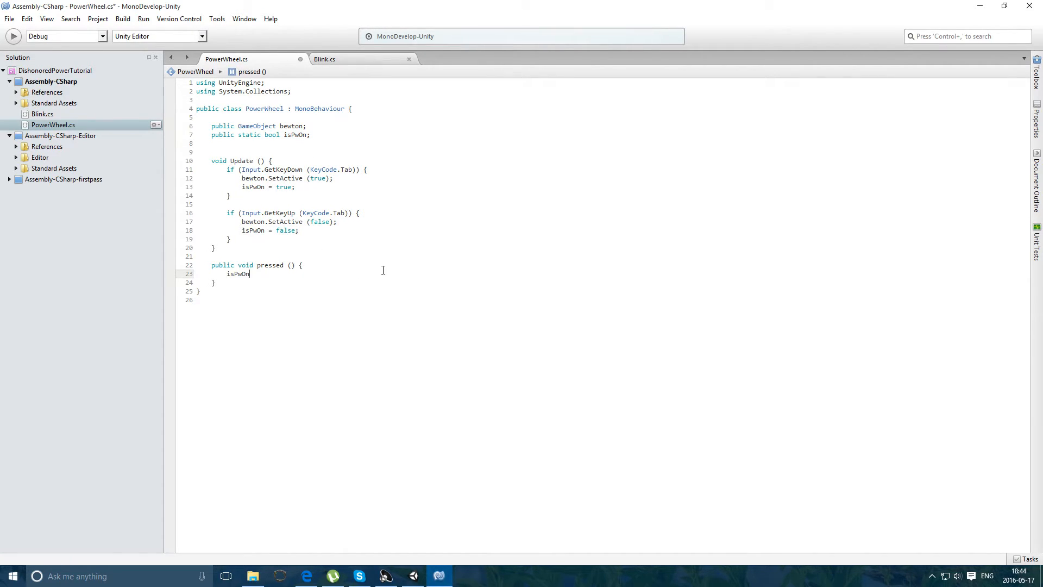
pyautogui.write('= true;')
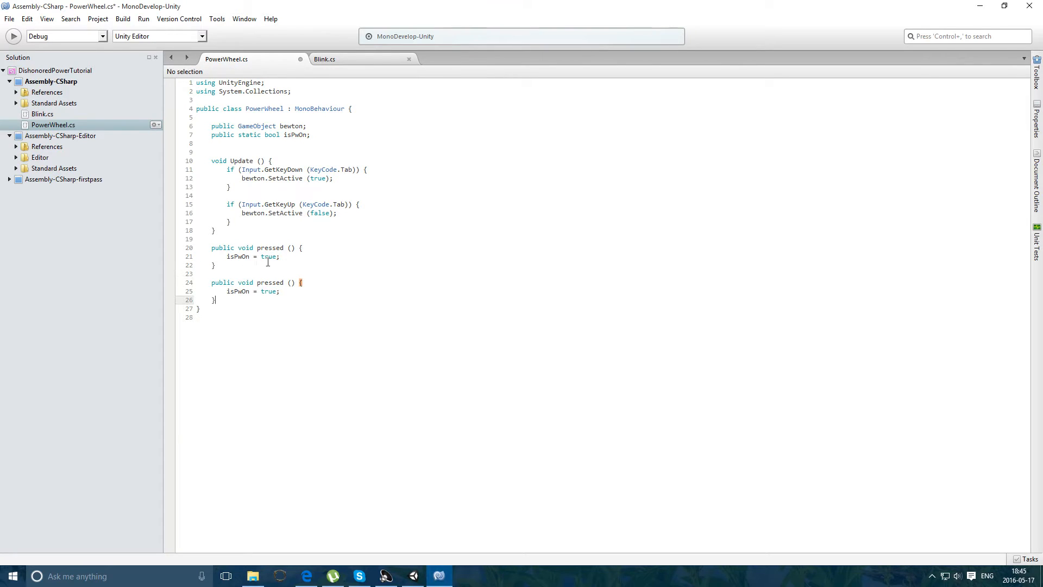
# - Add a public void otherPressed() method that sets isPwOn = false
pyautogui.write('othe')
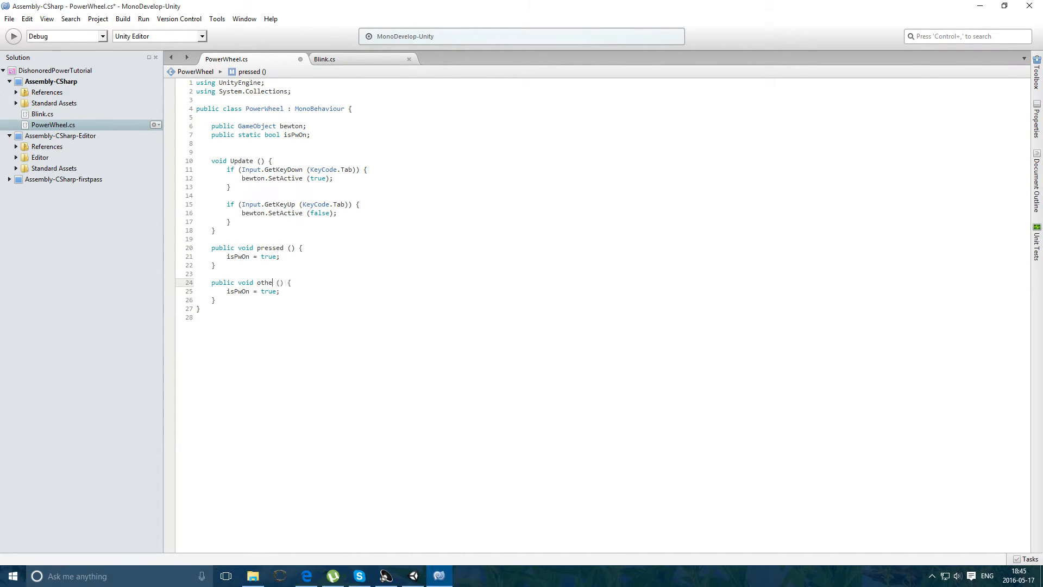
pyautogui.write('rPressed')
pyautogui.click(244, 291)
pyautogui.write('fals')
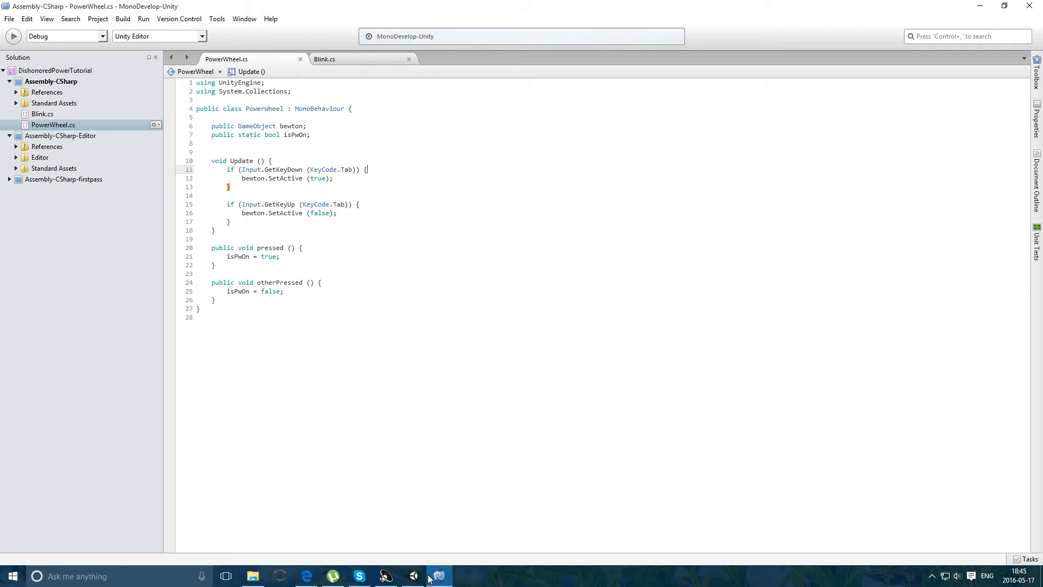
# - Move the button up on the canvas and label it Blyn
pyautogui.click(438, 576)
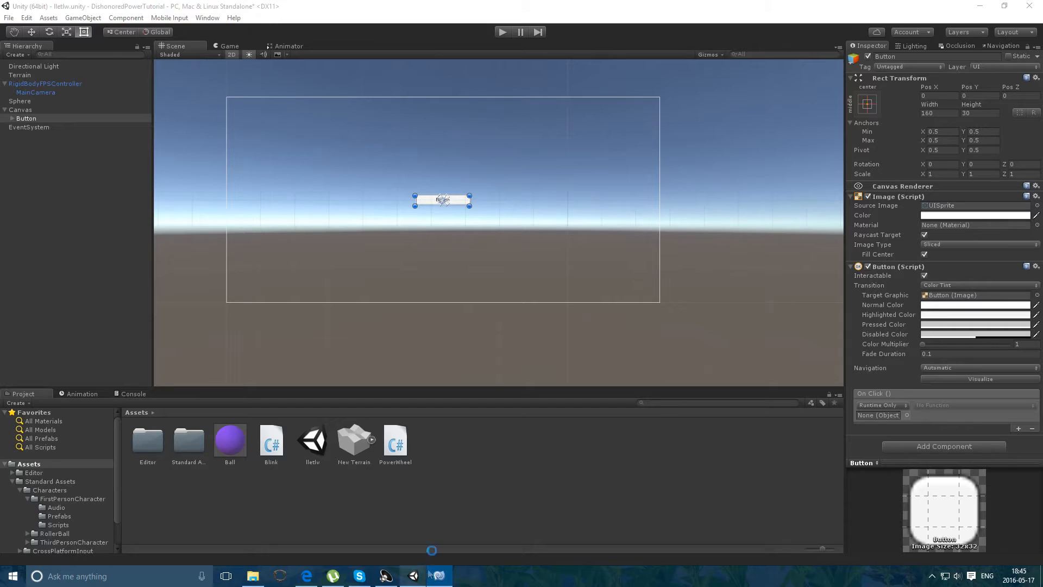
pyautogui.moveTo(441, 199); pyautogui.dragTo(422, 159)
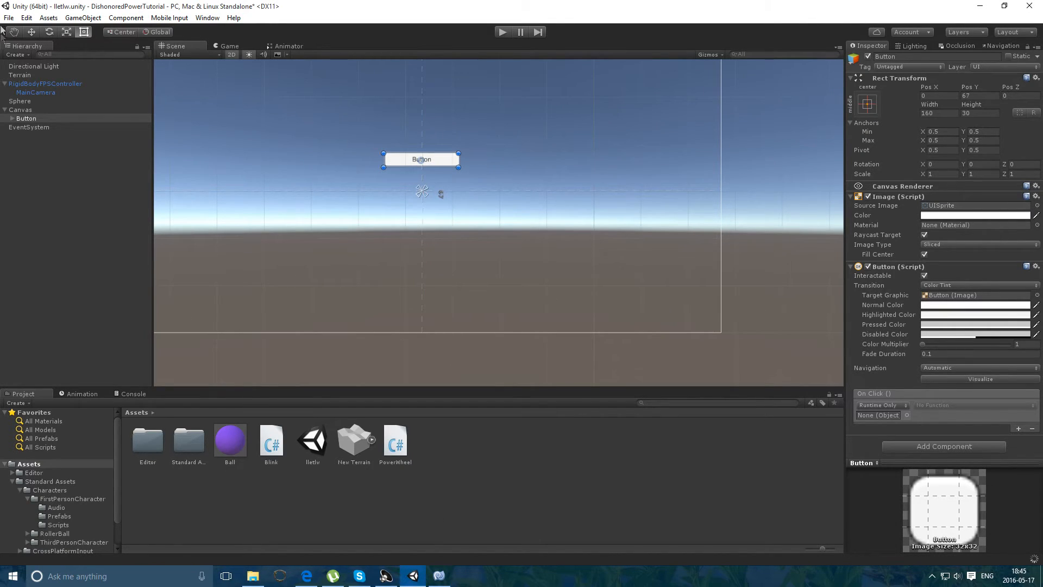
pyautogui.click(5, 119)
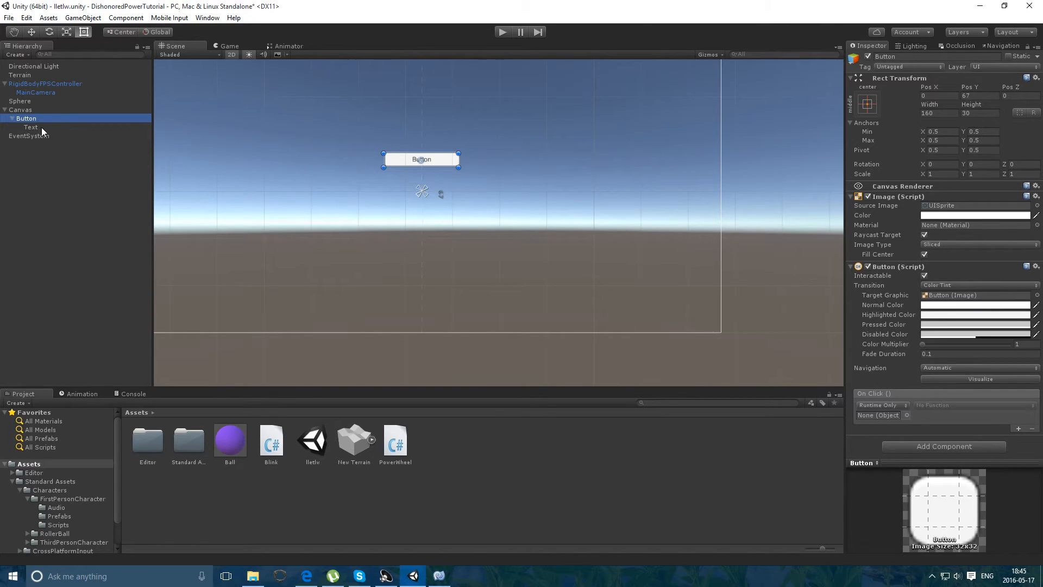
pyautogui.click(30, 127)
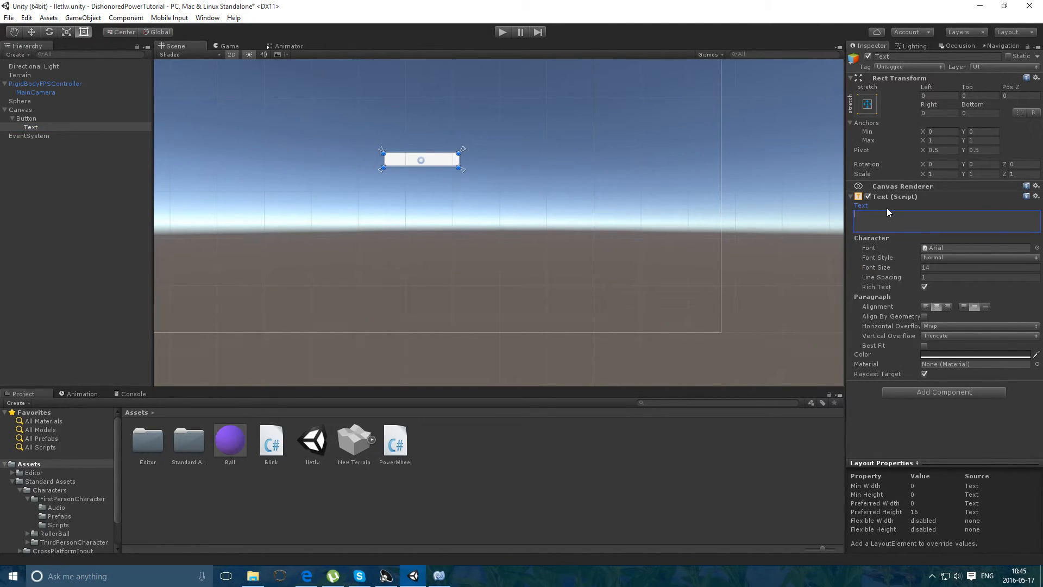
pyautogui.write('b')
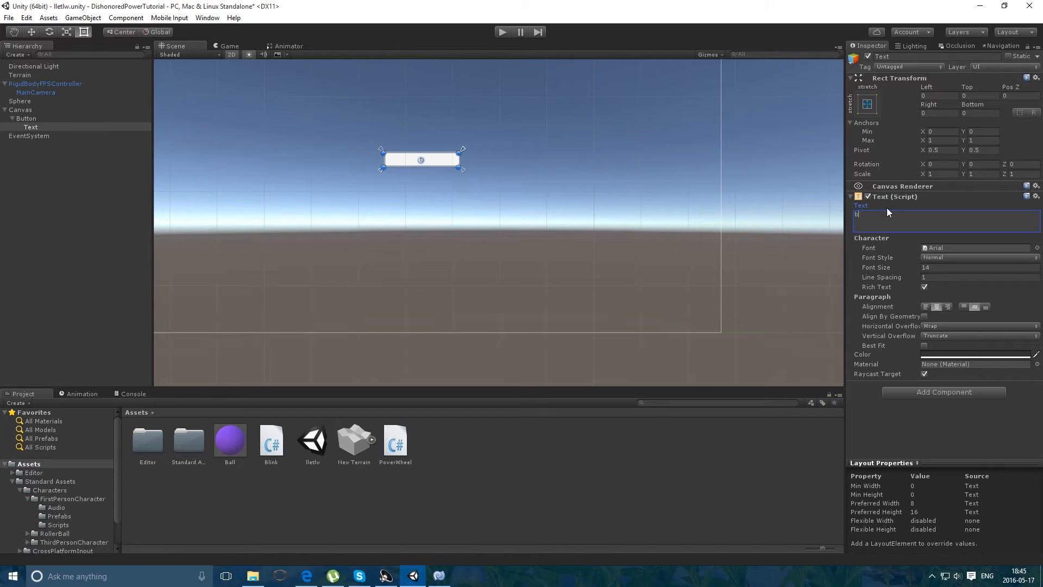
pyautogui.write('lyn')
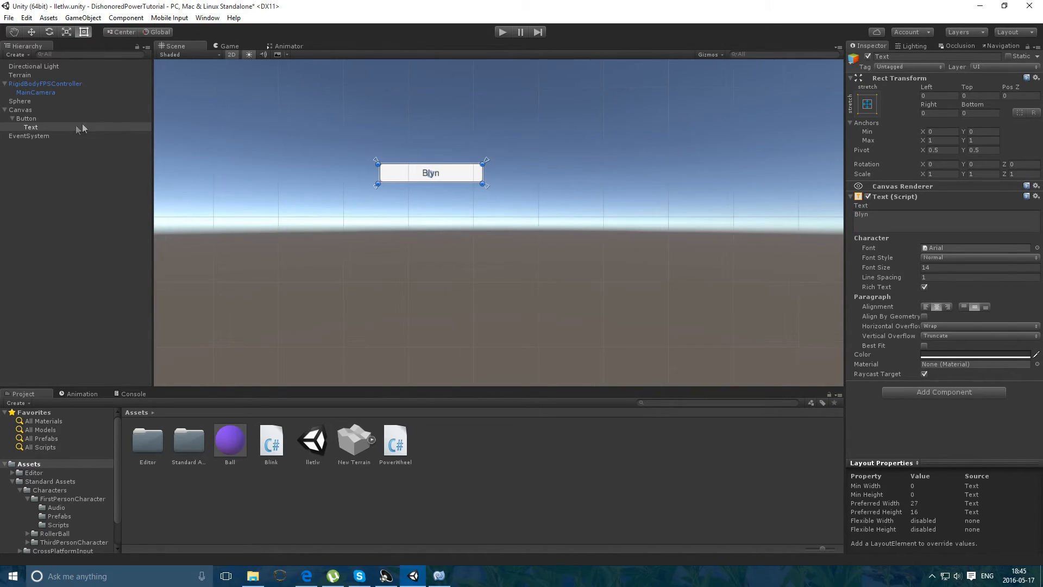
# - Duplicate the button, place the copy below and label it Kompot
pyautogui.click(31, 136)
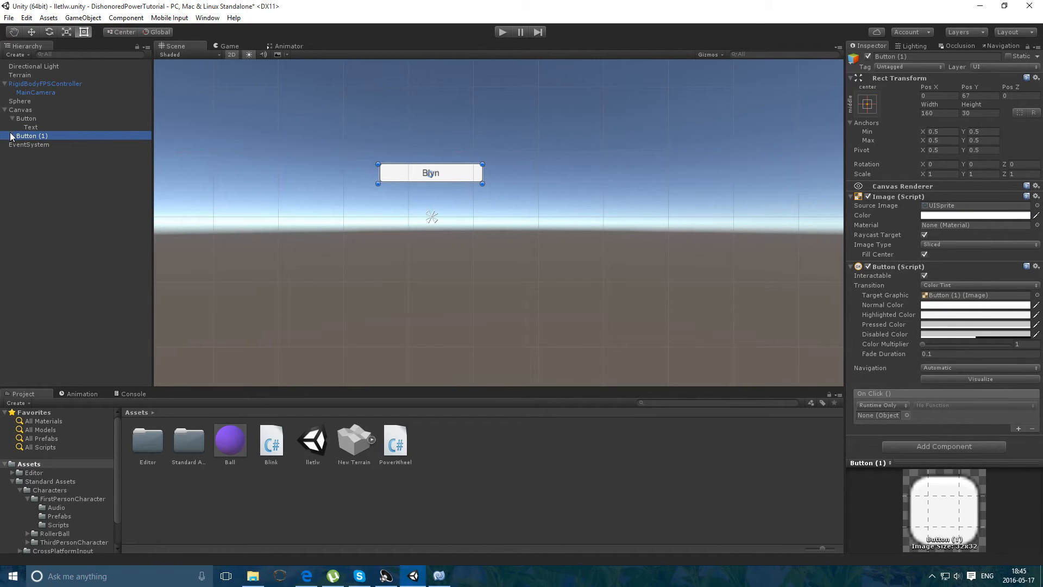
pyautogui.click(30, 145)
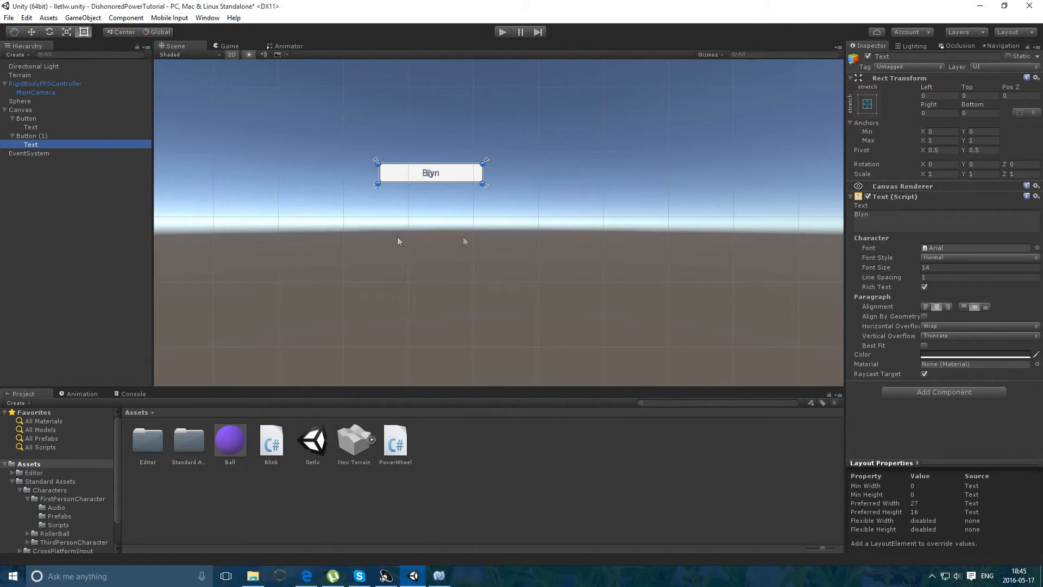
pyautogui.click(32, 136)
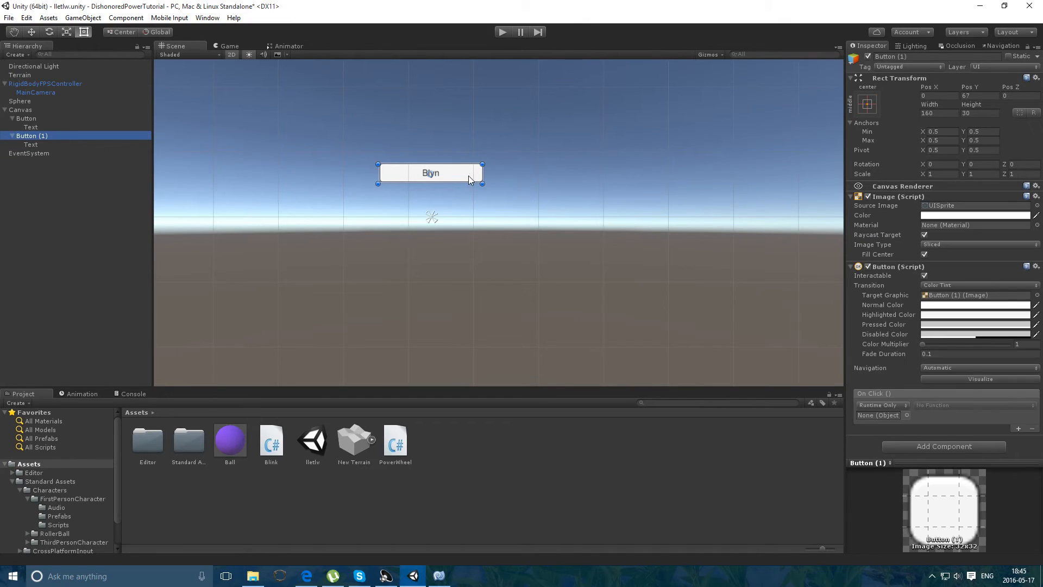
pyautogui.click(28, 153)
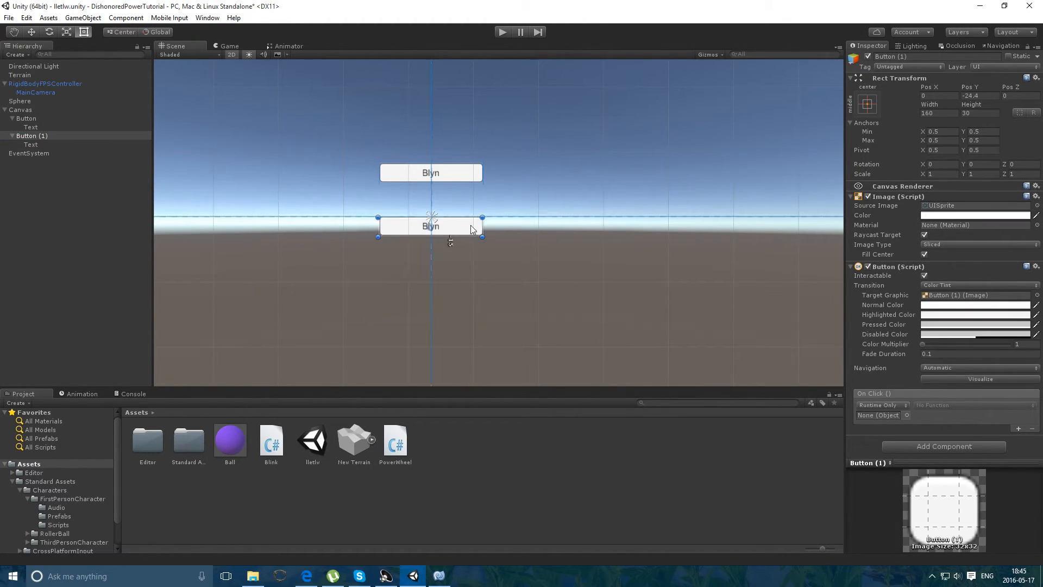
pyautogui.click(31, 145)
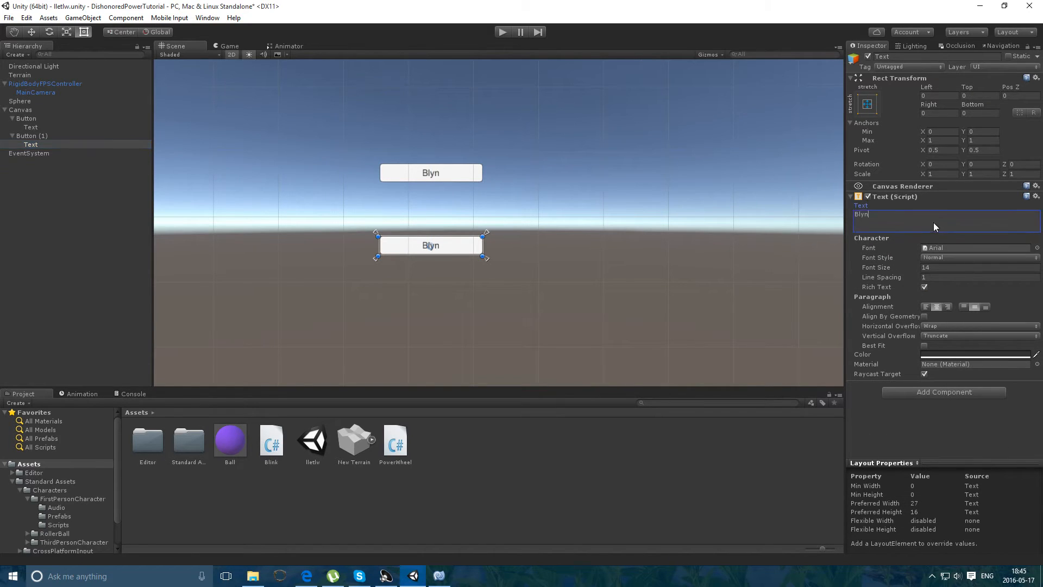
pyautogui.doubleClick(861, 214)
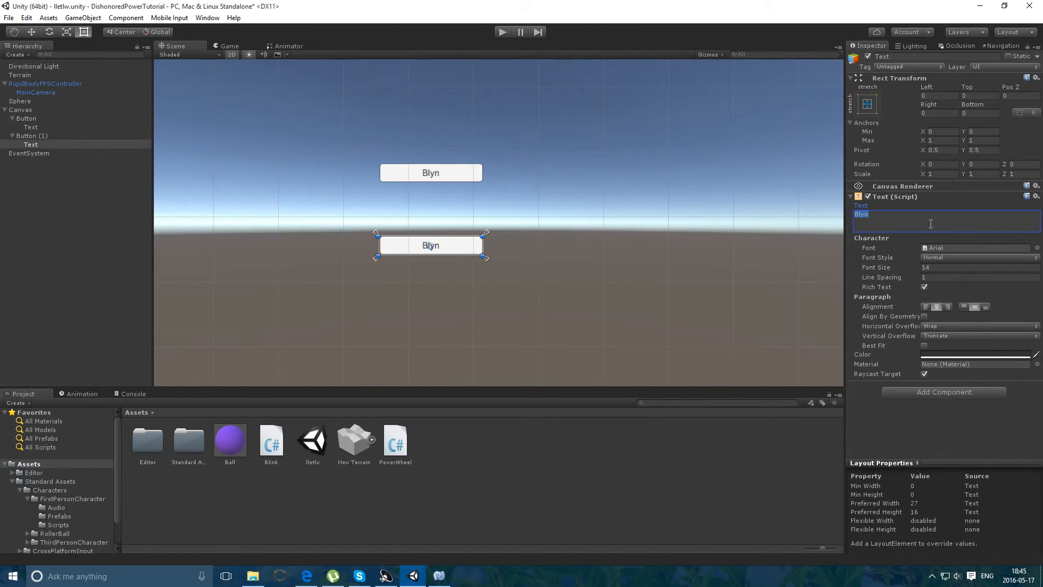
pyautogui.write('Kompot')
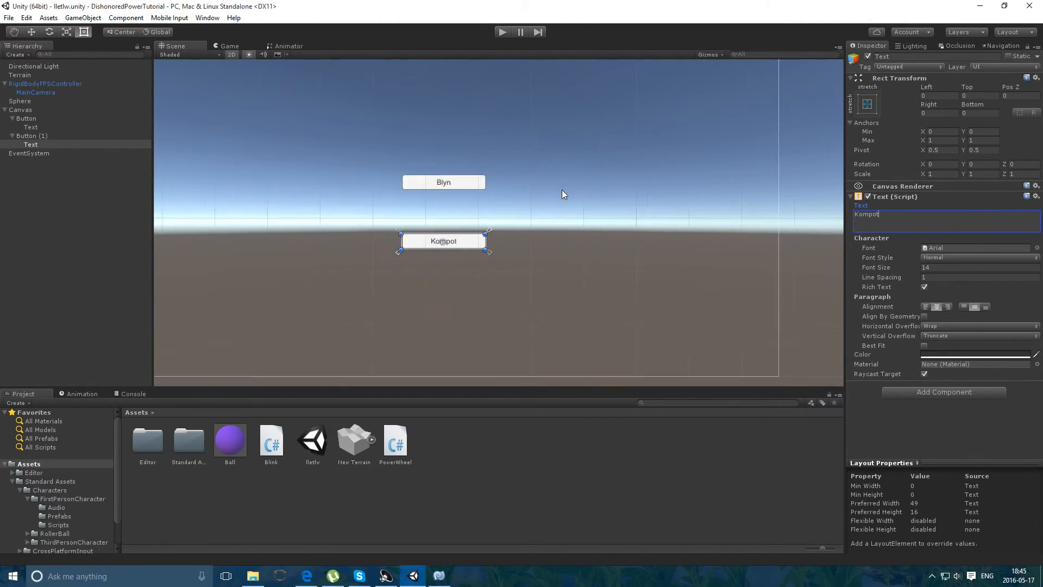
# - Group both buttons under an empty GameObject and deactivate it so it starts hidden
pyautogui.click(22, 109)
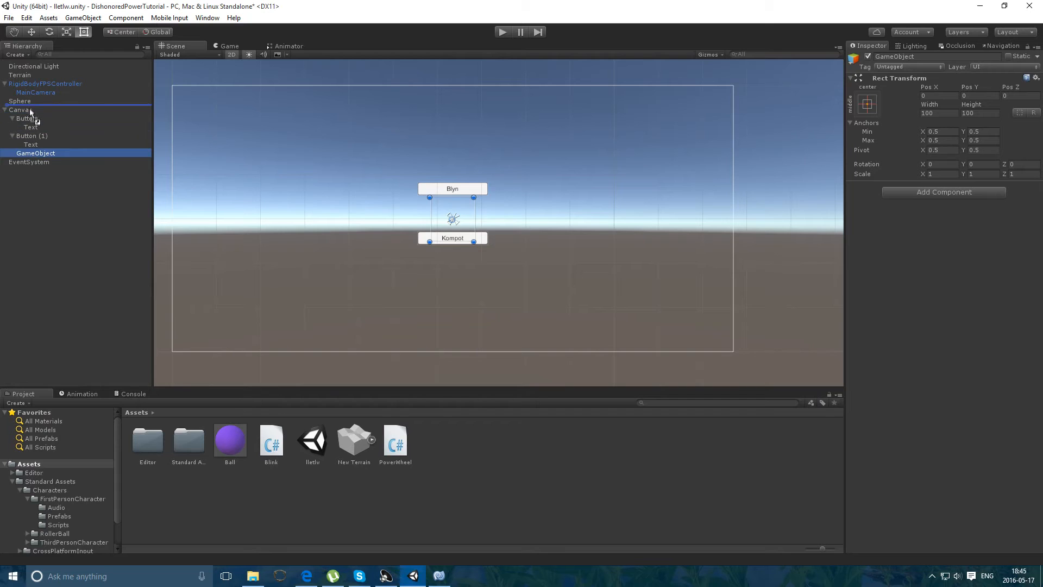
pyautogui.click(26, 118)
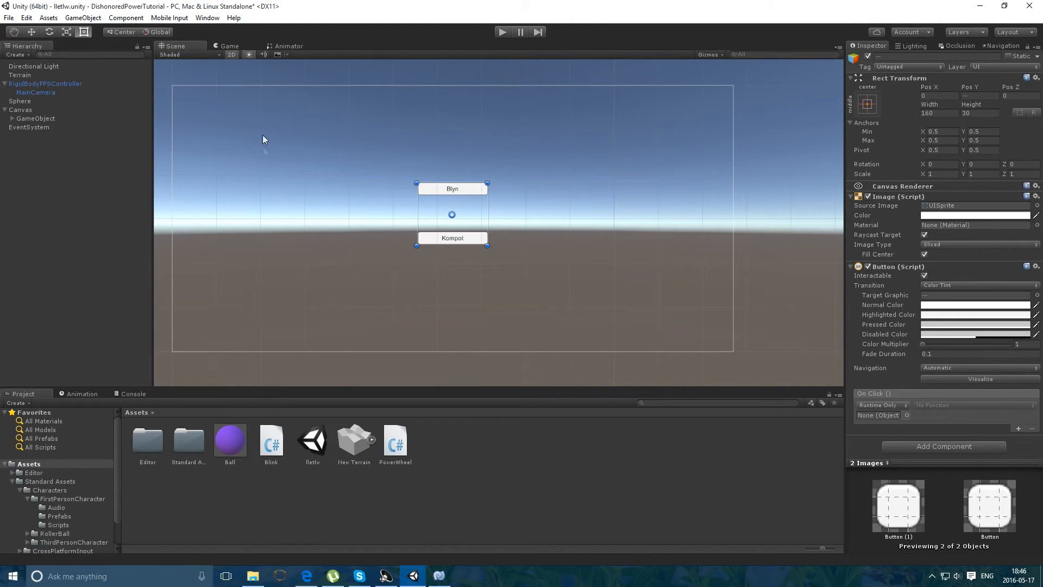
pyautogui.click(36, 119)
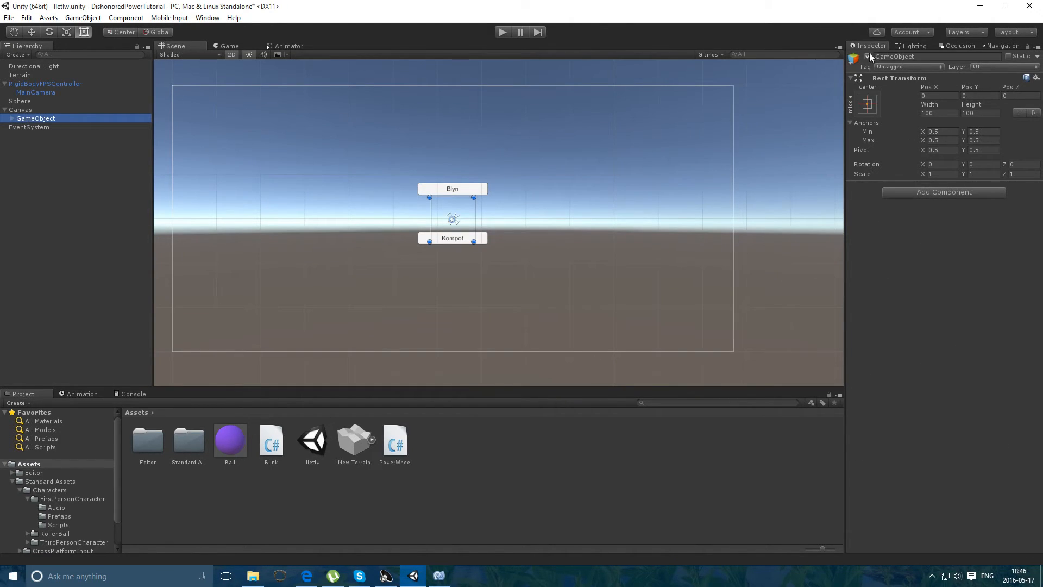
pyautogui.click(21, 109)
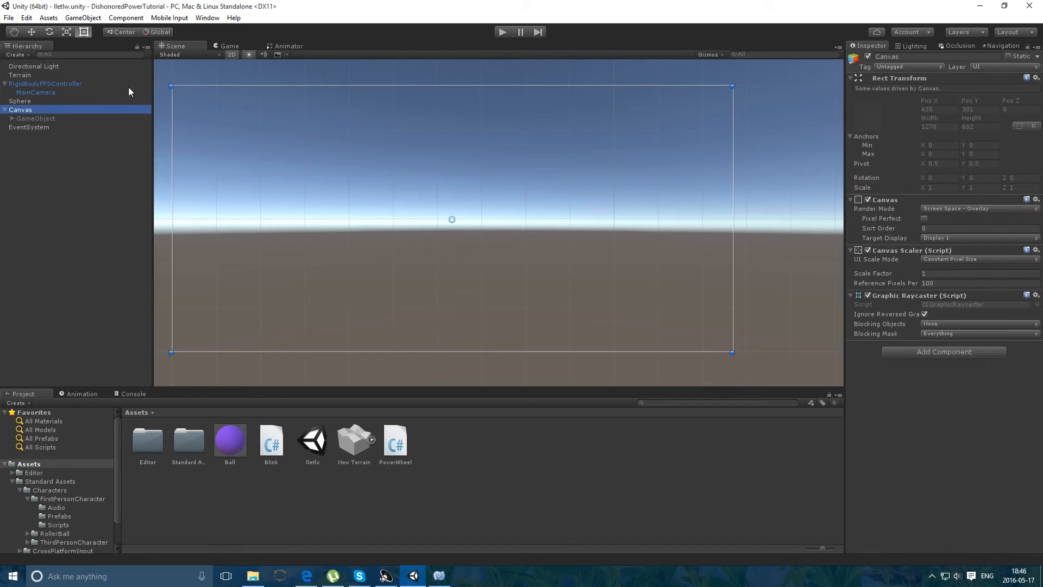
# - Add "&& PowerWheel.isPwOn" to Blink's GetButtonUp condition and return to Unity
pyautogui.click(438, 576)
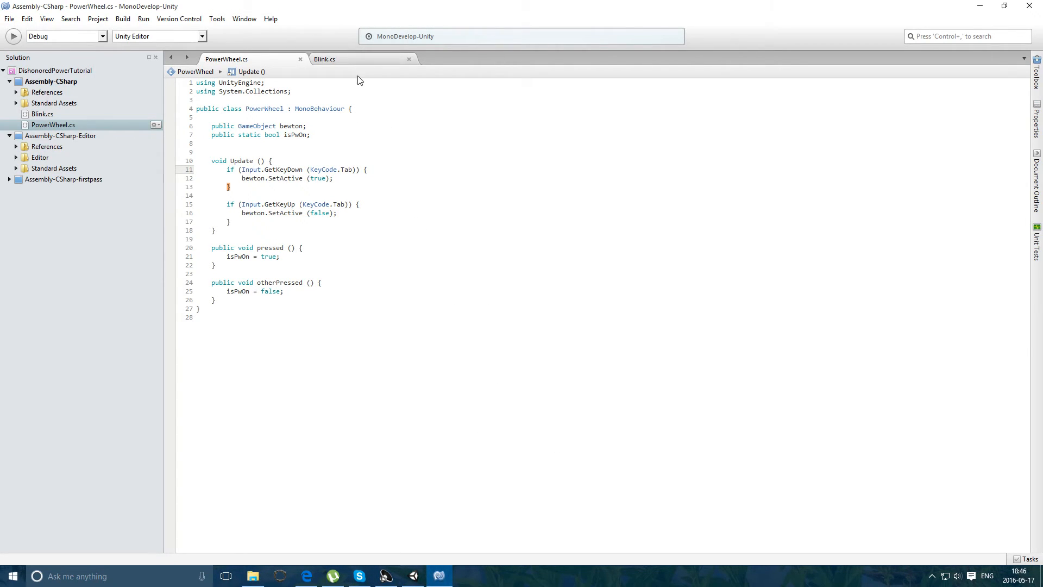
pyautogui.click(325, 59)
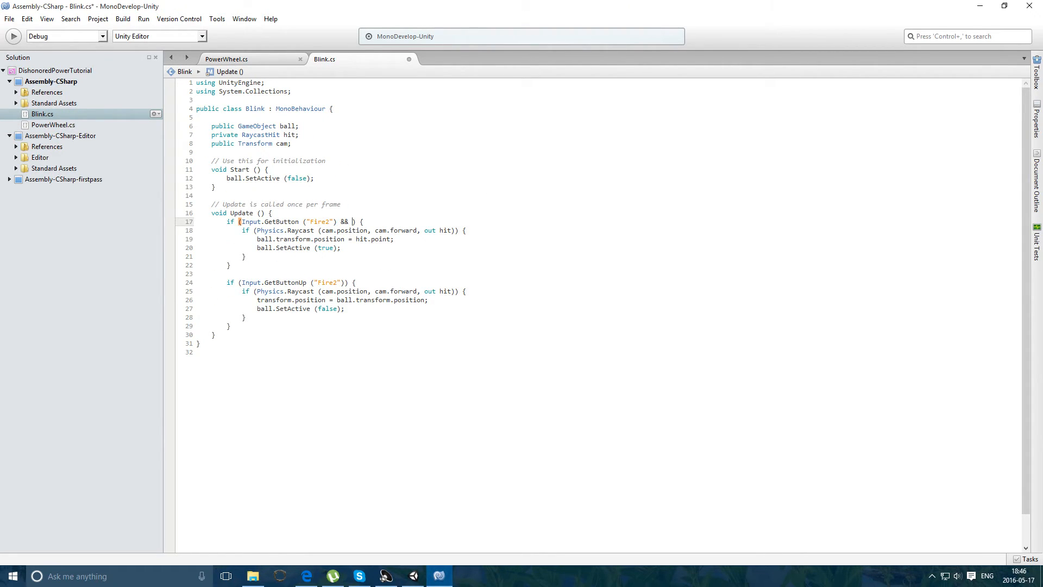
pyautogui.write('PowerWheel.isPwOn')
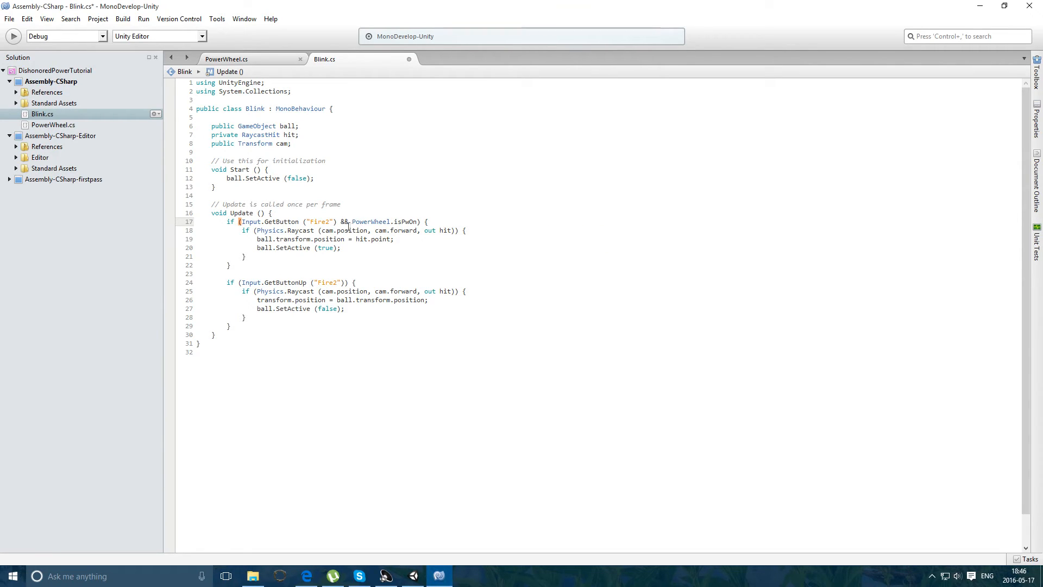
pyautogui.moveTo(339, 221); pyautogui.dragTo(419, 222)
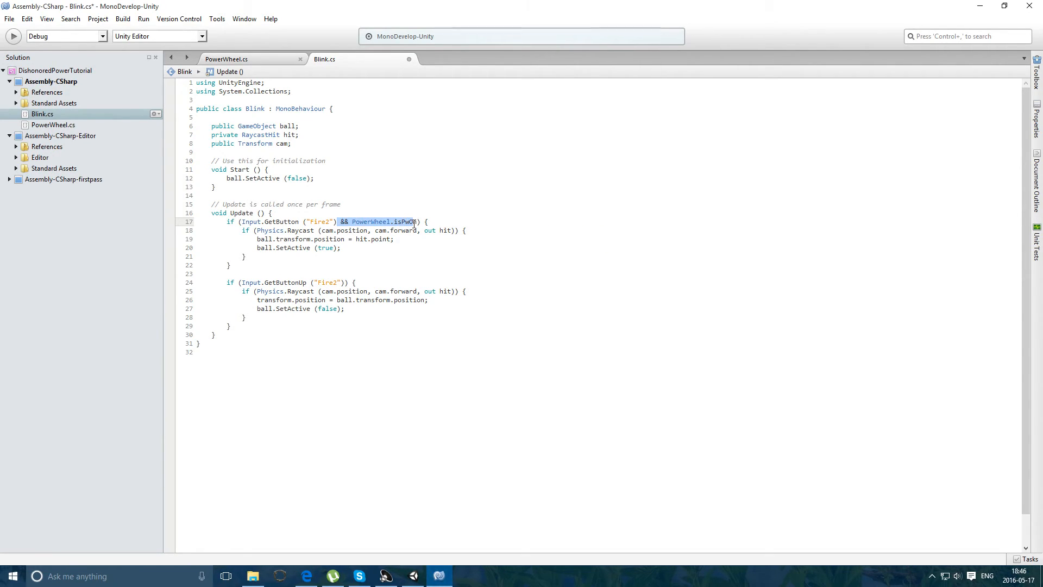
pyautogui.write('&& PowerWheel.isPwOn')
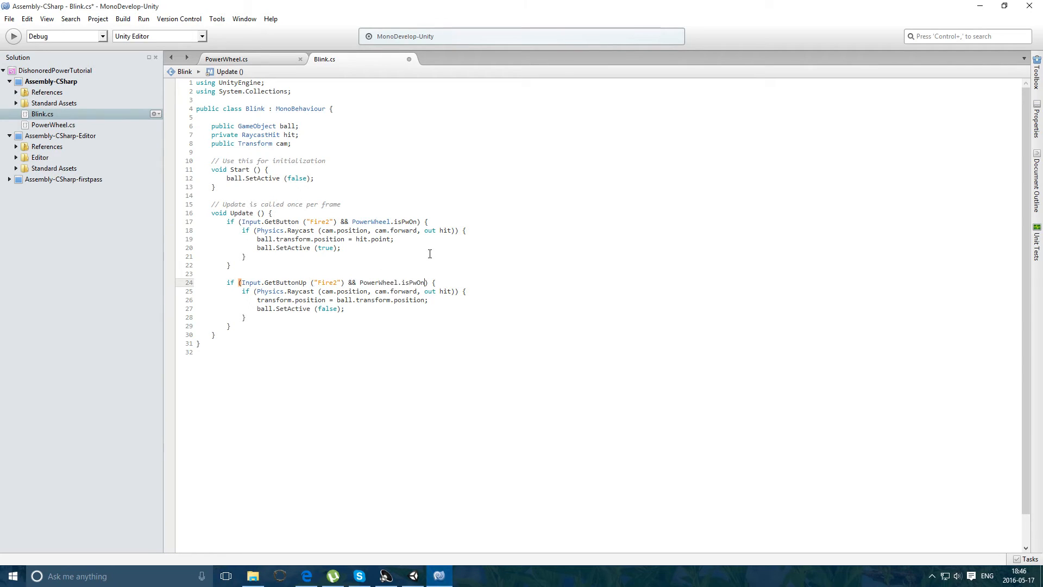
pyautogui.click(413, 576)
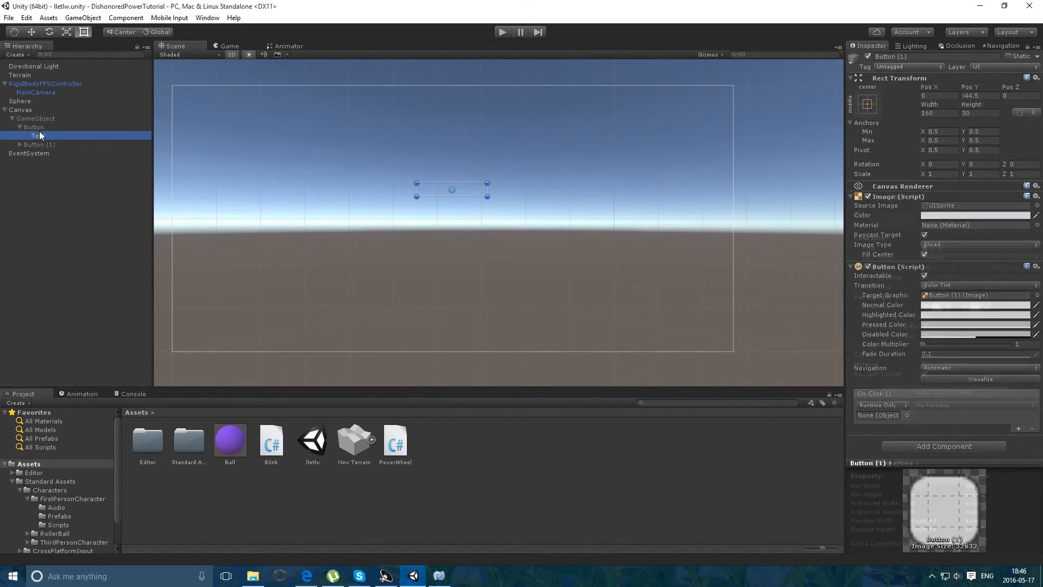
# - Inspect the first button and its Text object, then reopen PowerWheel.cs in MonoDevelop
pyautogui.click(38, 136)
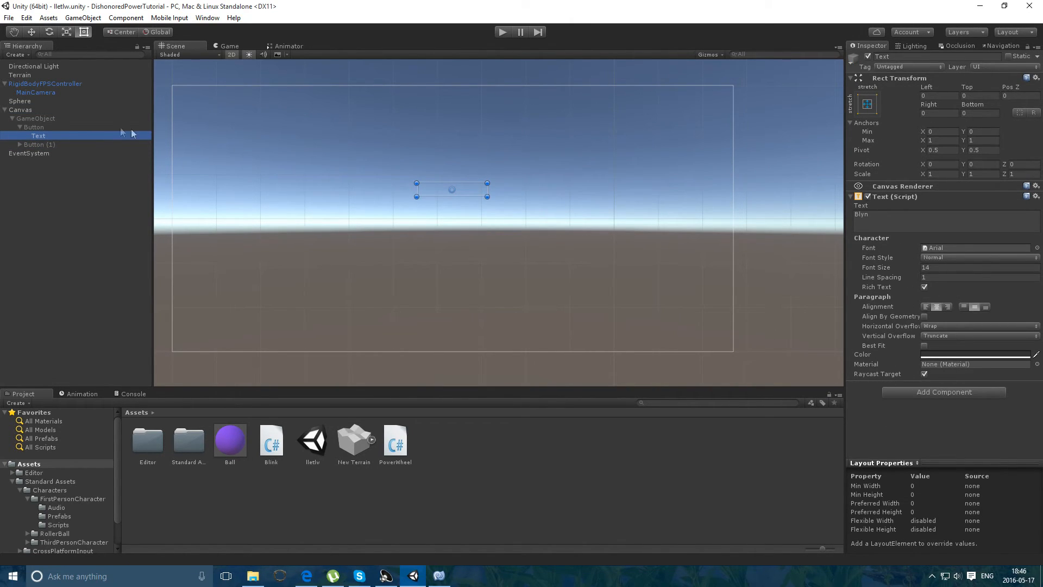
pyautogui.click(34, 127)
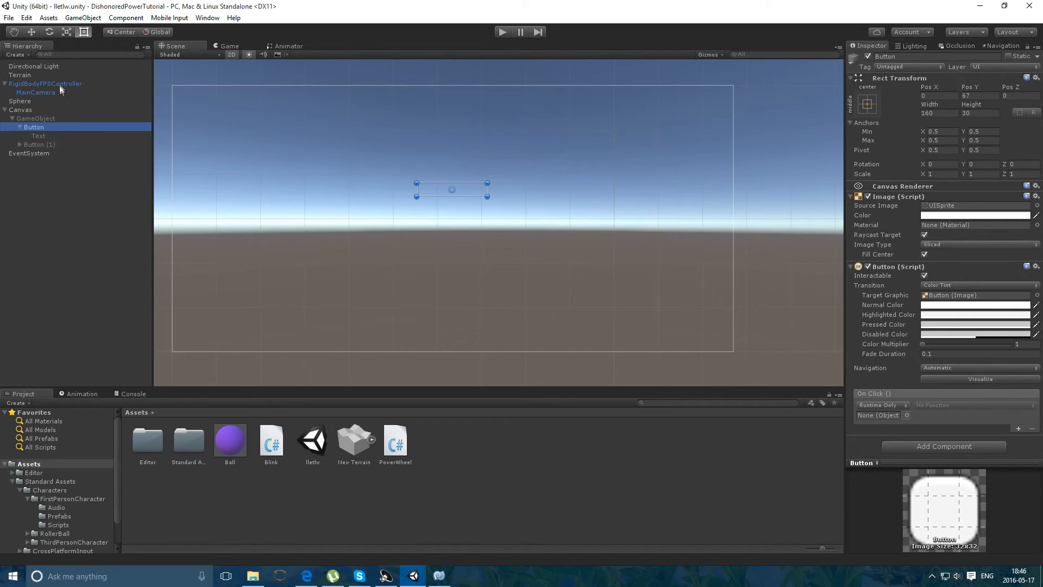
pyautogui.click(48, 83)
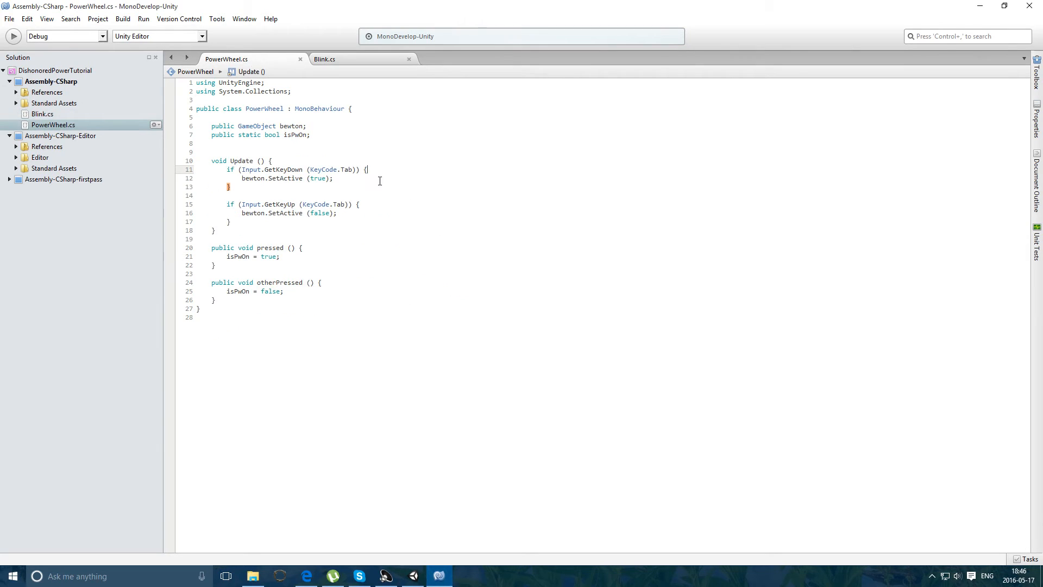
# - Set Time.timeScale = 0 on Tab down and Time.timeScale = 1 on Tab up, then return to Unity
pyautogui.write('timeScale = 0;')
pyautogui.write('Time.timeScale = 1;')
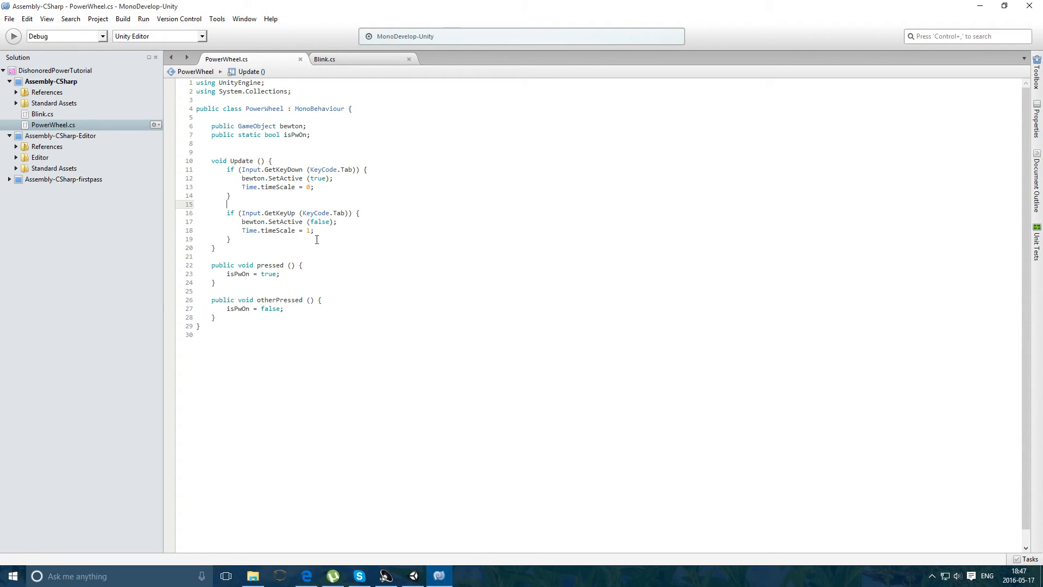
pyautogui.click(412, 575)
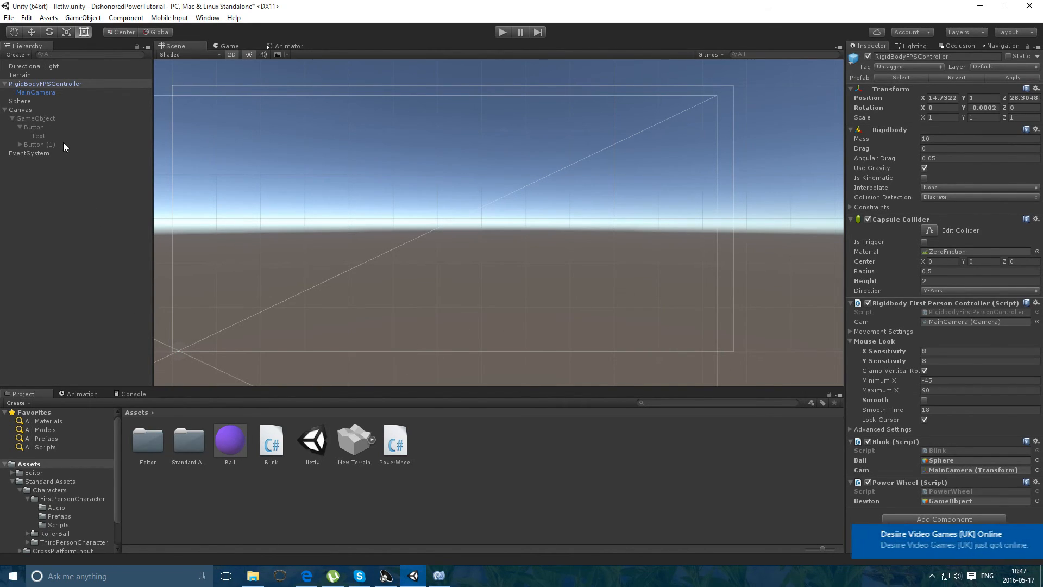
# - Make the first canvas button's On Click call PowerWheel.pressed()
pyautogui.click(438, 576)
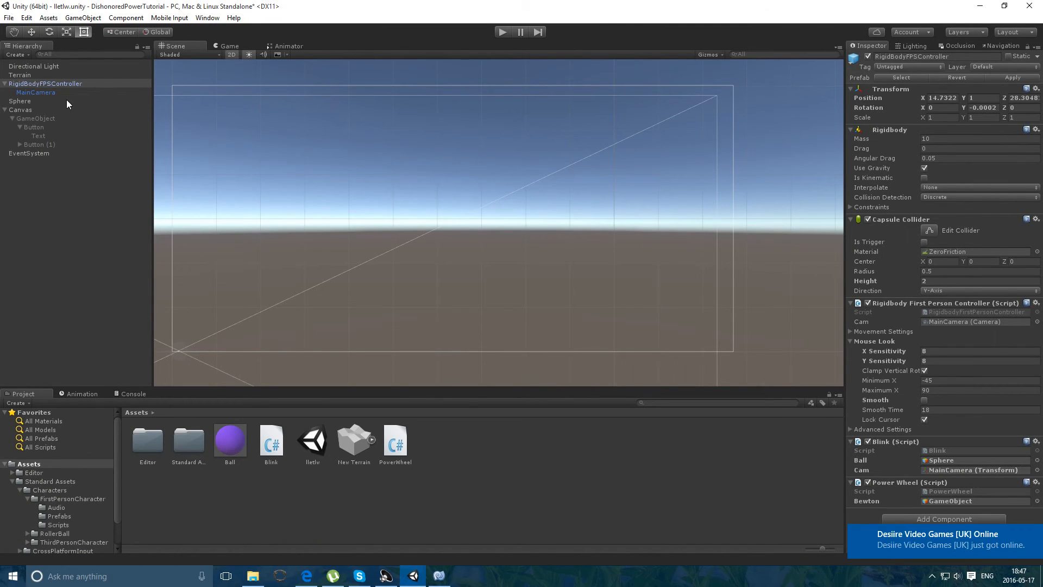
pyautogui.click(36, 118)
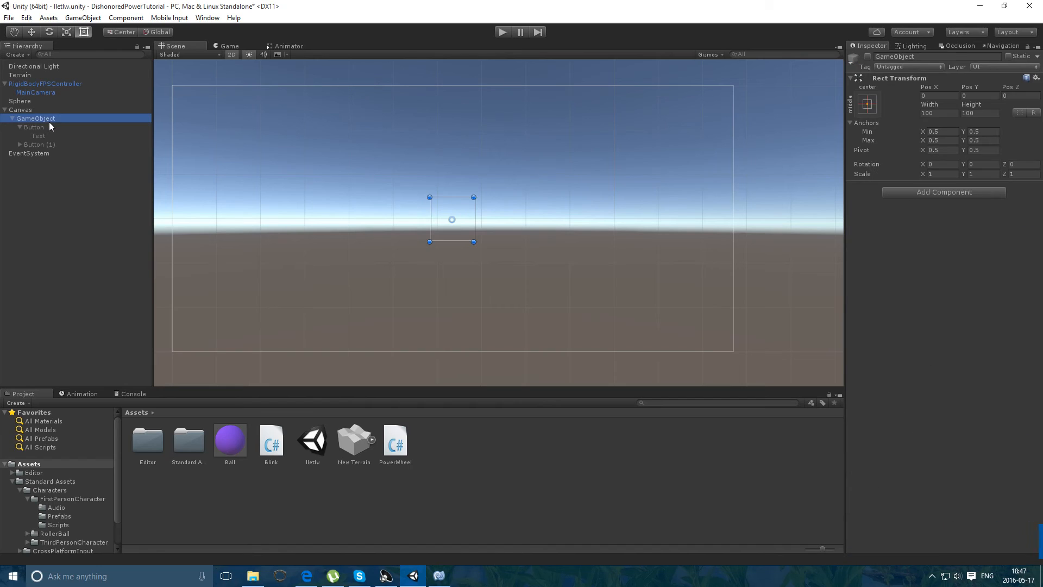
pyautogui.click(34, 127)
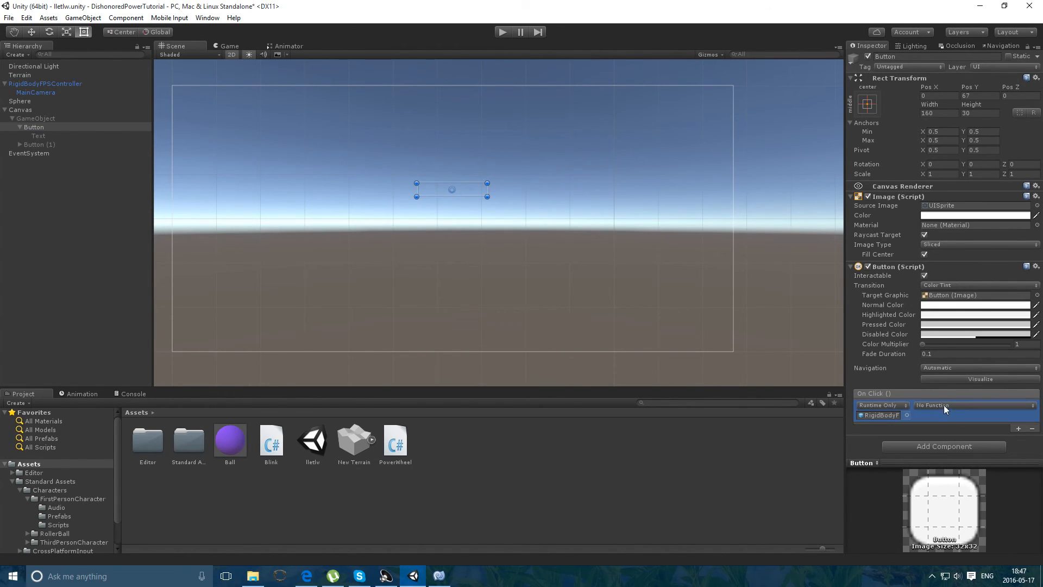
pyautogui.click(975, 404)
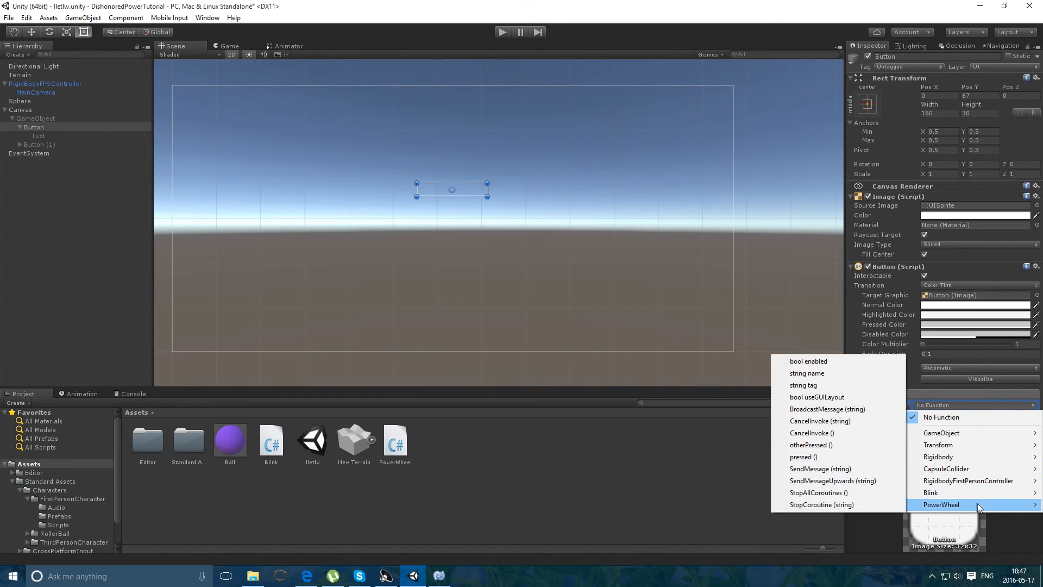
pyautogui.click(803, 456)
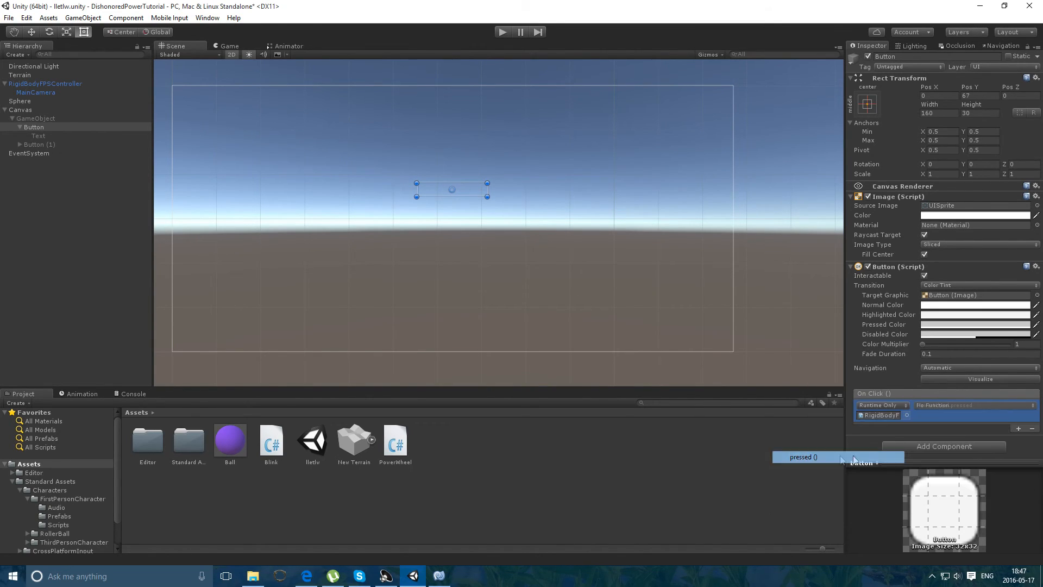
# - Make Button (1) call PowerWheel.otherPressed() and play-test the Blyn and Kompot buttons
pyautogui.click(39, 144)
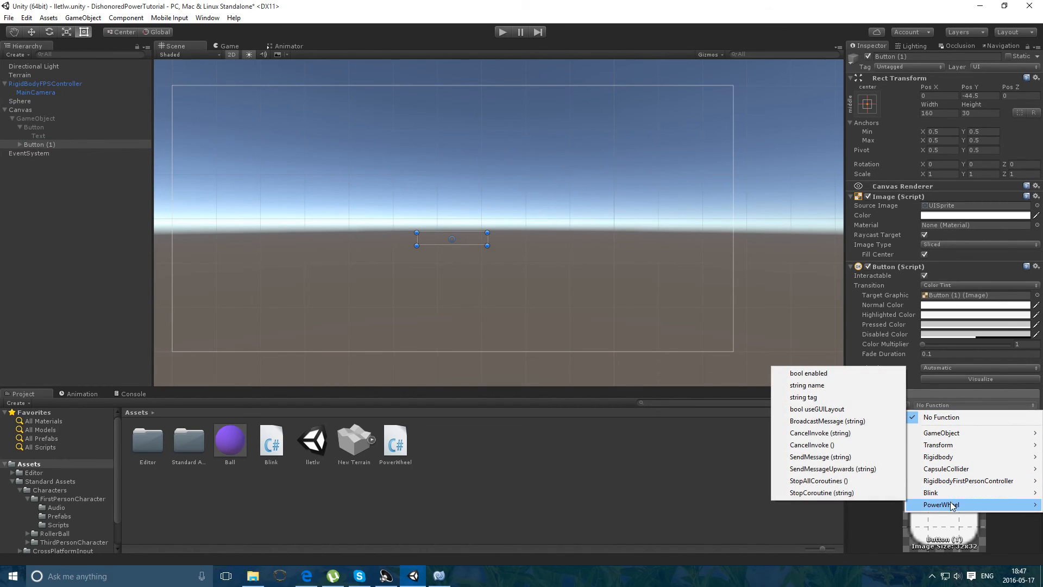
pyautogui.click(952, 504)
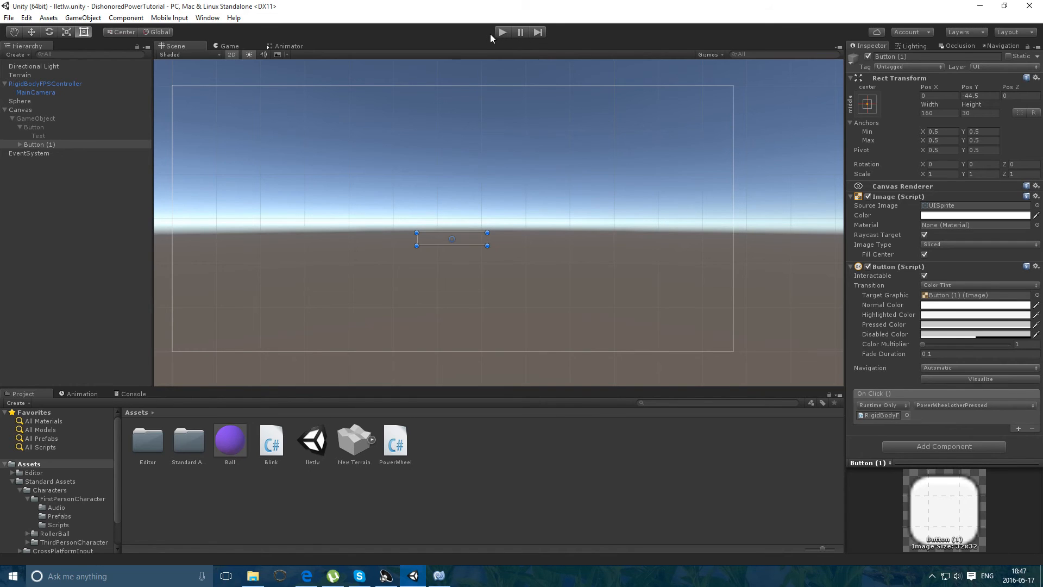
pyautogui.click(502, 32)
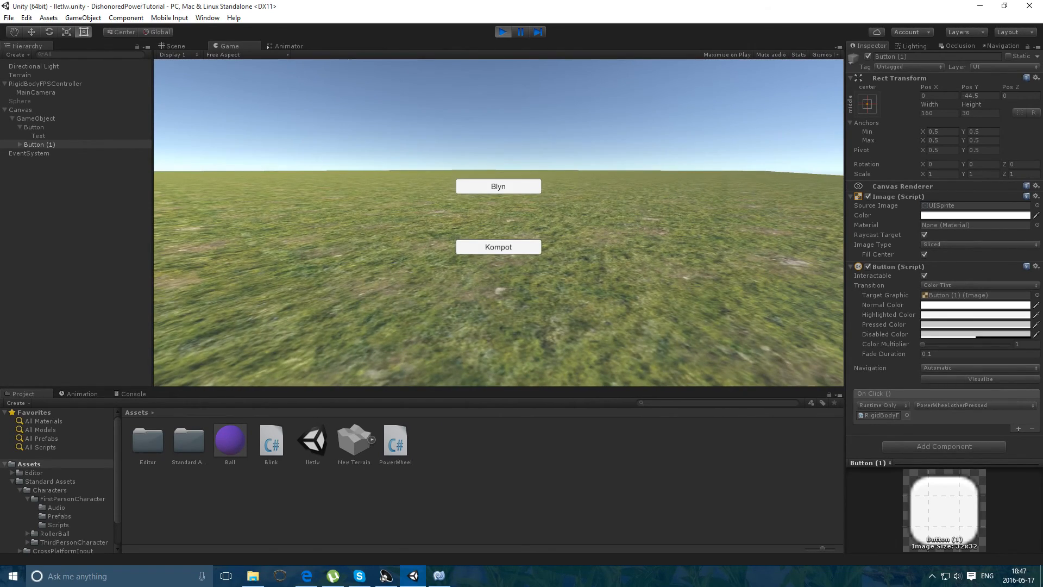
# - Add Cursor.visible = true to the Tab key-down block and Cursor.visible = false on key-up
pyautogui.click(438, 575)
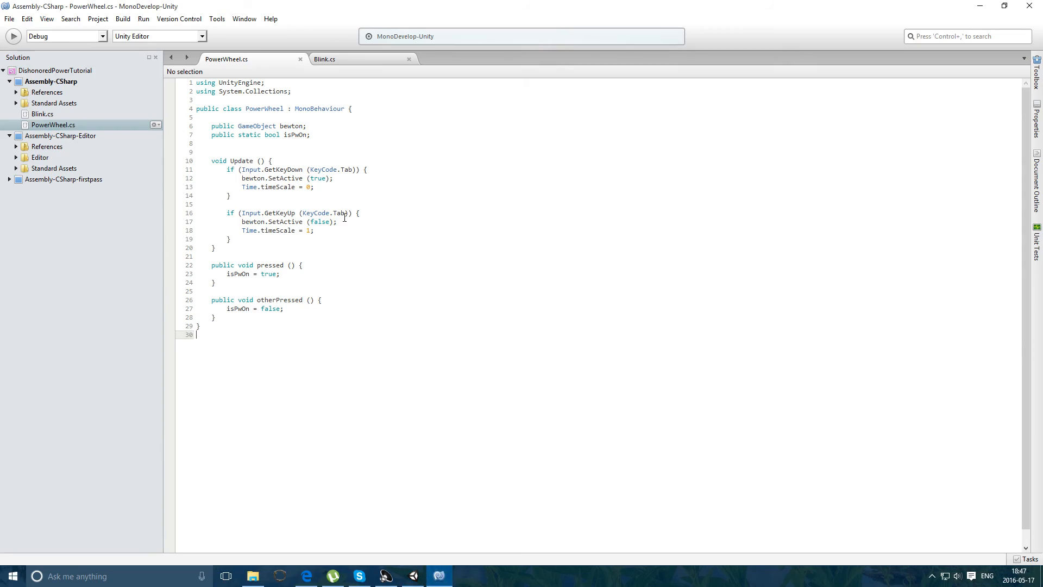
pyautogui.write('s')
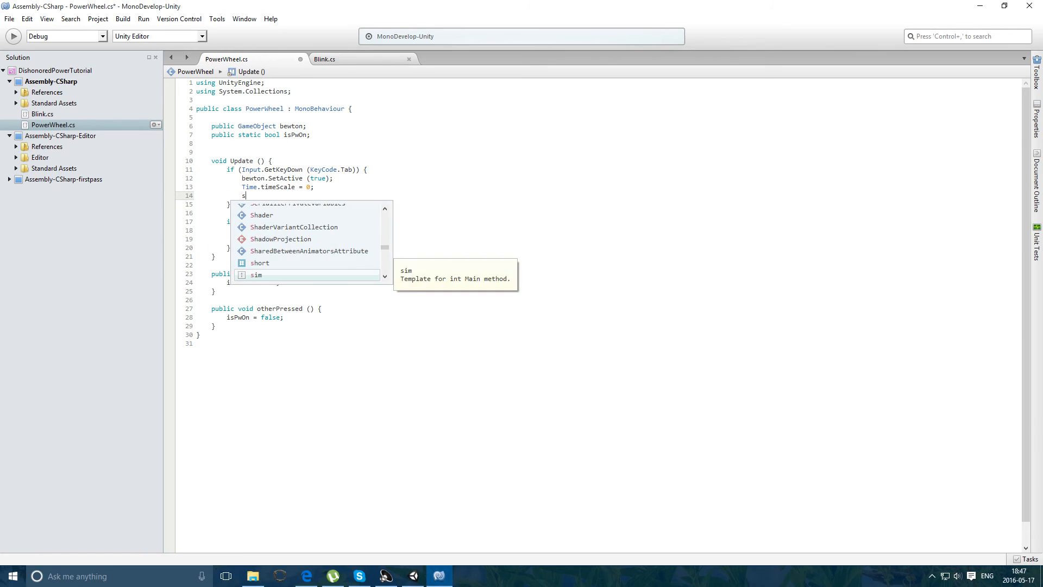
pyautogui.write('cre')
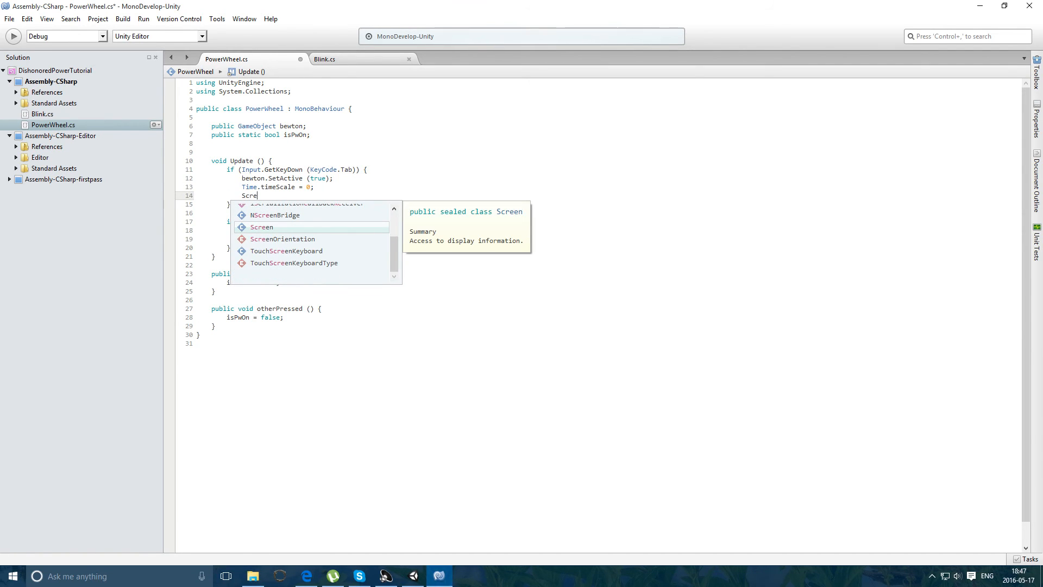
pyautogui.write('.')
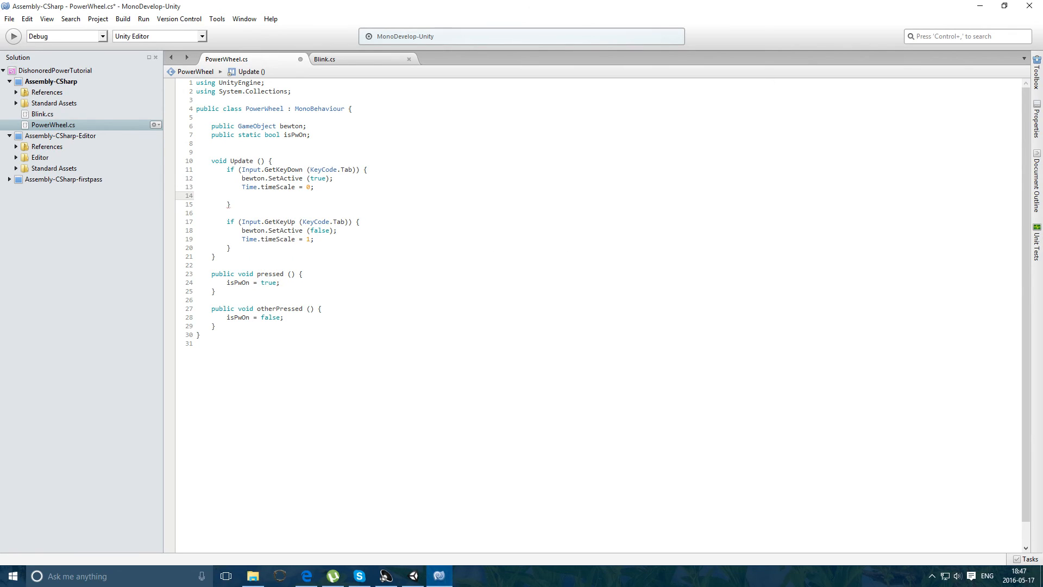
pyautogui.write('Cursor.')
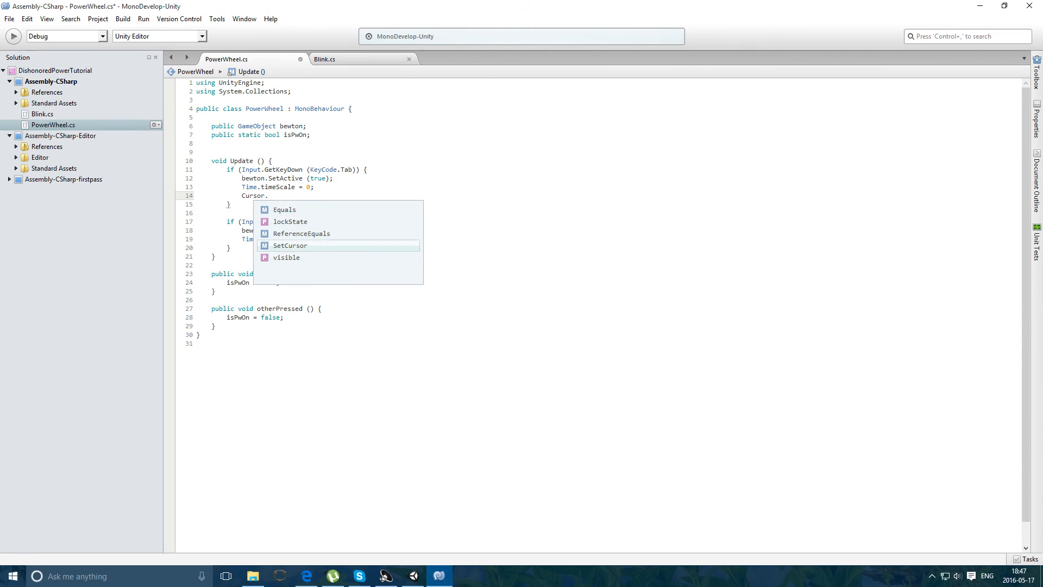
pyautogui.write('visible = true;')
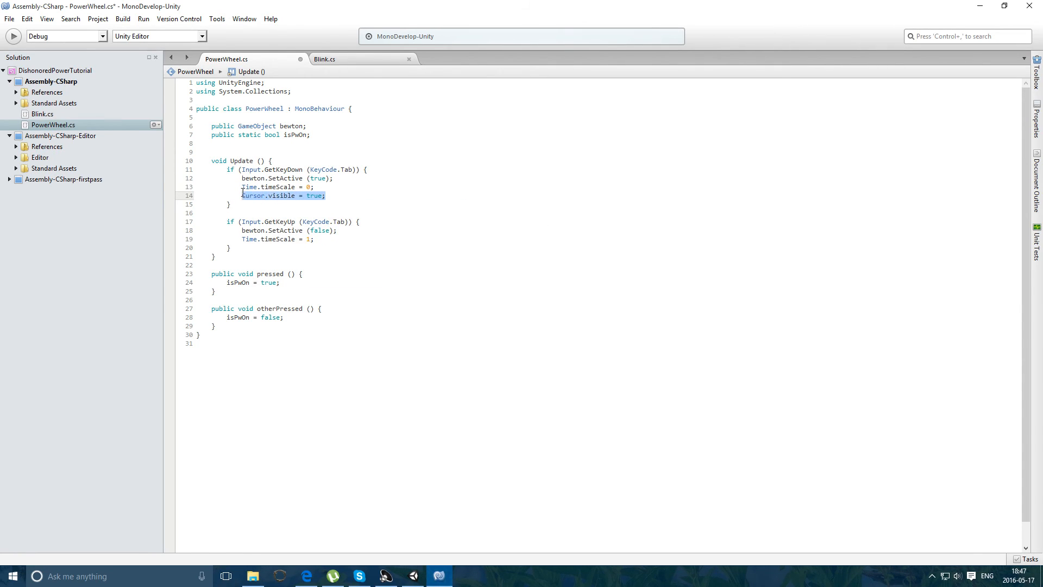
pyautogui.write('Cursor.visible = true;')
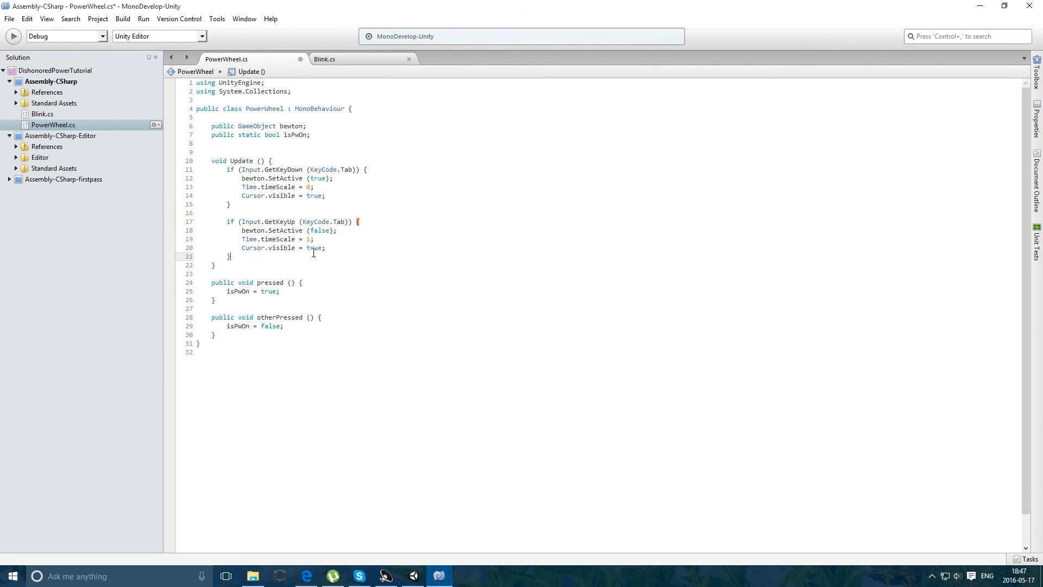
pyautogui.write('false')
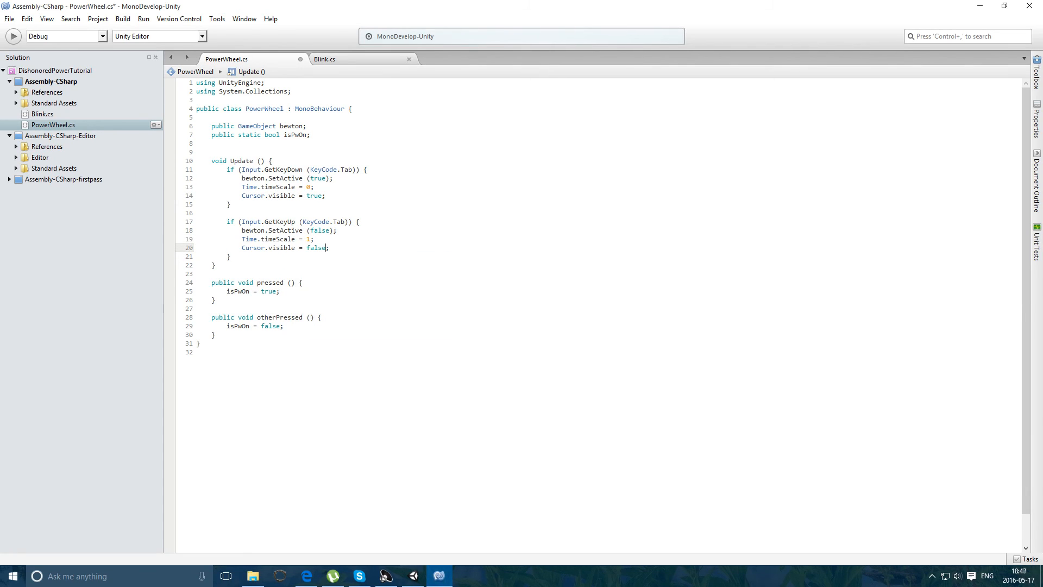
# - Set Cursor.lockState to CursorLockMode.None on key-down and Locked on key-up
pyautogui.write('Cursor')
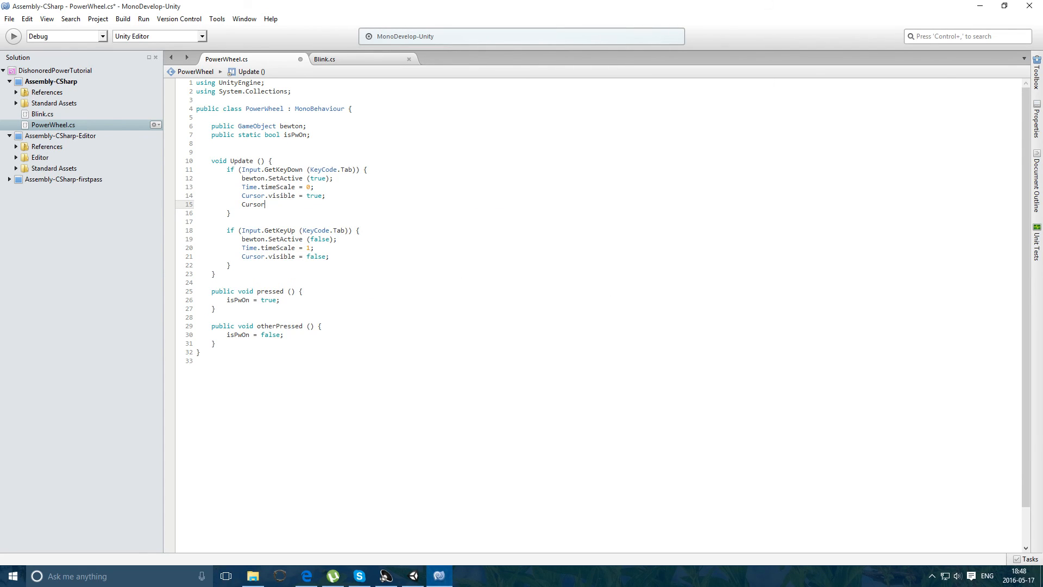
pyautogui.write('.lockState = C')
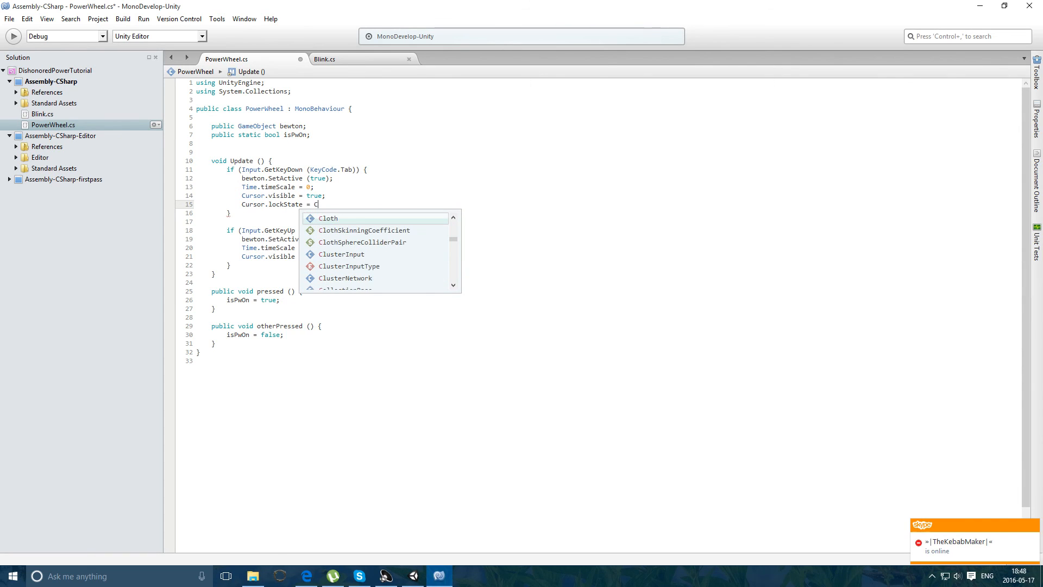
pyautogui.write('ursorLockMode.None;')
pyautogui.write('Cursor.lockState = CursorLockMode.Locked;')
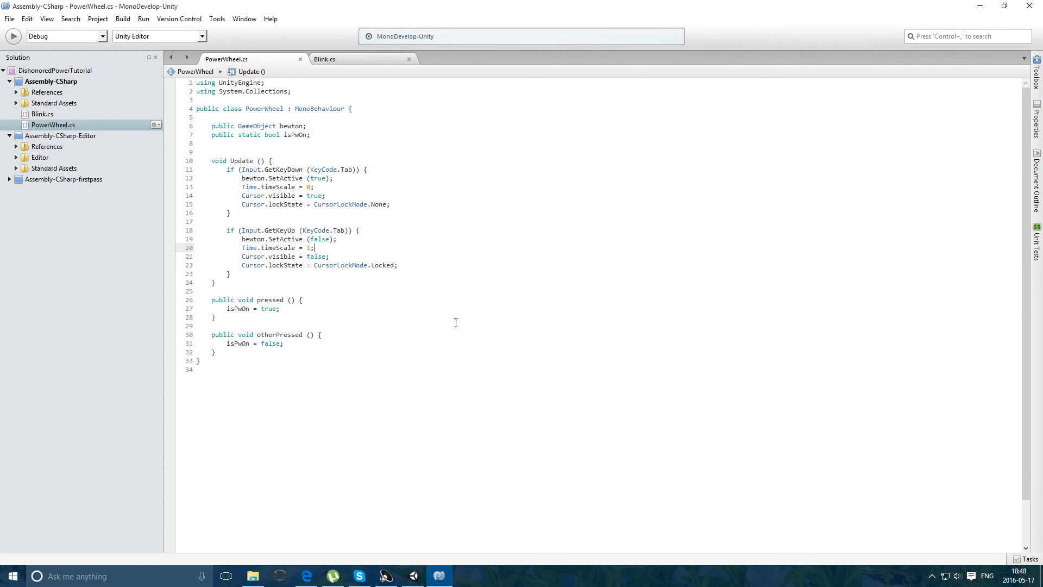
# - Return to the Unity editor to play-test the Tab menu
pyautogui.click(412, 575)
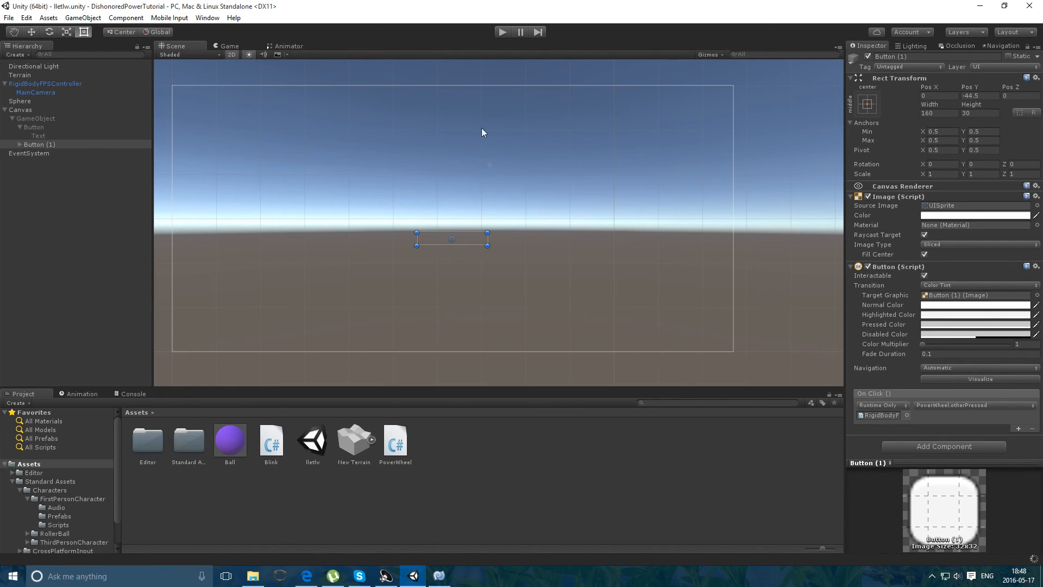
pyautogui.moveTo(492, 163)
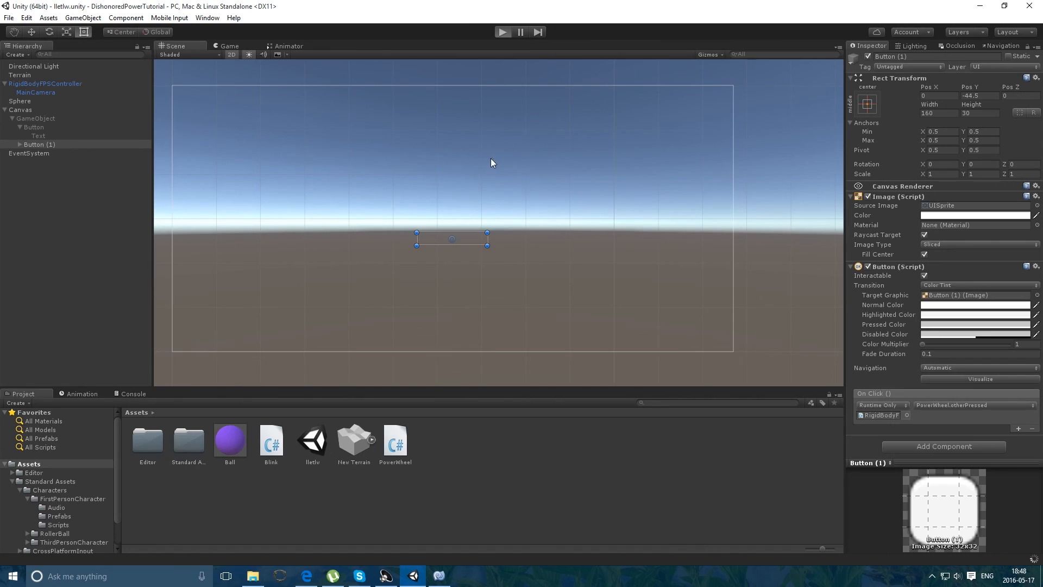